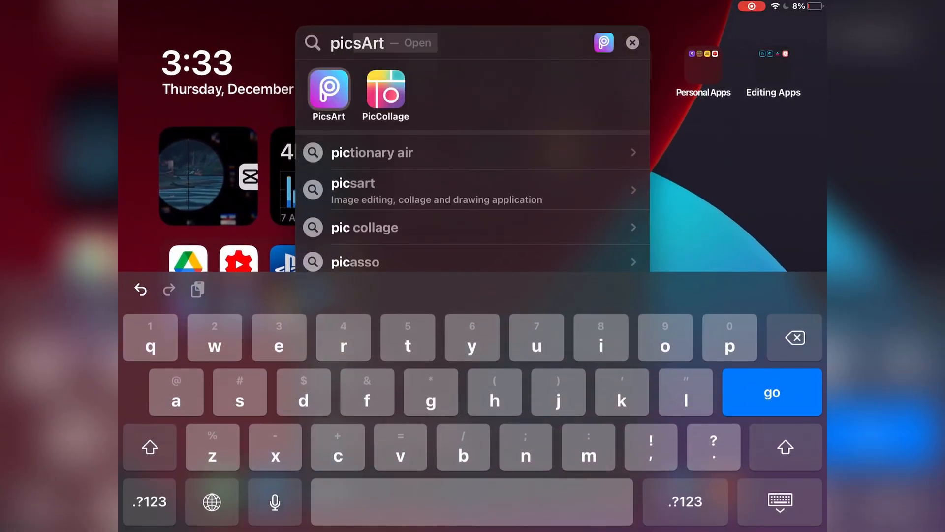
Launch PicsArt and download the blank transparent canvas as a photo to the device
{"action": "left_click", "coordinate": [329, 94]}
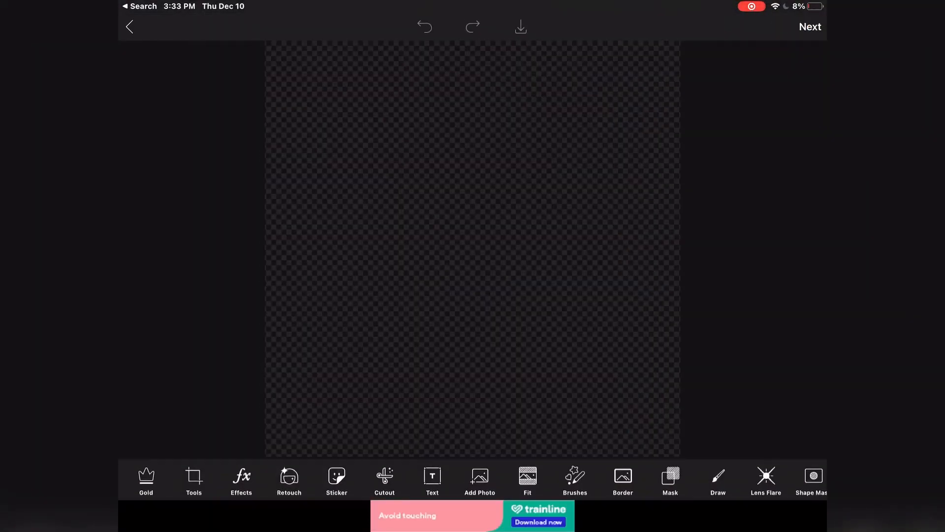
{"action": "left_click", "coordinate": [520, 26]}
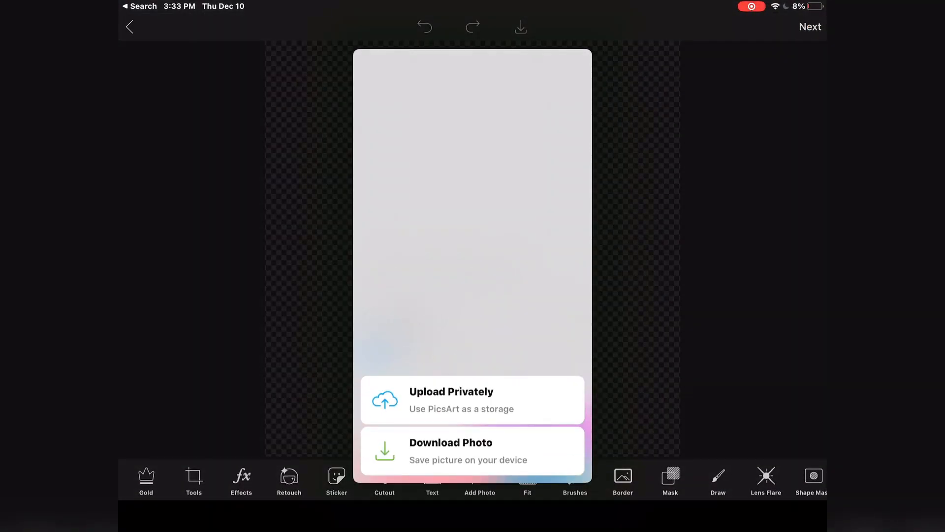
{"action": "left_click", "coordinate": [472, 450]}
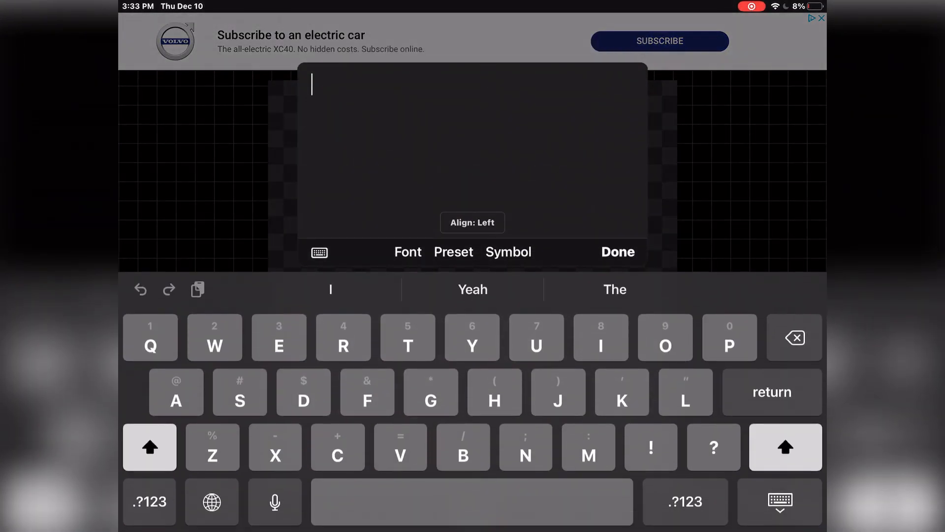
Add the white word 'TEXT', move it to the centre, and save the image to the device
{"action": "type", "text": "TEXT"}
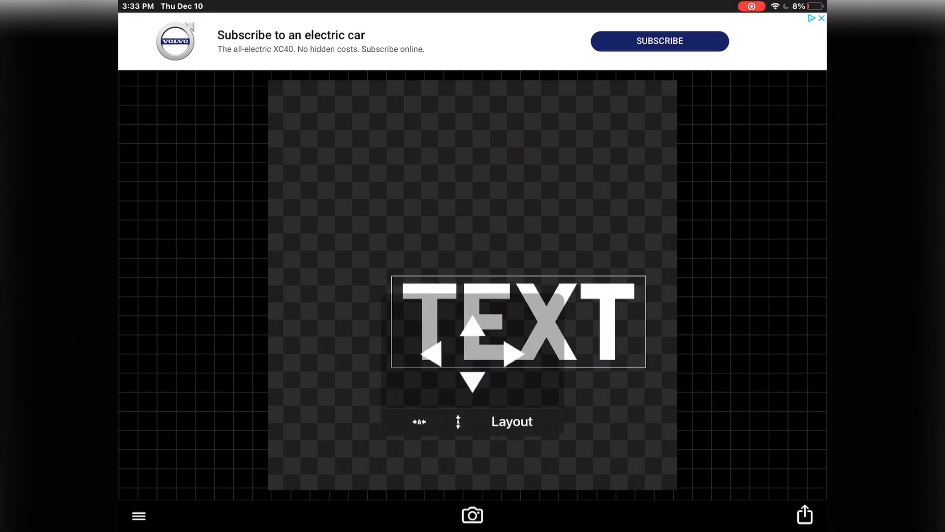
{"action": "left_click", "coordinate": [512, 420]}
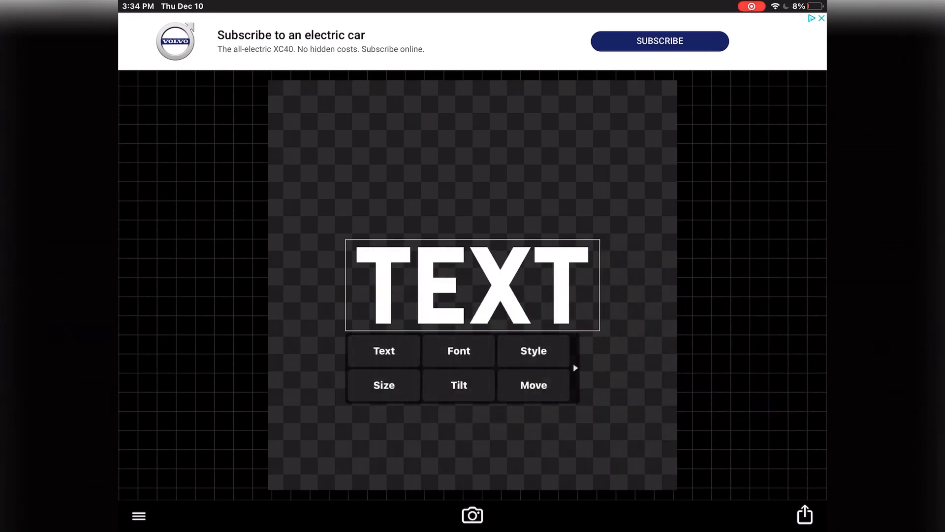
{"action": "left_click", "coordinate": [533, 385]}
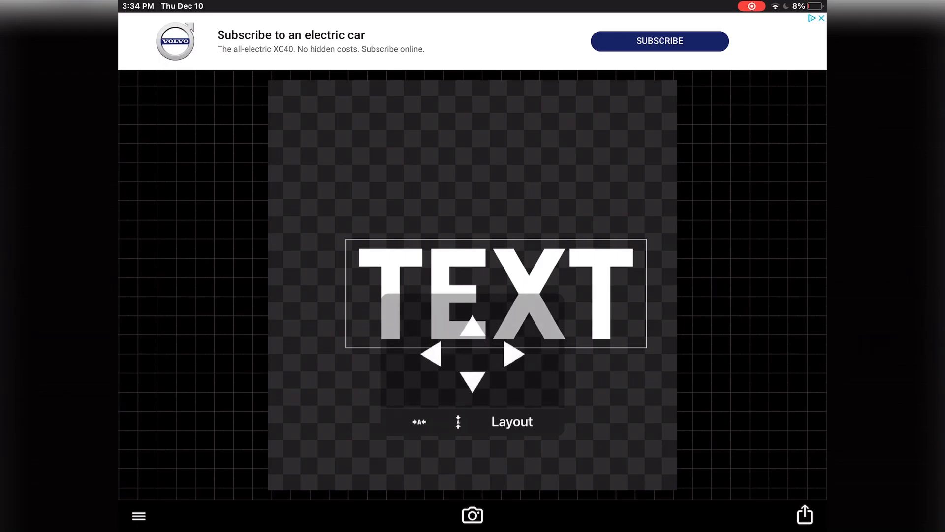
{"action": "left_click", "coordinate": [804, 516]}
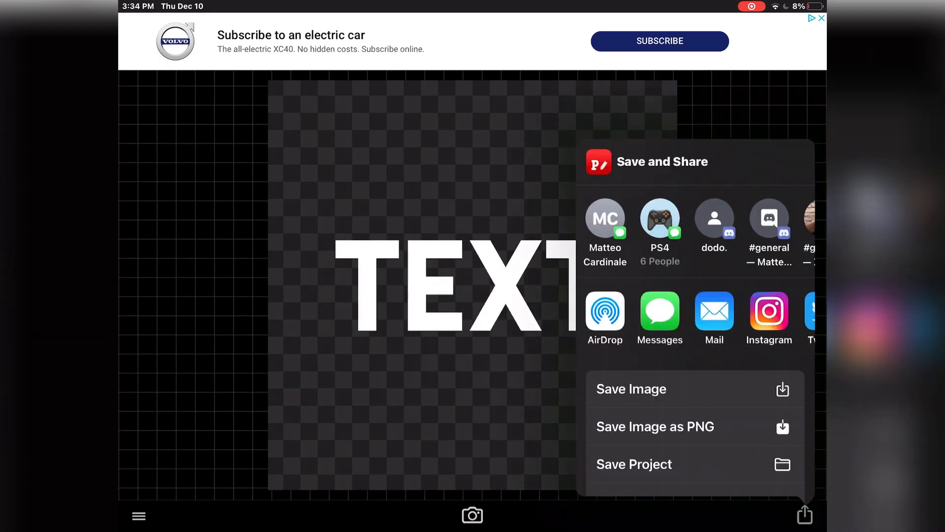
{"action": "left_click", "coordinate": [632, 389]}
{"action": "type", "text": "ibi"}
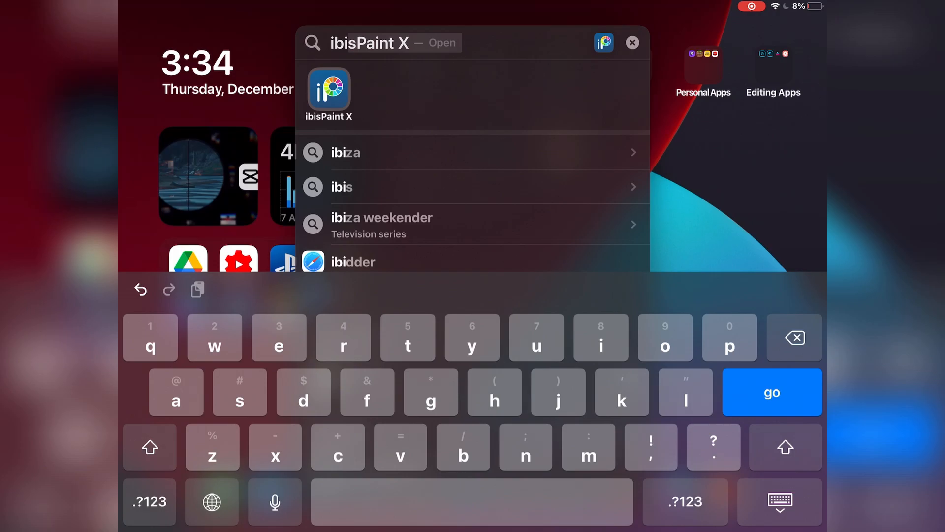
Launch ibisPaint X, confirm age 16 or over and agree to the privacy policy
{"action": "left_click", "coordinate": [328, 93]}
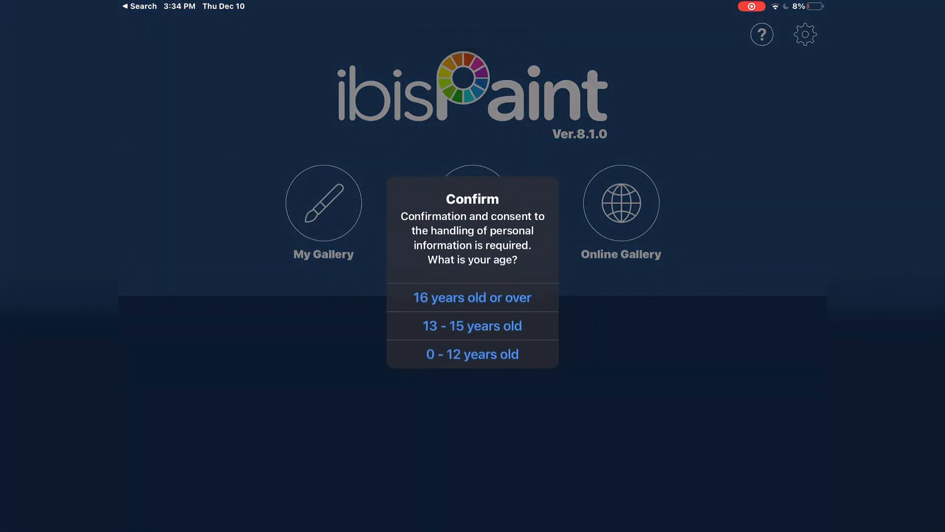
{"action": "left_click", "coordinate": [472, 298]}
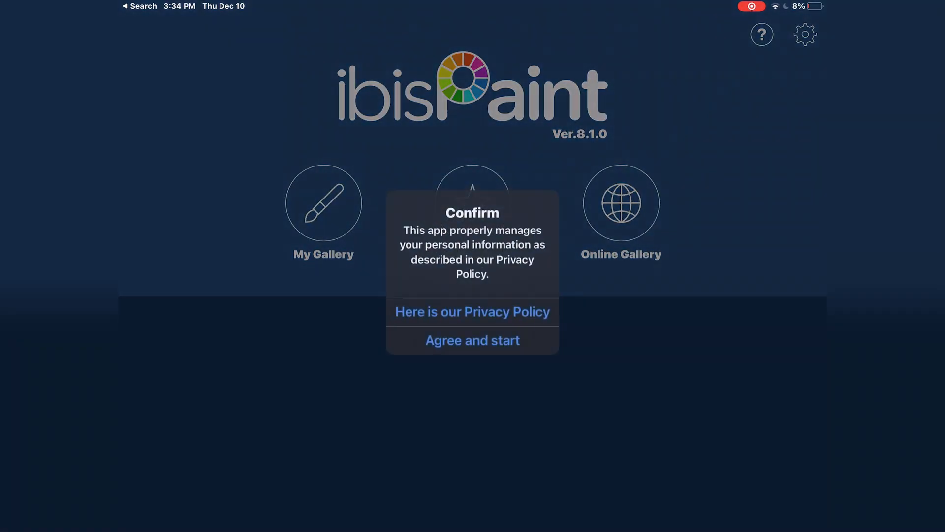
{"action": "left_click", "coordinate": [472, 339]}
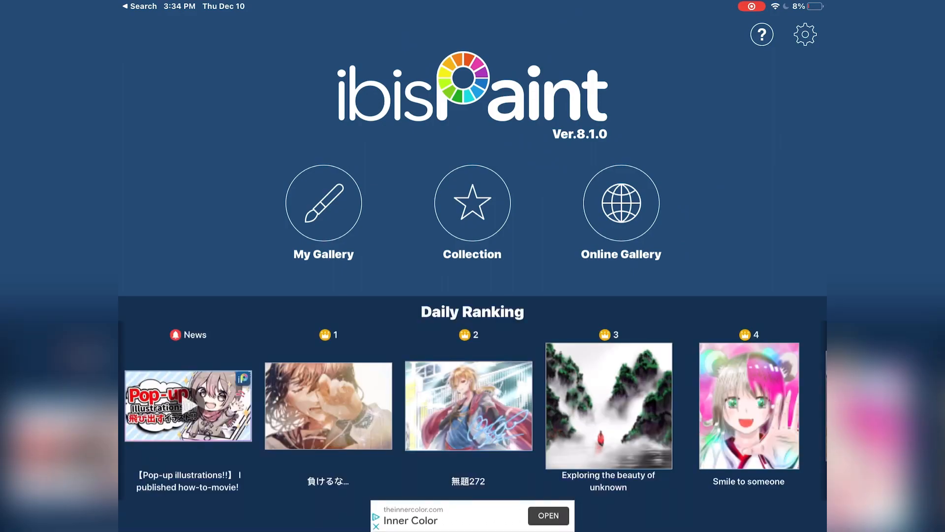
{"action": "scroll", "scroll_direction": "left", "scroll_amount": 3}
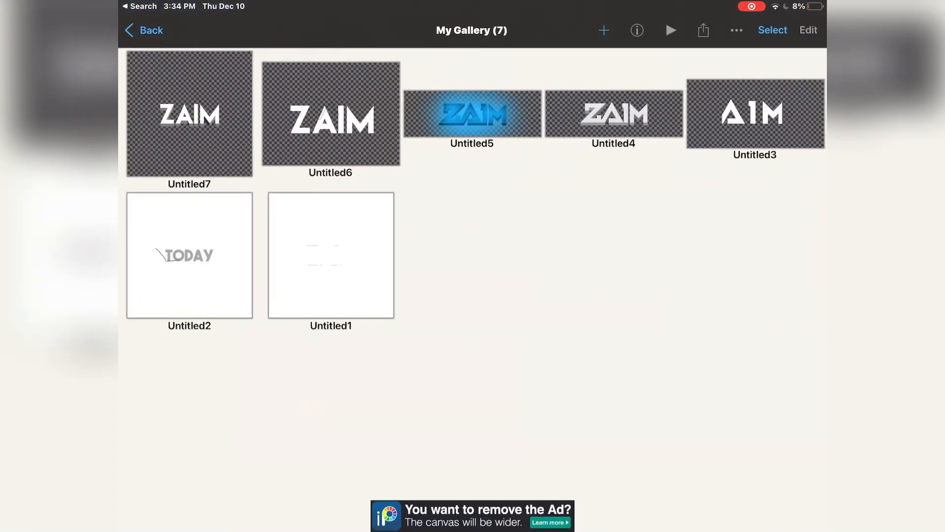
Create a new 1500×500 canvas and import the TEXT picture as a layer without line-drawing extraction
{"action": "left_click", "coordinate": [604, 30]}
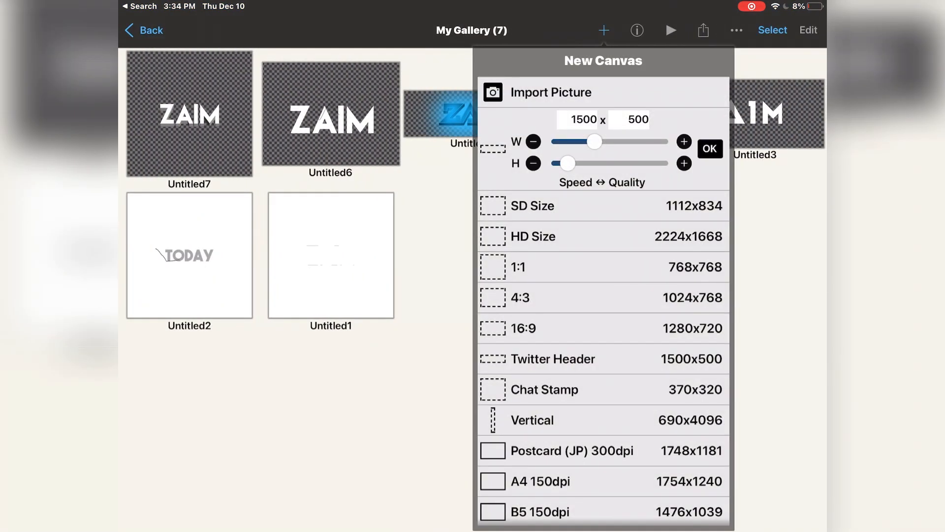
{"action": "left_click", "coordinate": [710, 149]}
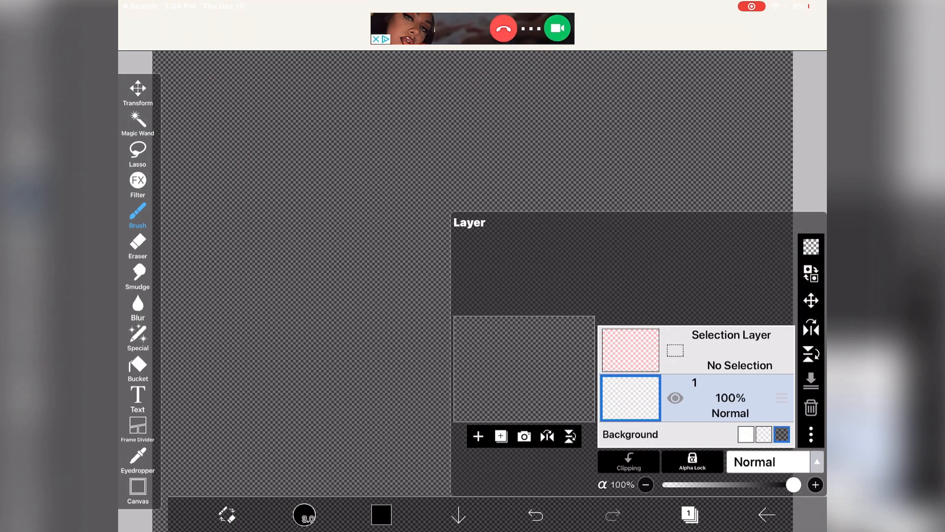
{"action": "left_click", "coordinate": [478, 436]}
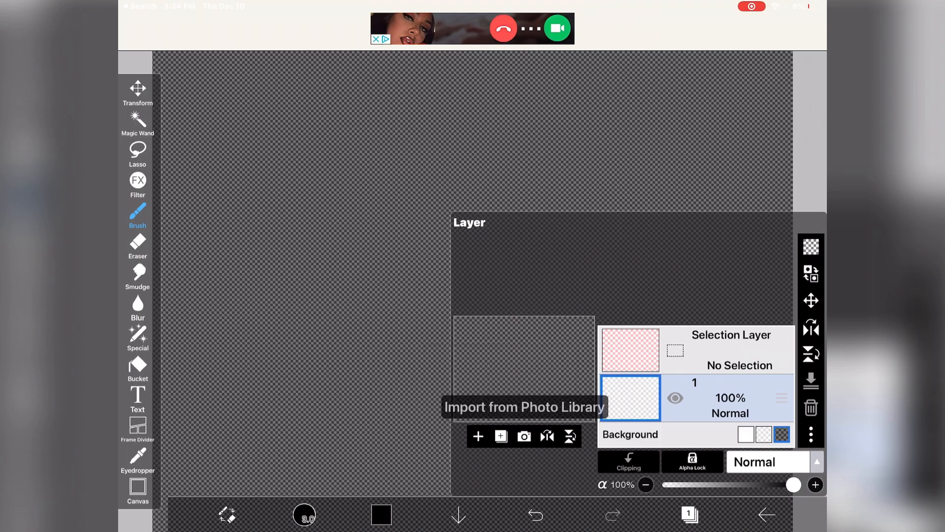
{"action": "left_click", "coordinate": [524, 406]}
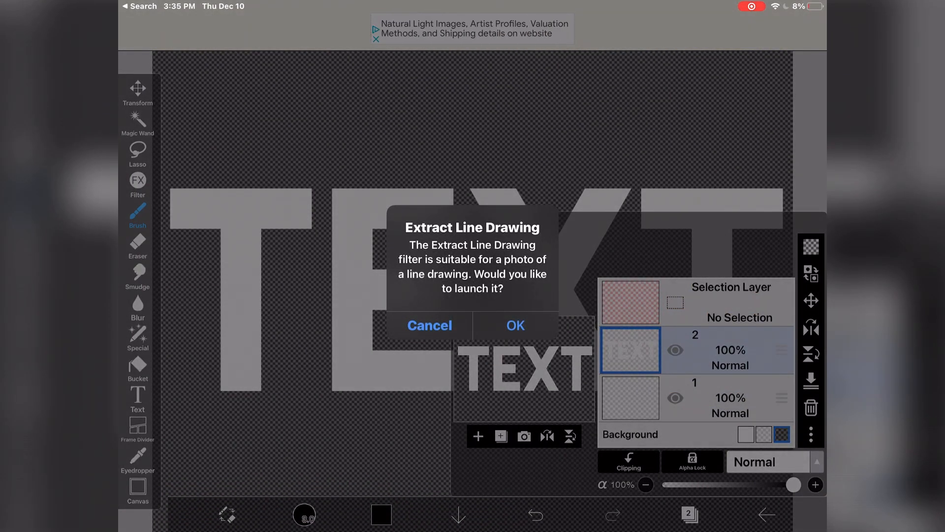
{"action": "left_click", "coordinate": [430, 325]}
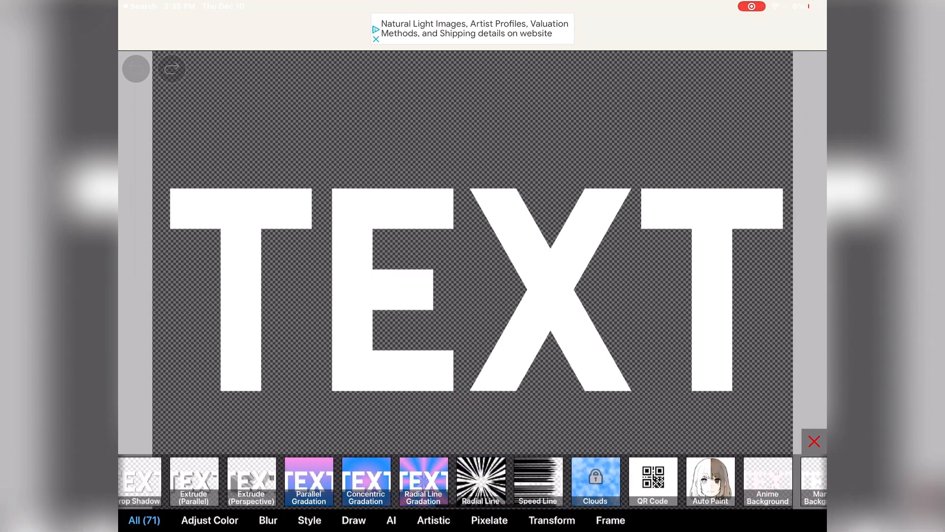
Preview Relief, then Bevel on the TEXT lettering with the bevel height flattened to 0px
{"action": "scroll", "scroll_direction": "left", "scroll_amount": 3}
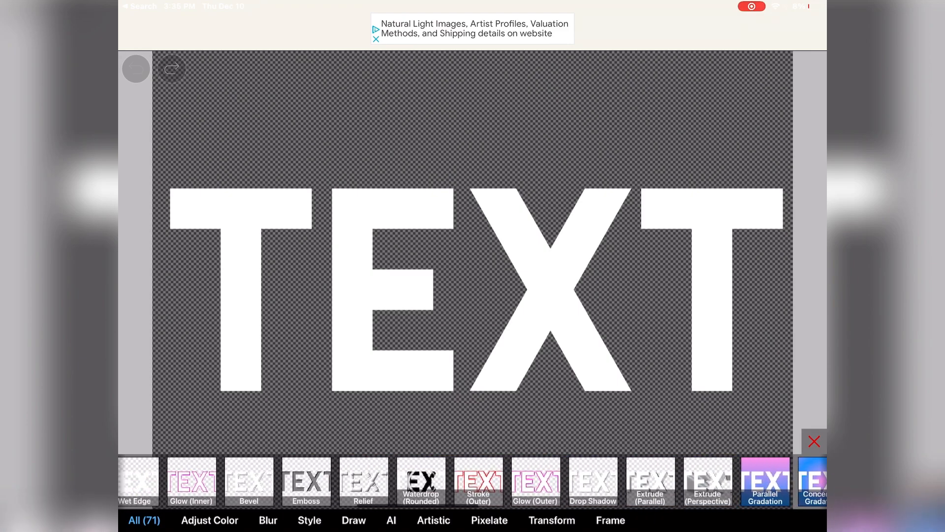
{"action": "scroll", "scroll_direction": "left", "scroll_amount": 3}
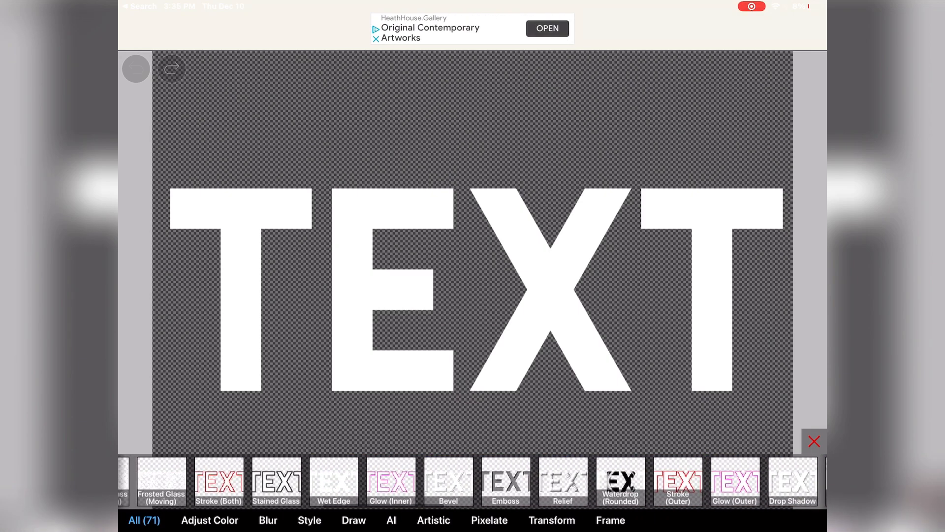
{"action": "left_click", "coordinate": [562, 480]}
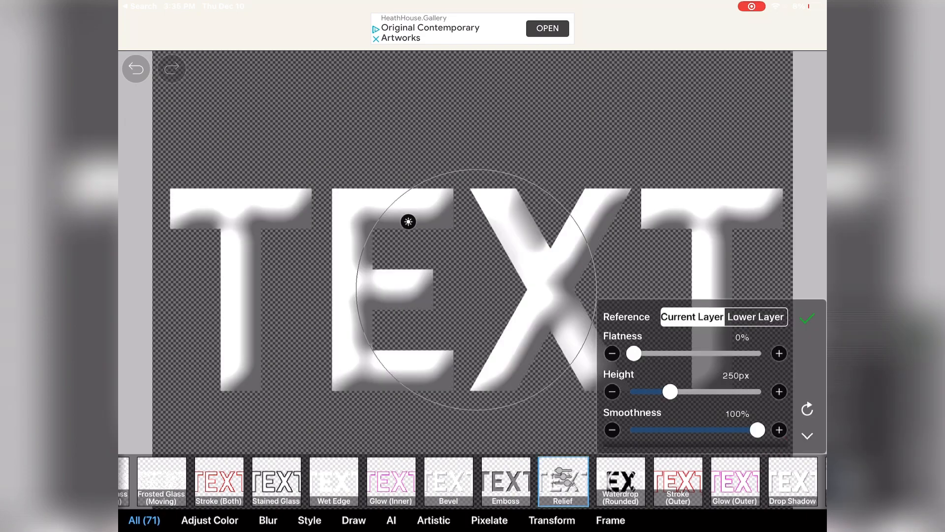
{"action": "left_click", "coordinate": [448, 481]}
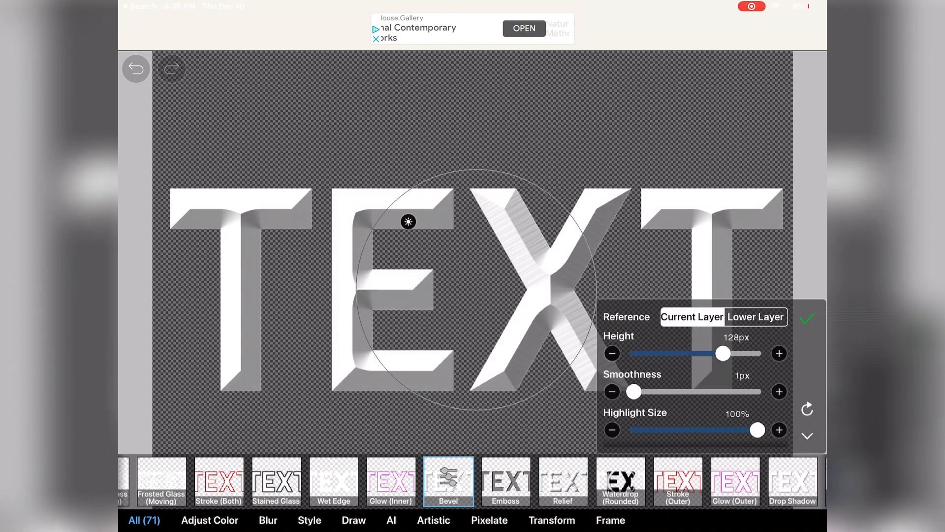
{"action": "left_click_drag", "start_coordinate": [723, 354], "coordinate": [633, 354]}
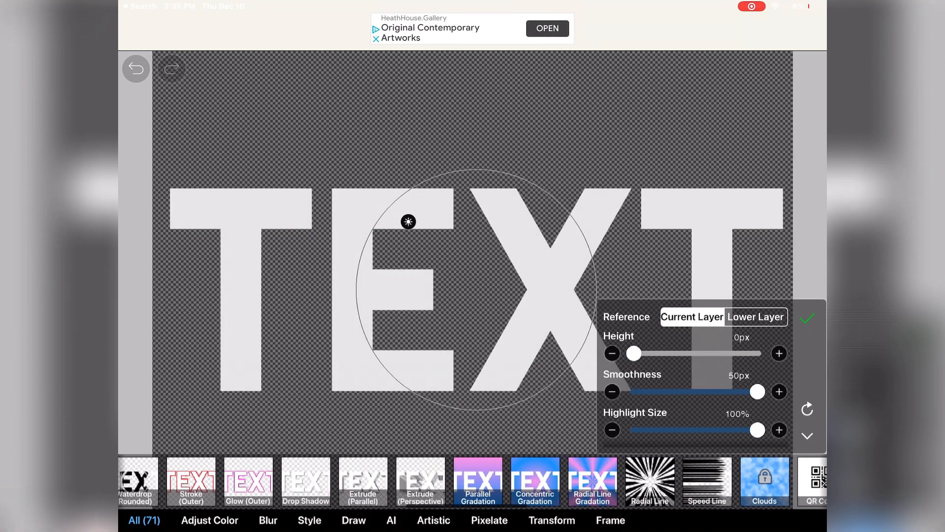
Adjust the Extrude (Parallel) depth and direction on the TEXT lettering
{"action": "scroll", "scroll_direction": "left", "scroll_amount": 3}
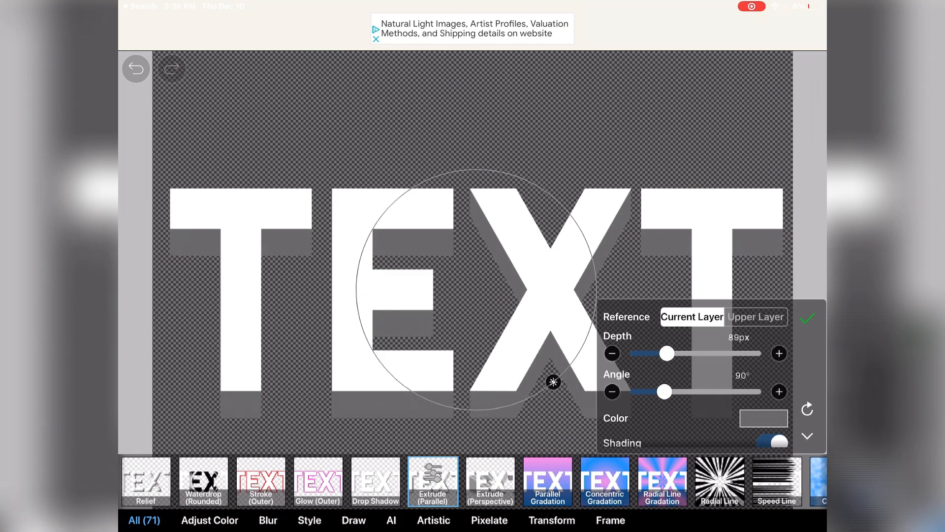
{"action": "left_click_drag", "start_coordinate": [666, 354], "coordinate": [680, 353]}
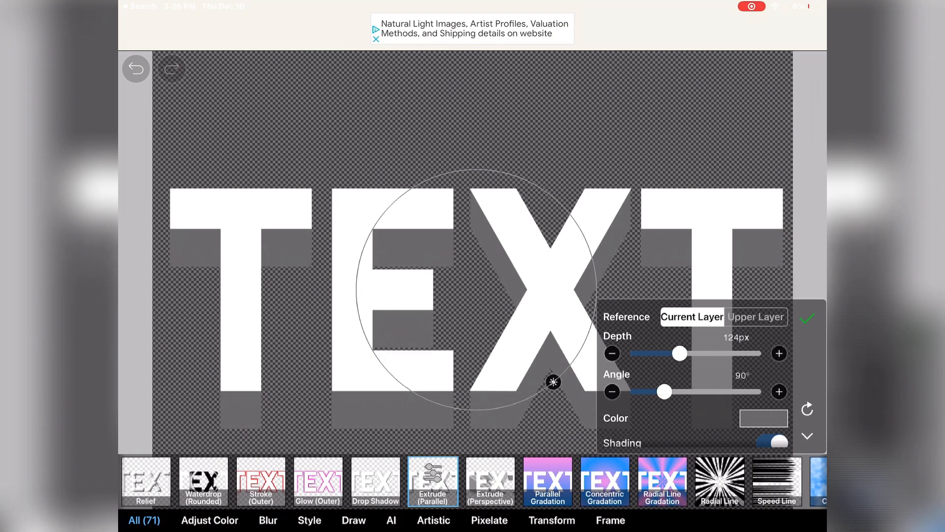
{"action": "left_click_drag", "start_coordinate": [680, 353], "coordinate": [689, 354]}
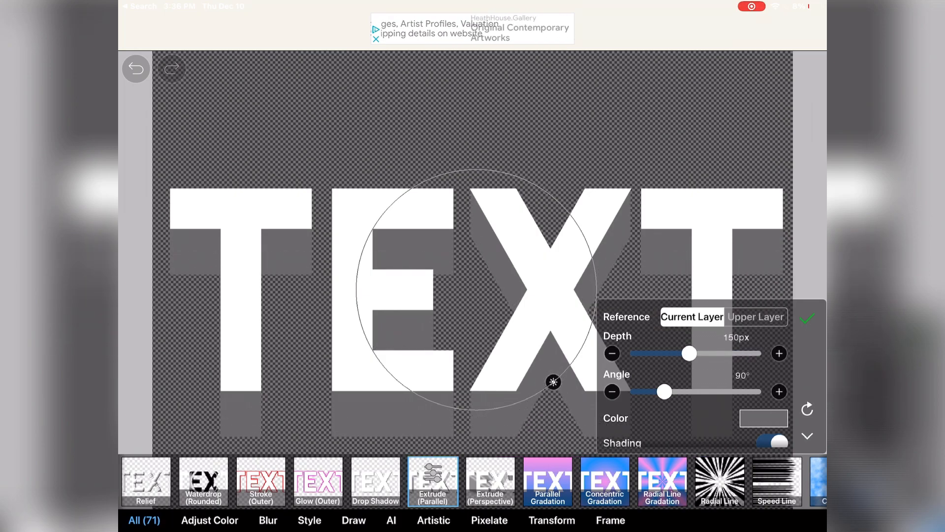
{"action": "left_click_drag", "start_coordinate": [690, 354], "coordinate": [633, 353]}
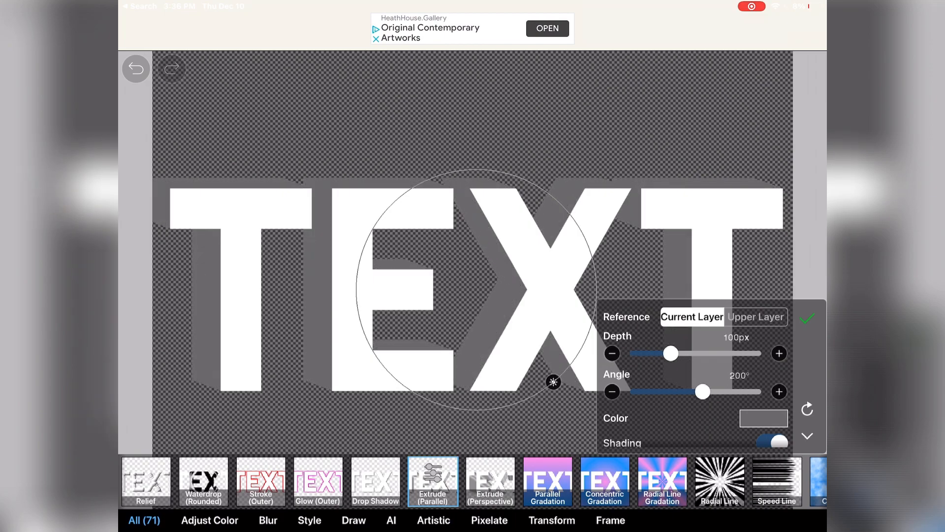
{"action": "left_click_drag", "start_coordinate": [702, 391], "coordinate": [696, 391]}
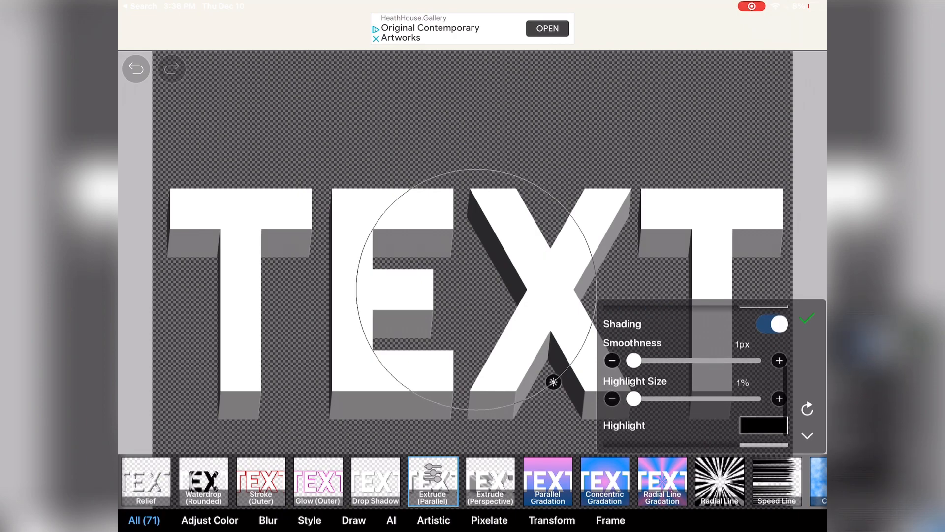
Try smoothness 50px then return it to 1px, and enlarge the highlight size to 100%
{"action": "left_click_drag", "start_coordinate": [634, 360], "coordinate": [757, 351]}
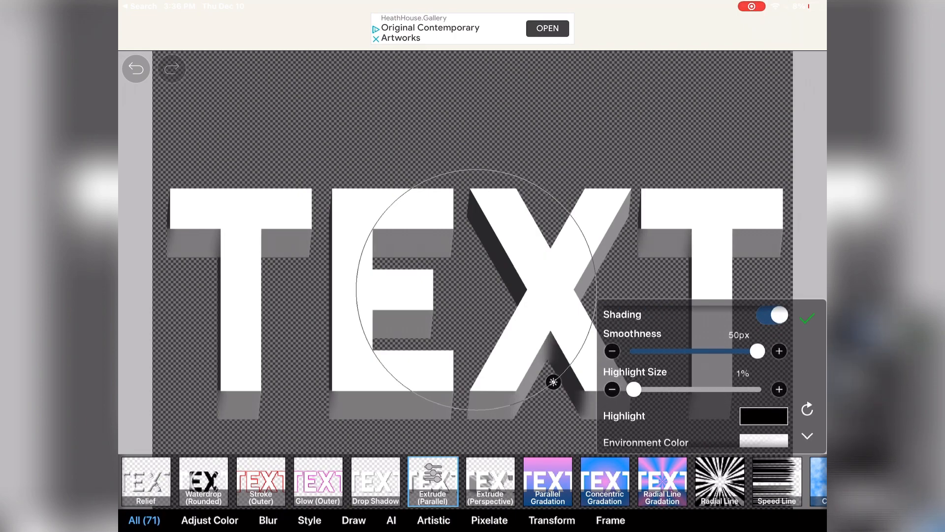
{"action": "left_click_drag", "start_coordinate": [757, 351], "coordinate": [633, 351]}
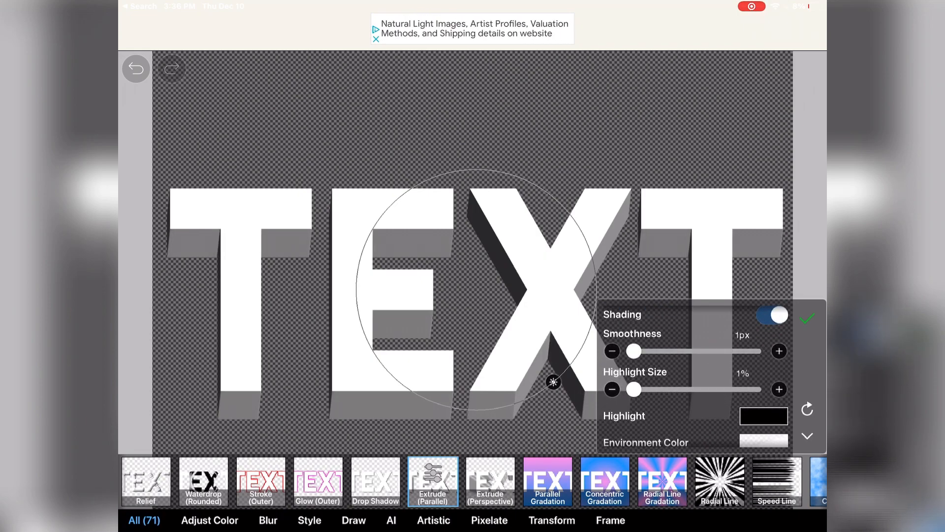
{"action": "left_click_drag", "start_coordinate": [633, 389], "coordinate": [758, 362]}
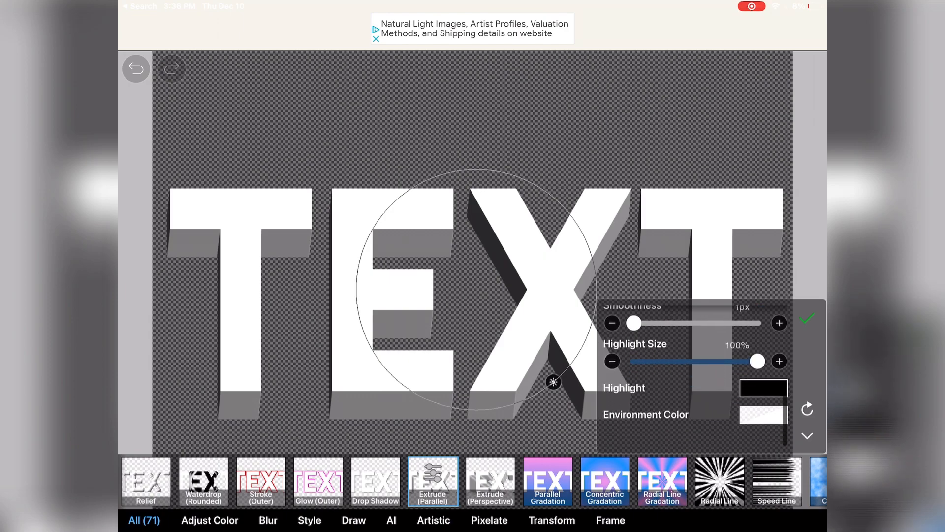
Pick black from the preset palette as the extrusion's highlight colour
{"action": "left_click", "coordinate": [763, 388]}
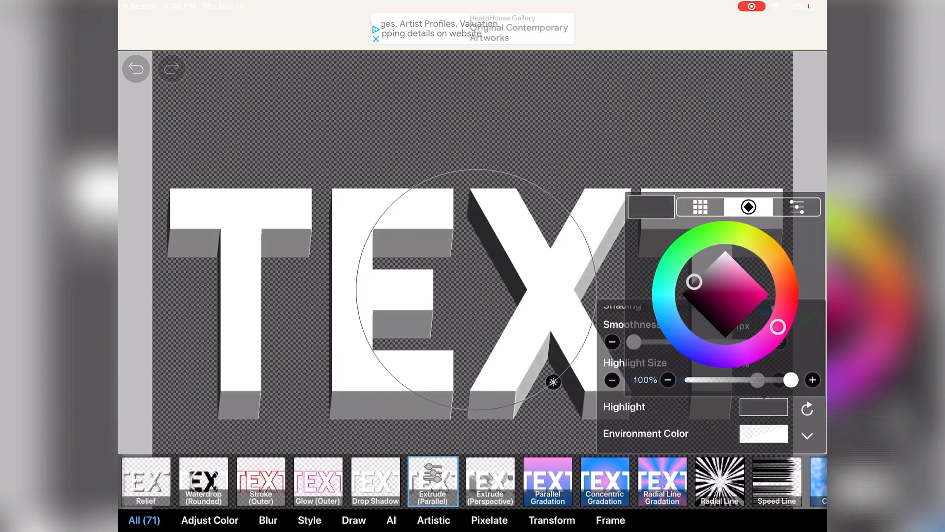
{"action": "left_click", "coordinate": [681, 294]}
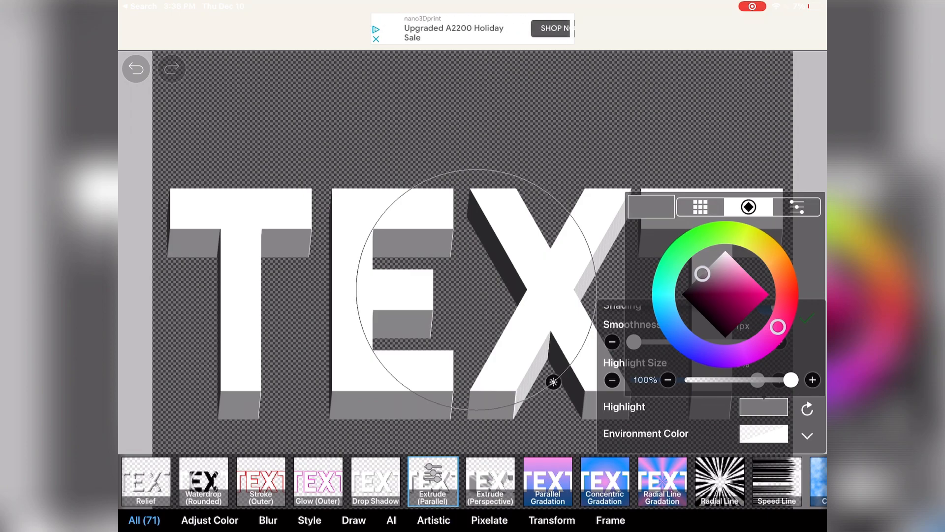
{"action": "left_click", "coordinate": [700, 206]}
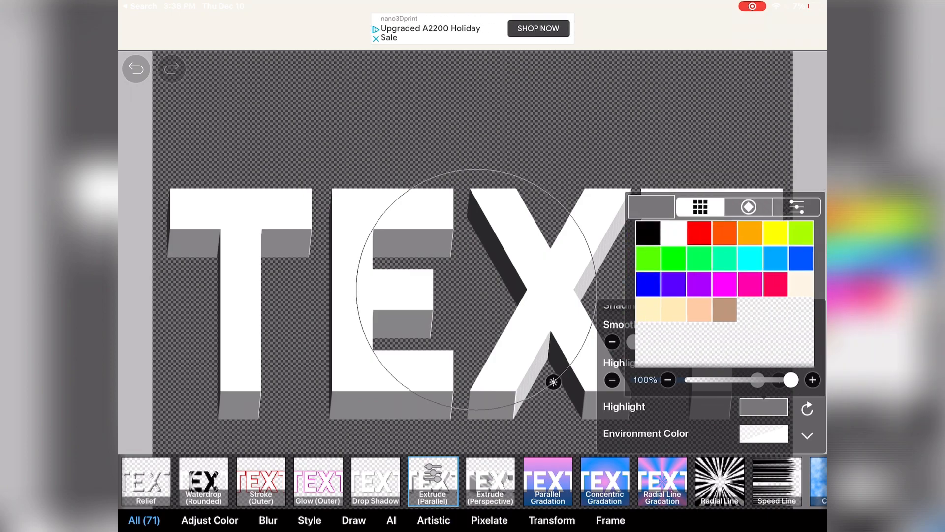
{"action": "left_click", "coordinate": [648, 232]}
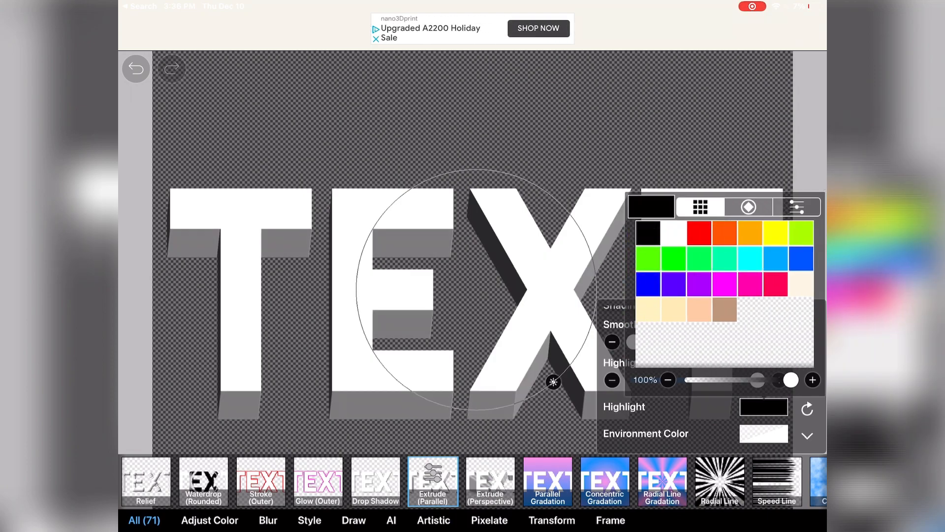
{"action": "left_click", "coordinate": [748, 207]}
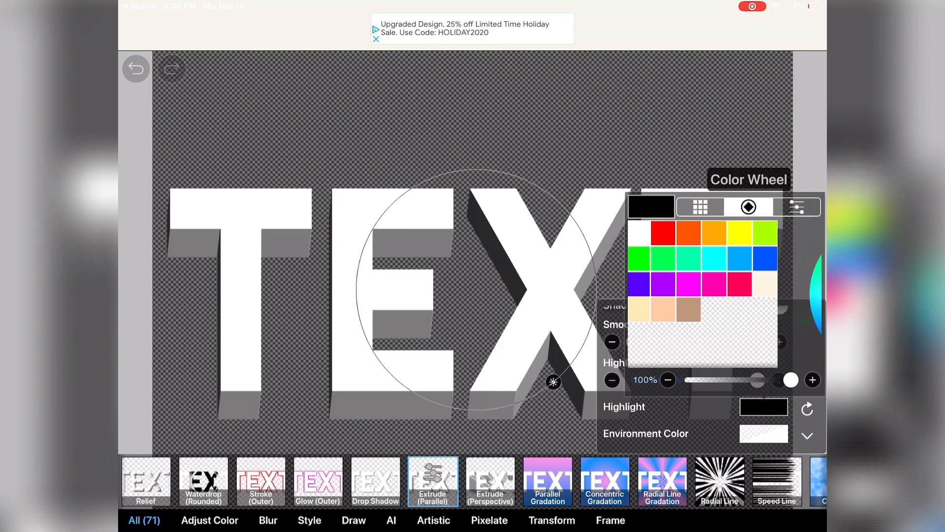
{"action": "left_click", "coordinate": [806, 319]}
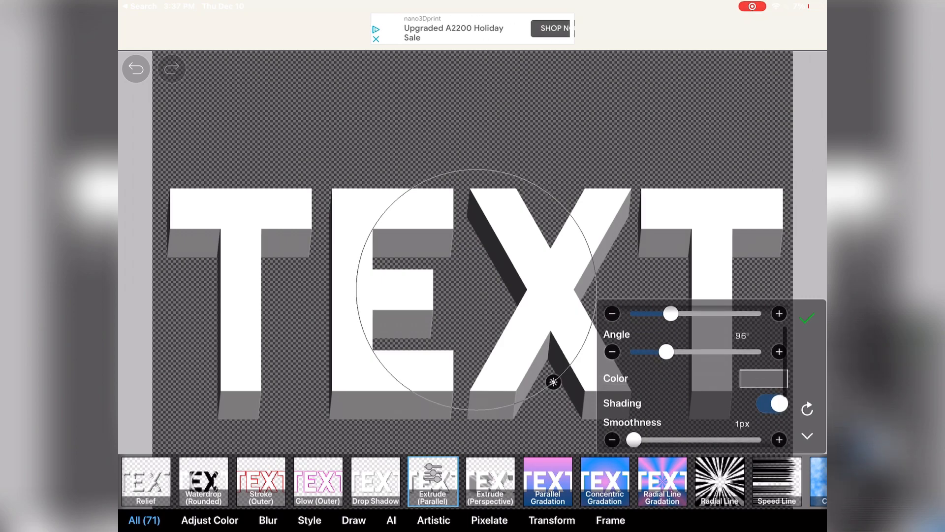
Try a light lavender tint, then white from the palette, for the extruded sides
{"action": "left_click", "coordinate": [763, 378]}
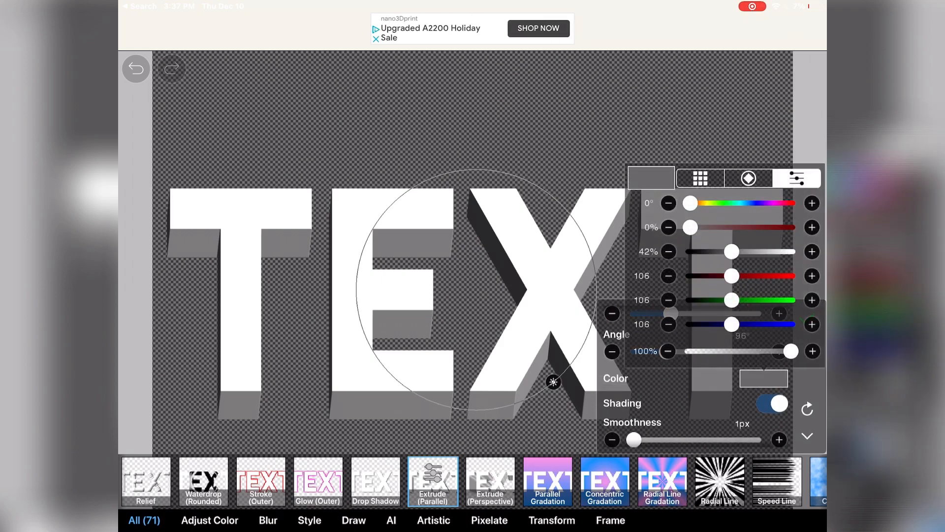
{"action": "left_click_drag", "start_coordinate": [789, 351], "coordinate": [691, 350]}
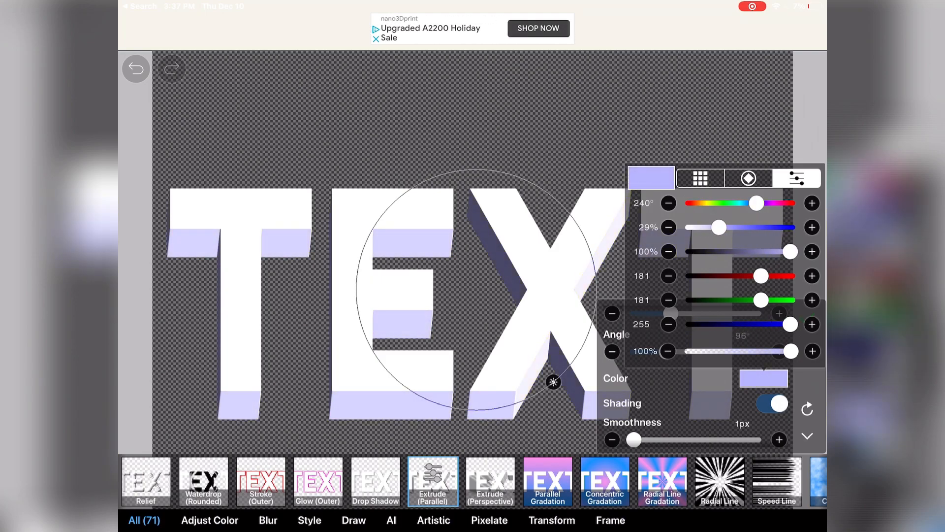
{"action": "left_click", "coordinate": [699, 178]}
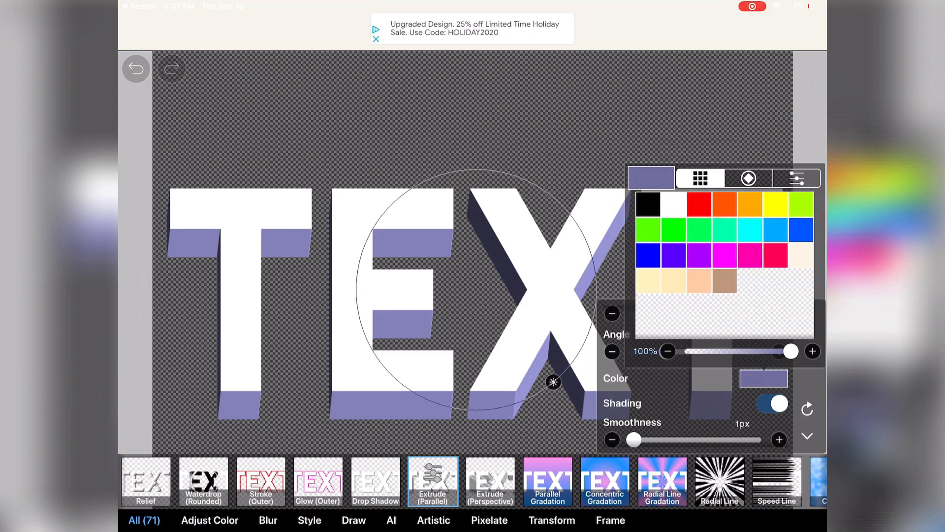
{"action": "left_click", "coordinate": [748, 178]}
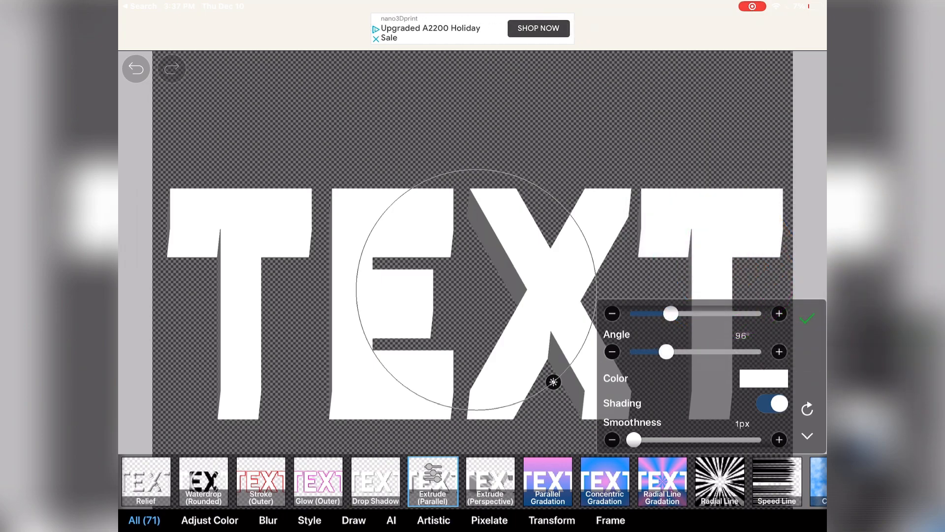
{"action": "scroll", "scroll_direction": "down", "scroll_amount": 3}
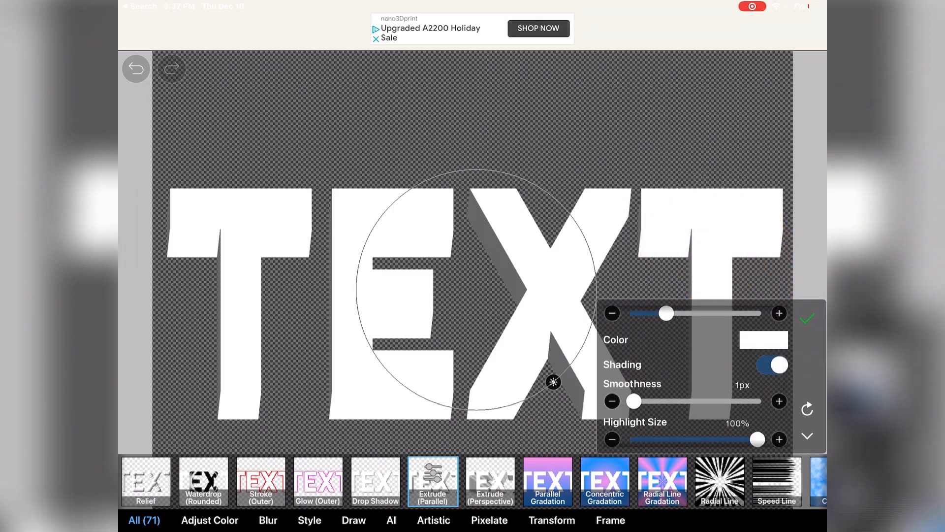
Keep highlight size at 100%, try black then settle on grey sides, and apply Extrude (Parallel)
{"action": "left_click_drag", "start_coordinate": [758, 440], "coordinate": [734, 439]}
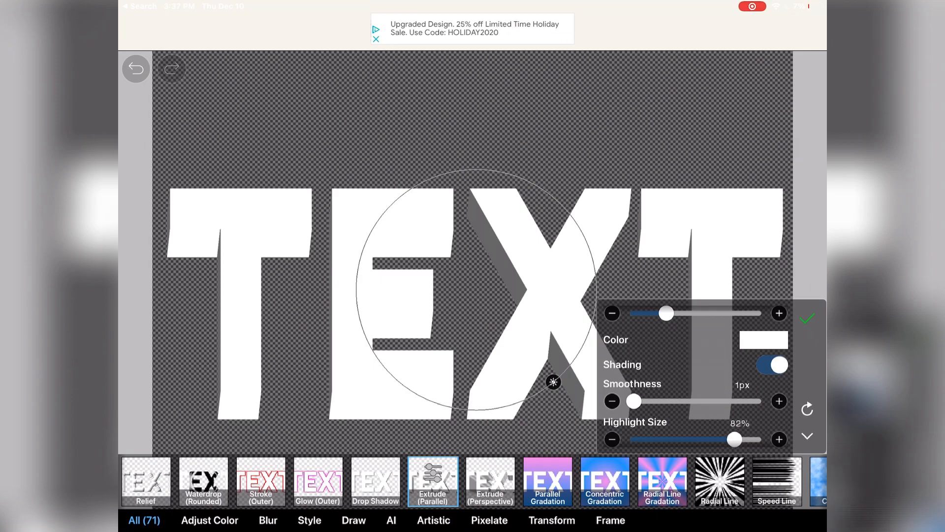
{"action": "left_click_drag", "start_coordinate": [735, 440], "coordinate": [758, 439]}
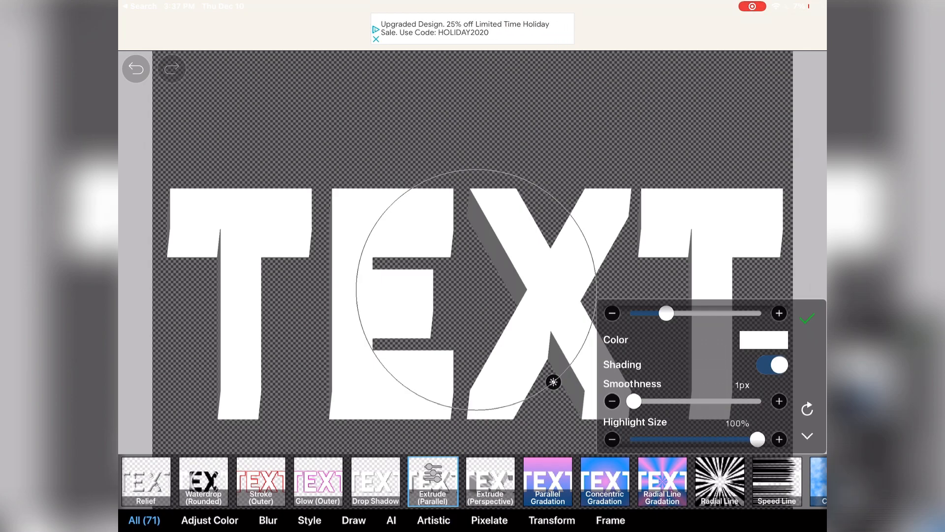
{"action": "left_click", "coordinate": [765, 340]}
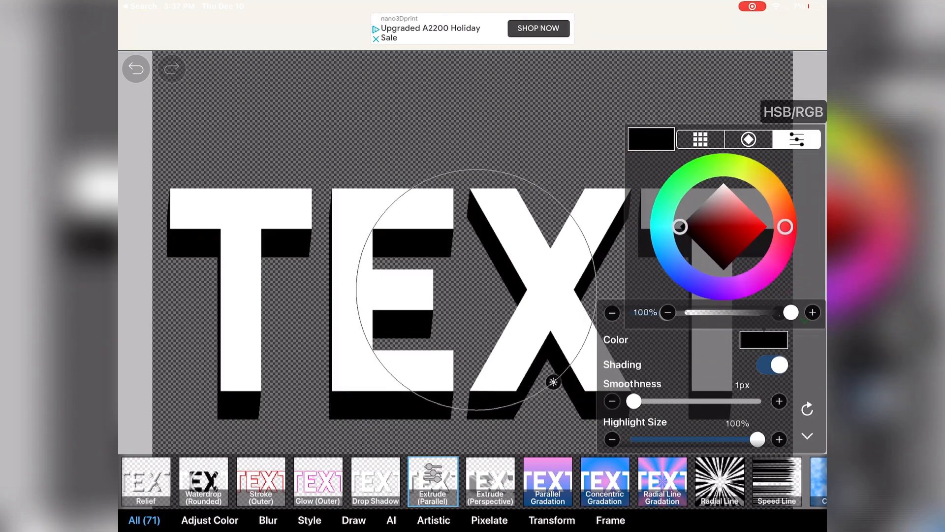
{"action": "left_click", "coordinate": [797, 139]}
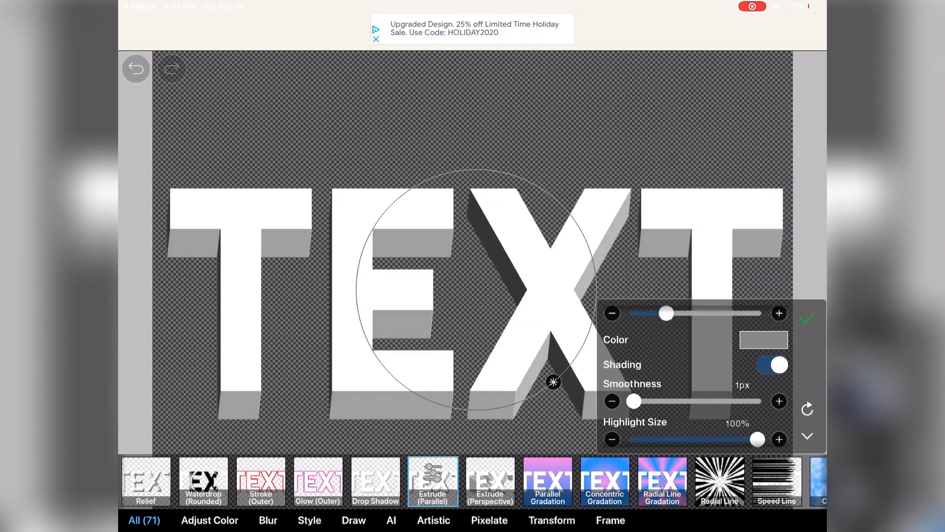
{"action": "left_click", "coordinate": [807, 319]}
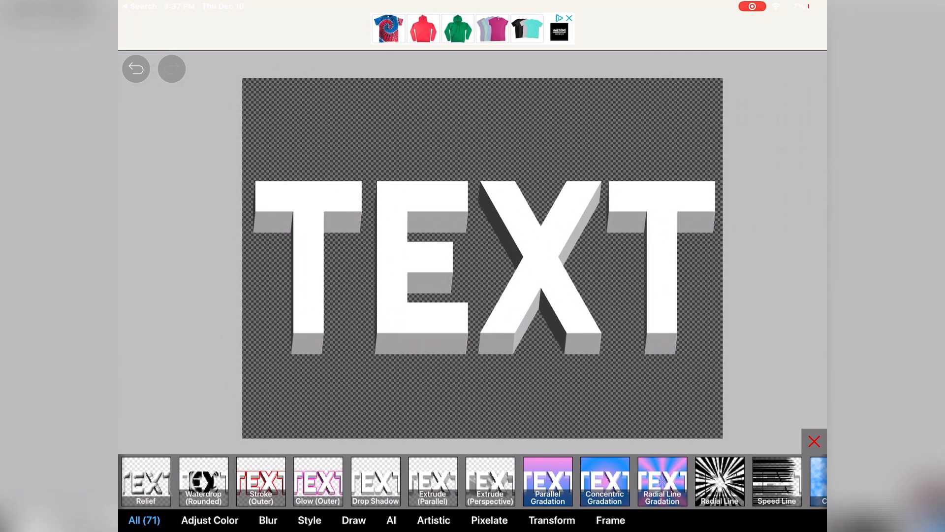
{"action": "left_click", "coordinate": [490, 482]}
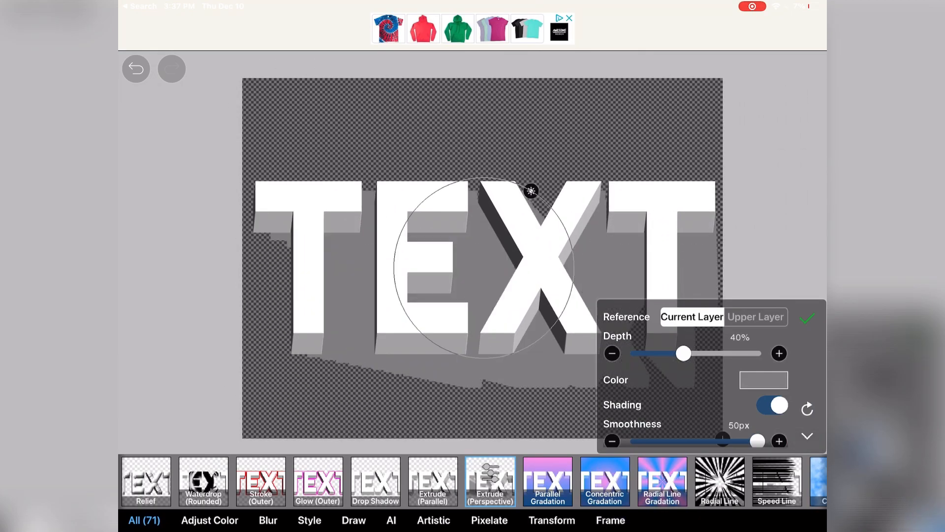
{"action": "left_click_drag", "start_coordinate": [683, 354], "coordinate": [686, 353]}
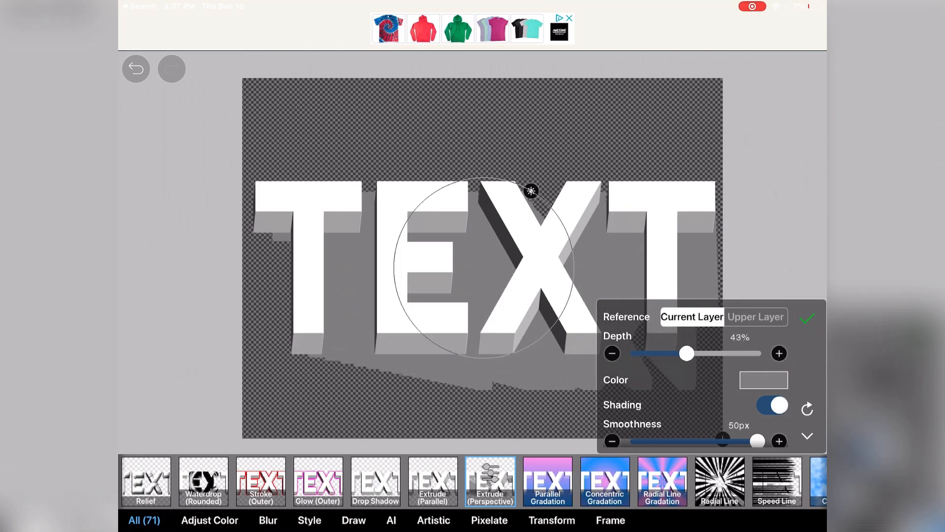
{"action": "left_click_drag", "start_coordinate": [687, 354], "coordinate": [634, 353]}
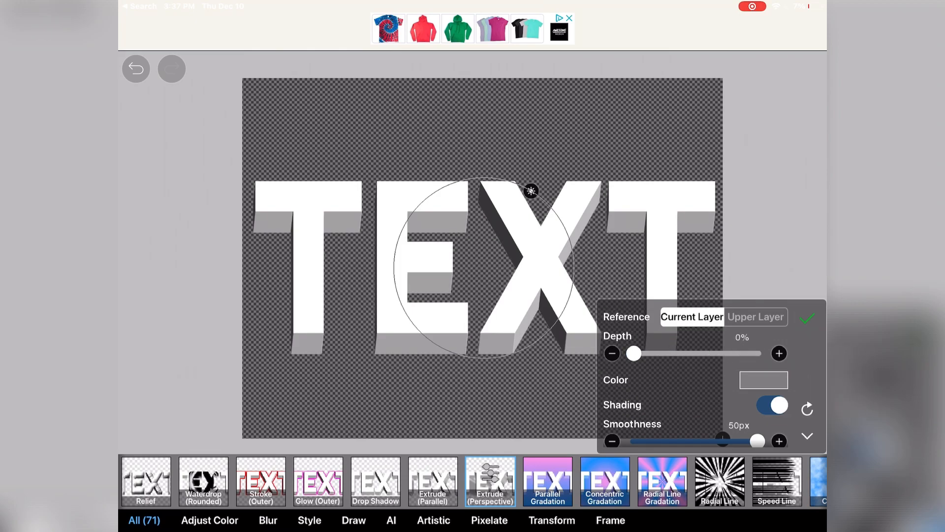
{"action": "left_click", "coordinate": [806, 318]}
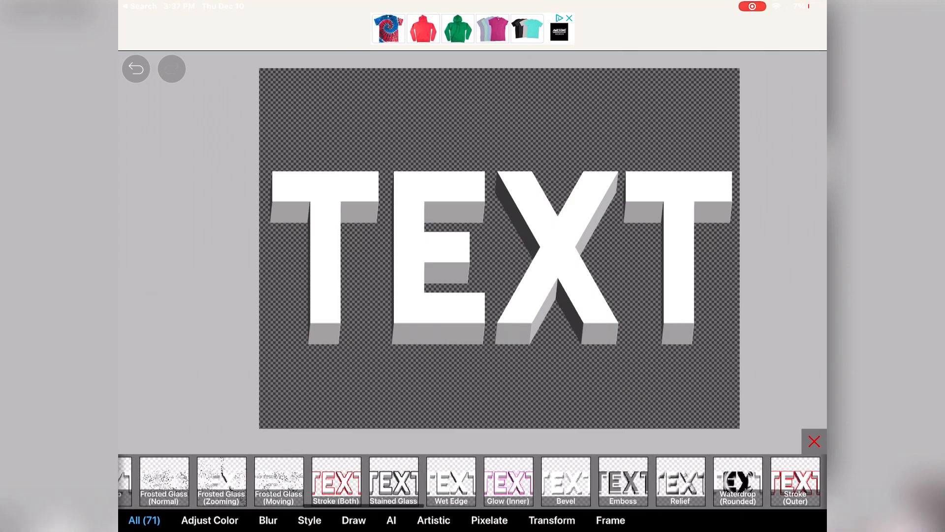
Preview Unsharp Mask, Zooming Blur, Black and White and Grayscale effects on the TEXT
{"action": "left_click", "coordinate": [482, 482]}
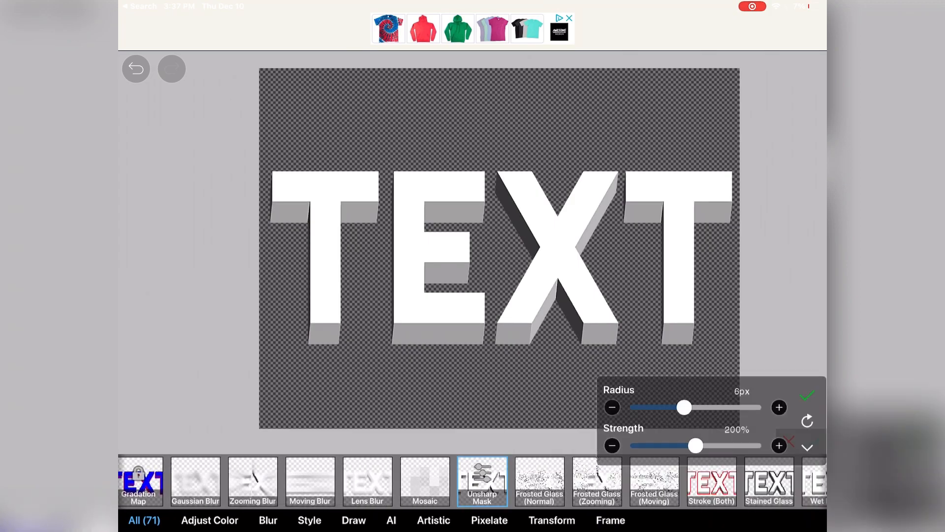
{"action": "left_click", "coordinate": [310, 481]}
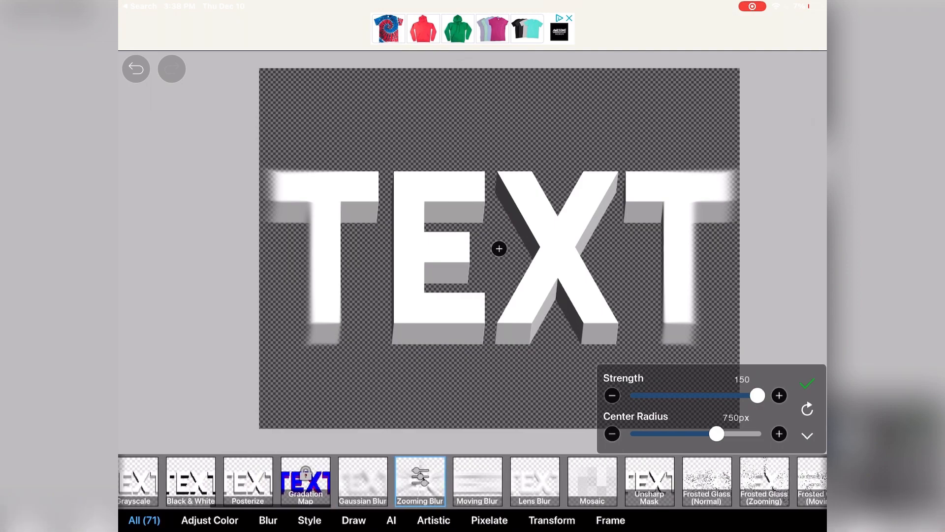
{"action": "left_click", "coordinate": [190, 480]}
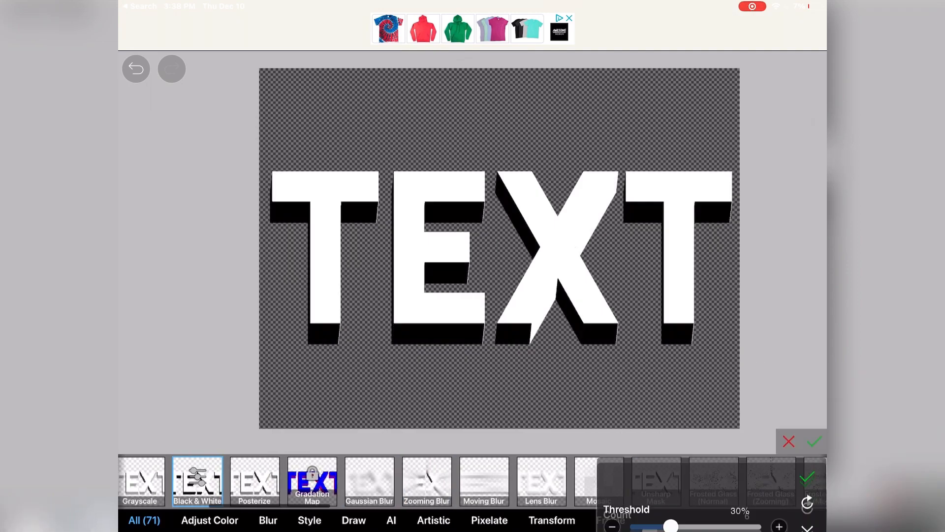
{"action": "left_click", "coordinate": [535, 481]}
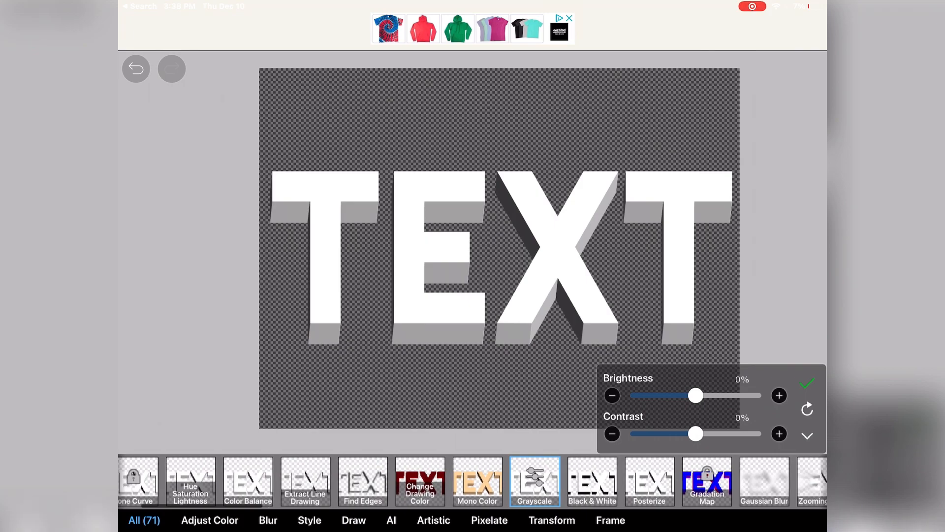
{"action": "left_click", "coordinate": [362, 482]}
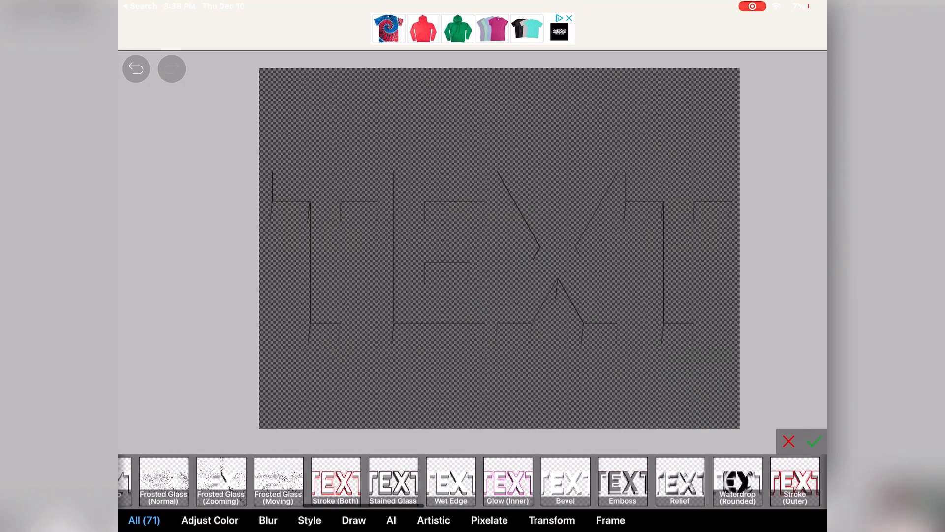
Browse the Blur, Draw and Artistic filter categories and preview Glitch on the TEXT
{"action": "left_click", "coordinate": [268, 520]}
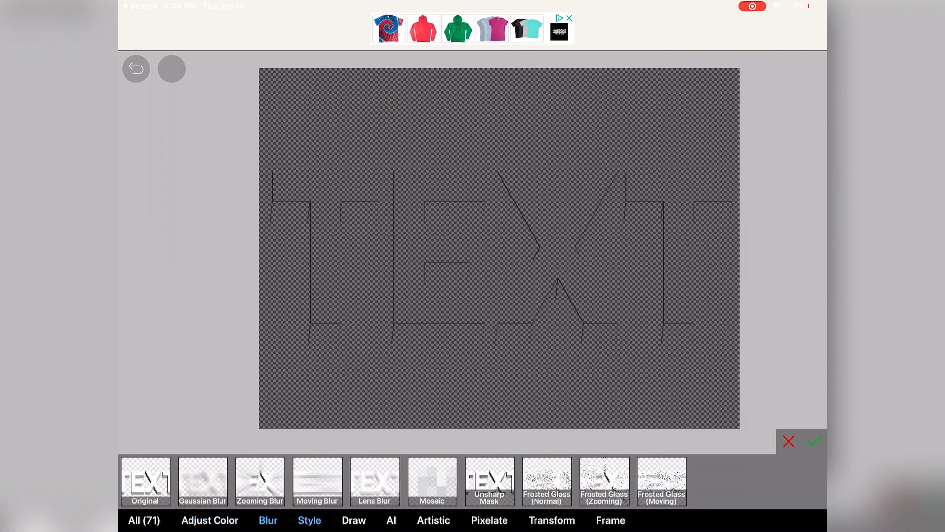
{"action": "left_click", "coordinate": [354, 520]}
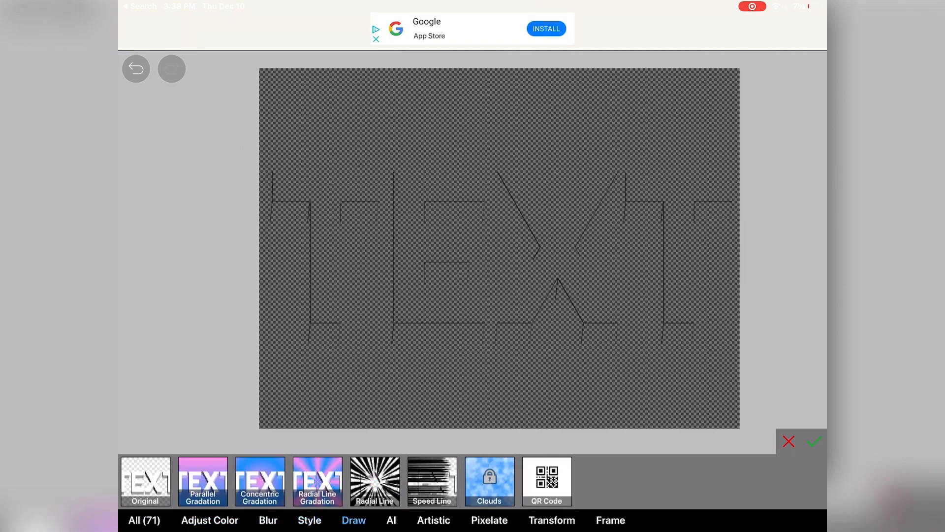
{"action": "left_click", "coordinate": [433, 520]}
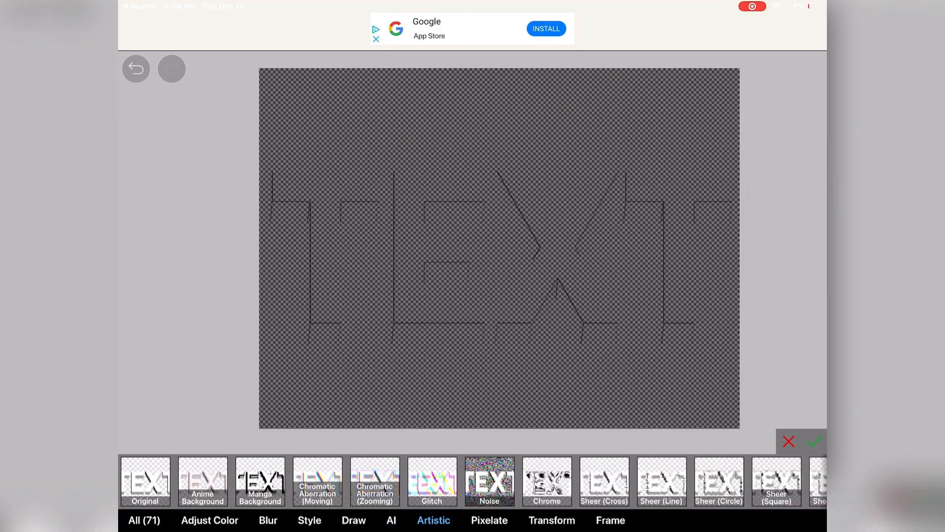
{"action": "left_click", "coordinate": [431, 480]}
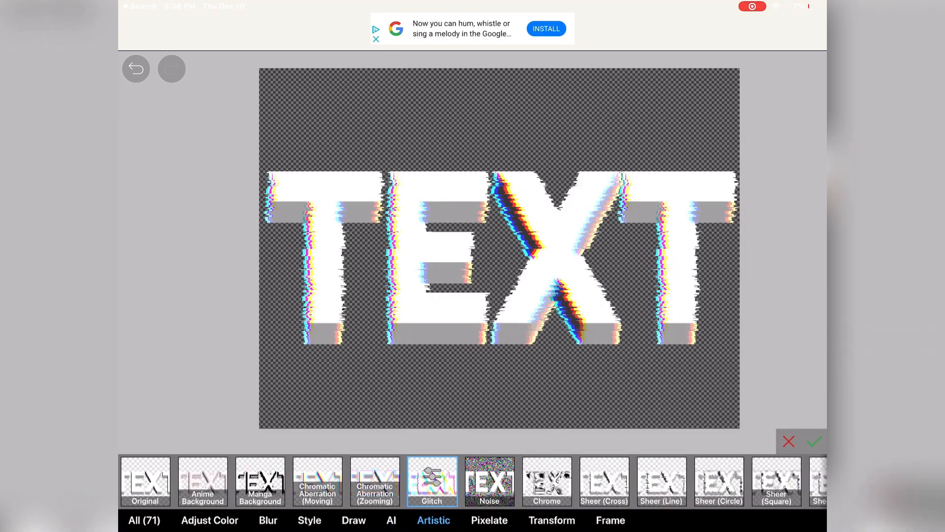
Preview Anime Background, turning day–night almost off and sweeping brightness from maximum down to black
{"action": "left_click", "coordinate": [202, 481]}
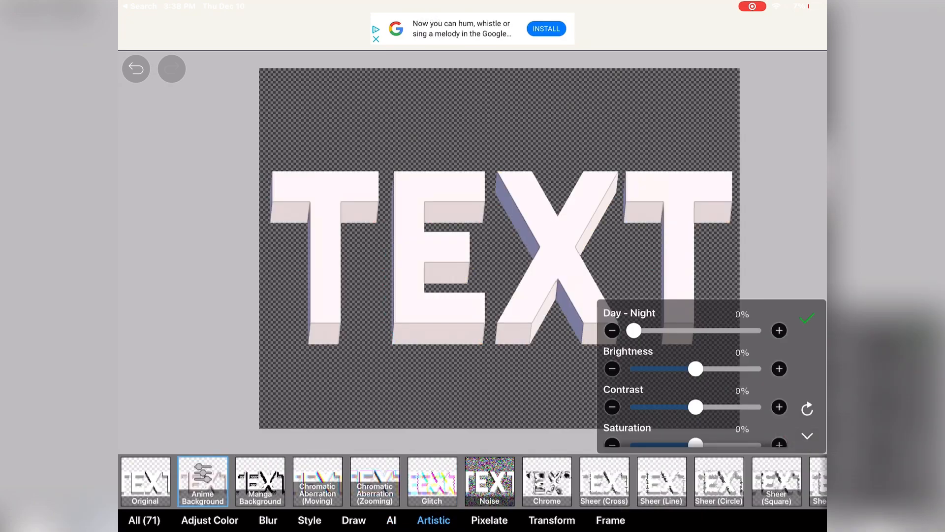
{"action": "left_click", "coordinate": [807, 318]}
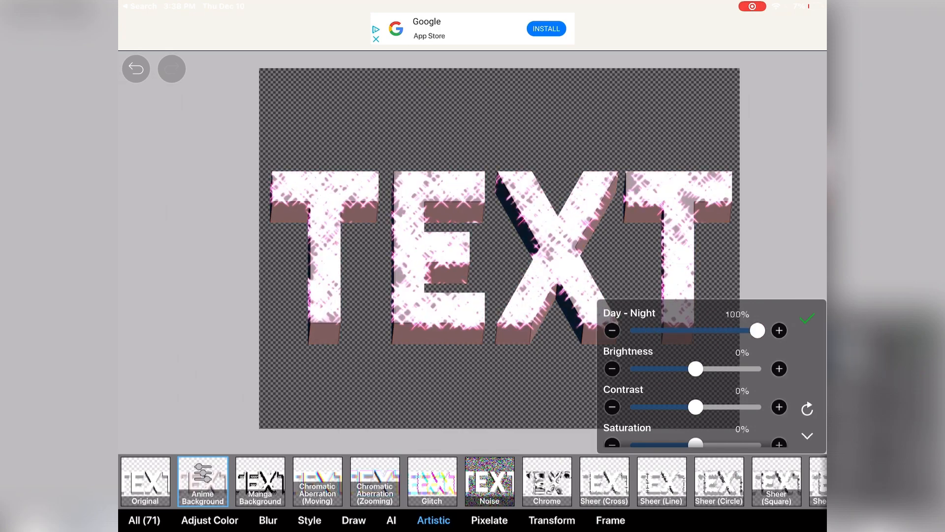
{"action": "left_click_drag", "start_coordinate": [757, 330], "coordinate": [640, 330]}
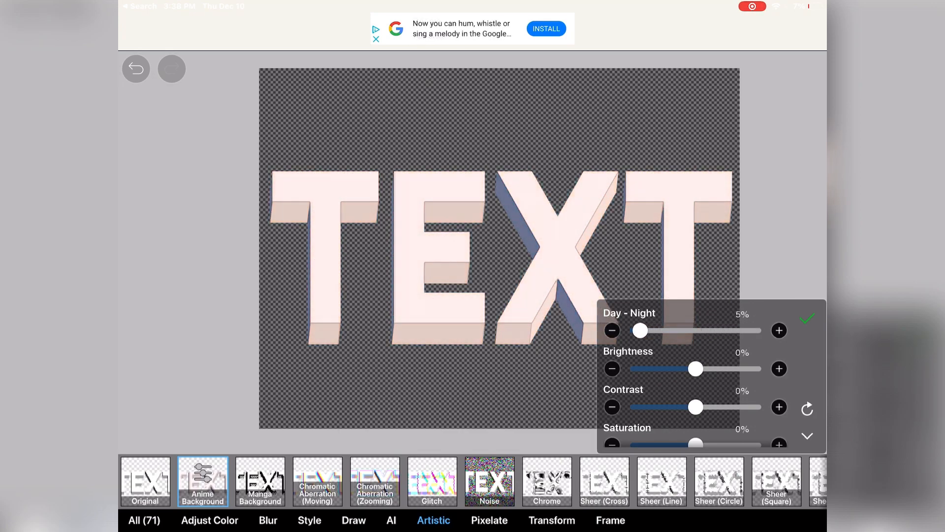
{"action": "left_click_drag", "start_coordinate": [694, 369], "coordinate": [758, 368]}
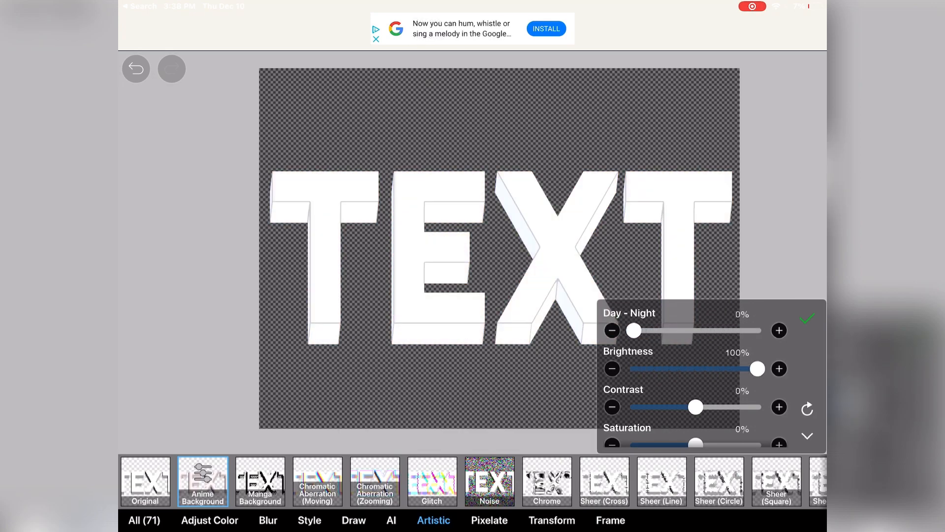
{"action": "left_click_drag", "start_coordinate": [757, 368], "coordinate": [729, 369]}
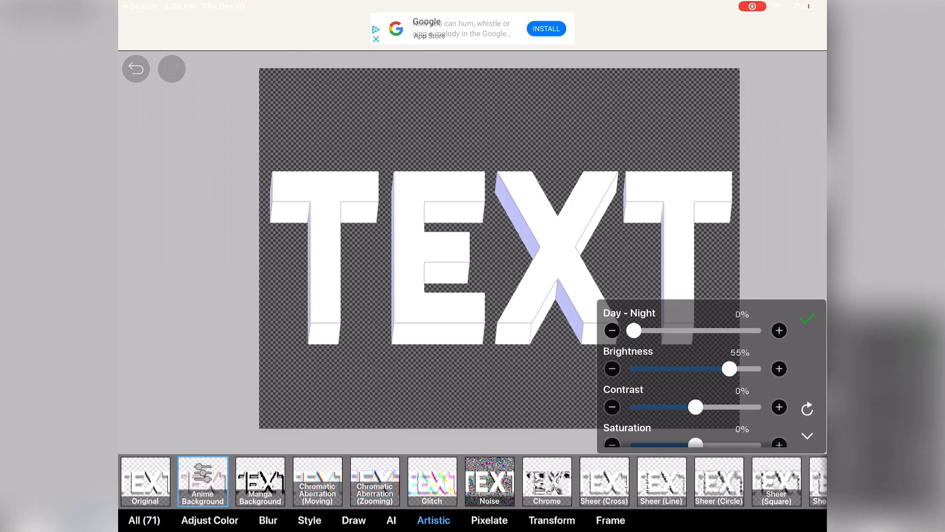
{"action": "left_click_drag", "start_coordinate": [728, 368], "coordinate": [634, 369]}
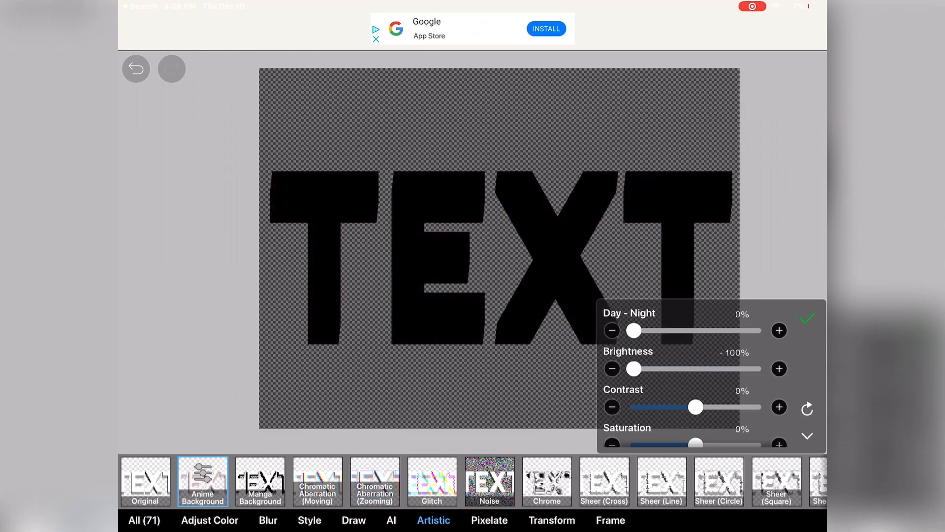
{"action": "scroll", "scroll_direction": "down", "scroll_amount": 3}
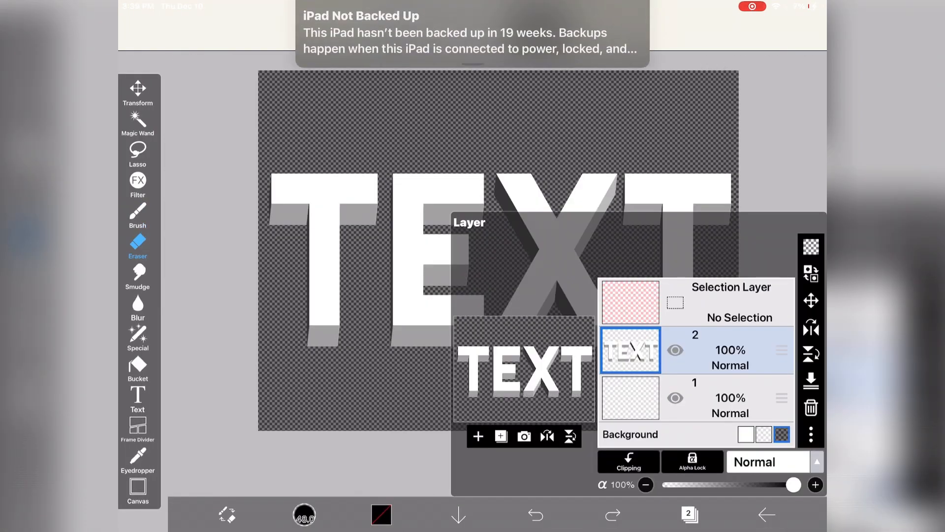
{"action": "left_click", "coordinate": [630, 397]}
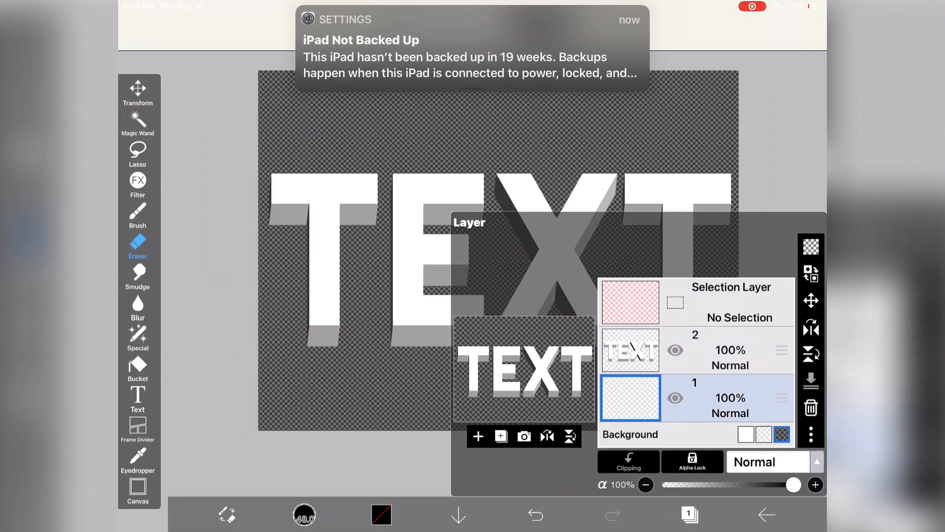
{"action": "left_click", "coordinate": [631, 301]}
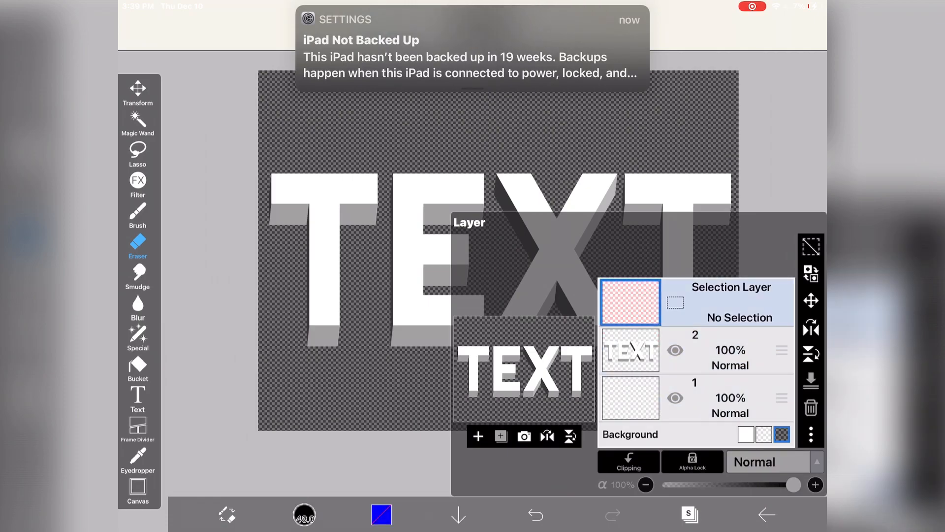
{"action": "left_click", "coordinate": [478, 436]}
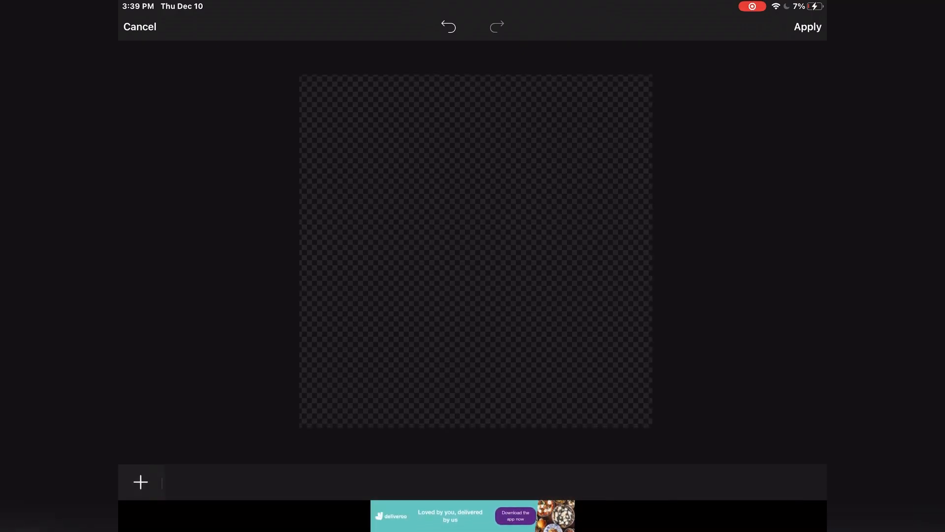
Leave the blank draw screen and add the white 3D TEXT image onto the transparent canvas
{"action": "left_click", "coordinate": [139, 27]}
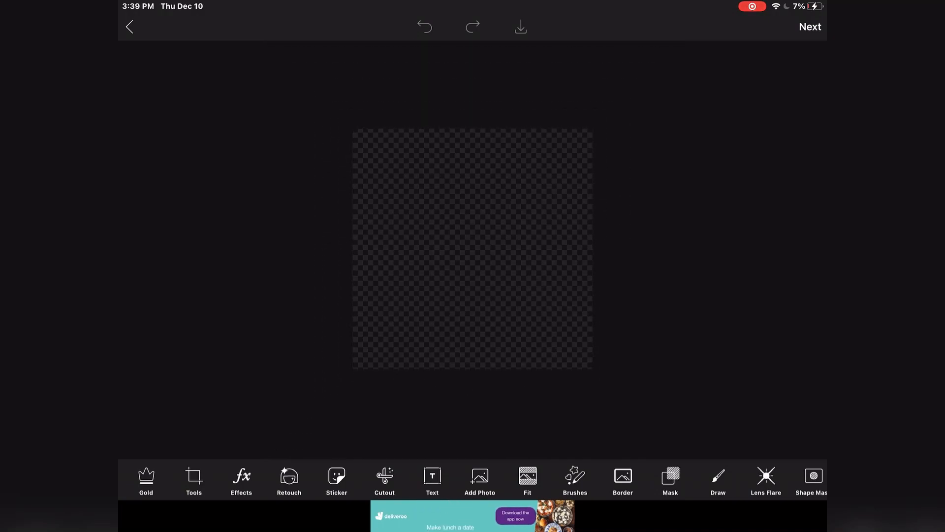
{"action": "left_click", "coordinate": [478, 476]}
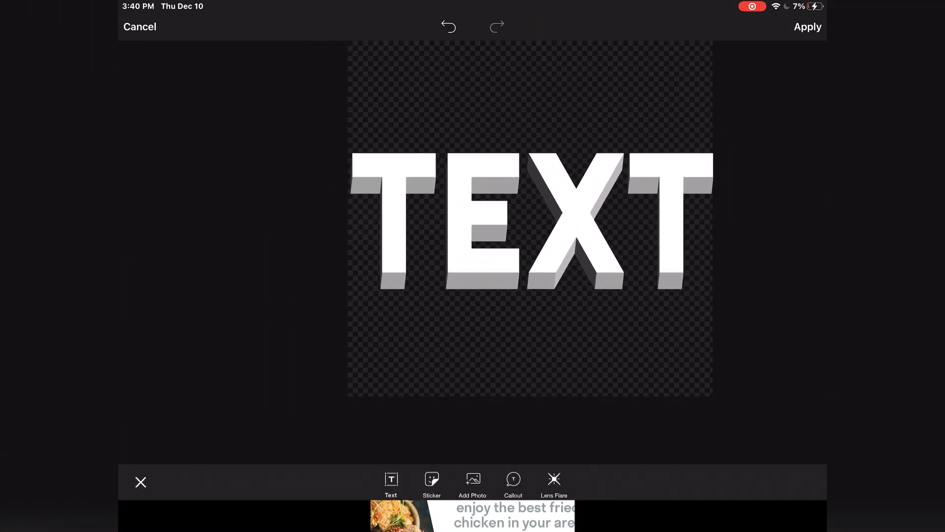
Resize the TEXT image to fit the canvas and give it a soft white shadow glow
{"action": "left_click", "coordinate": [531, 216]}
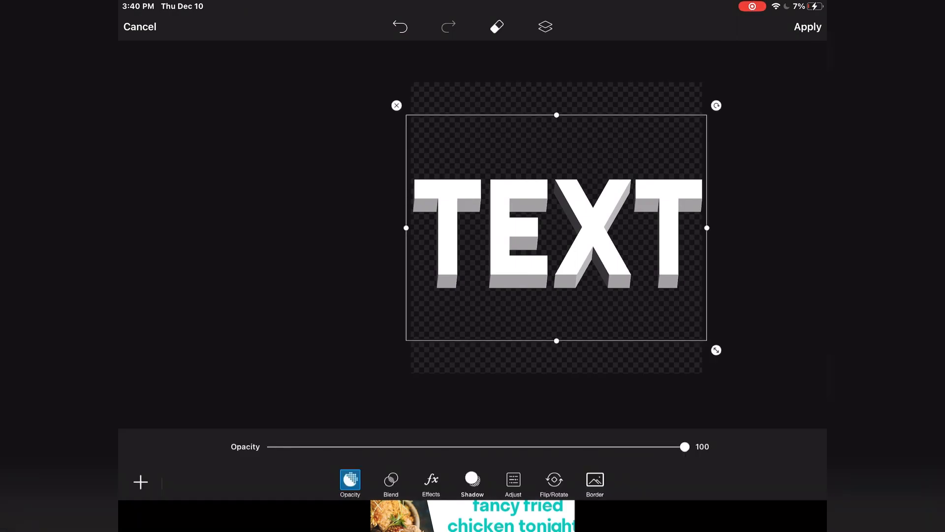
{"action": "left_click_drag", "start_coordinate": [716, 351], "coordinate": [667, 310]}
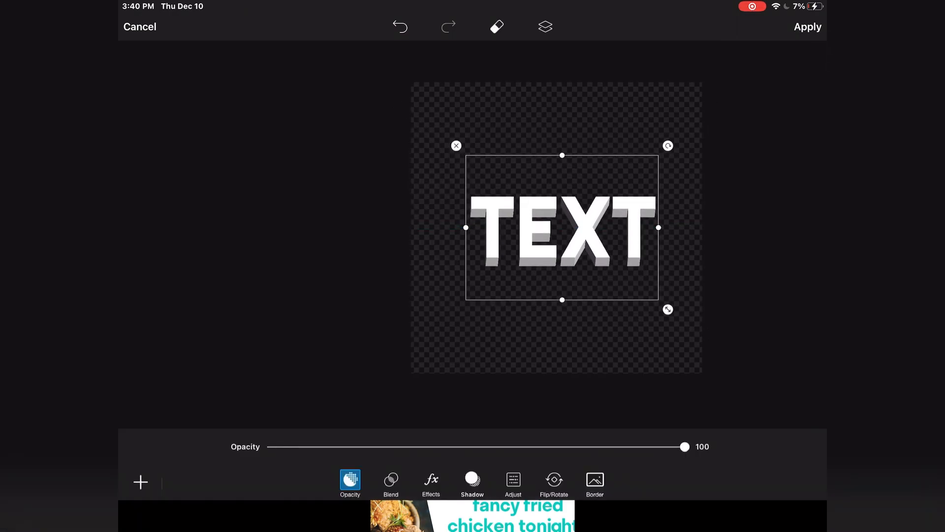
{"action": "left_click_drag", "start_coordinate": [562, 228], "coordinate": [553, 224]}
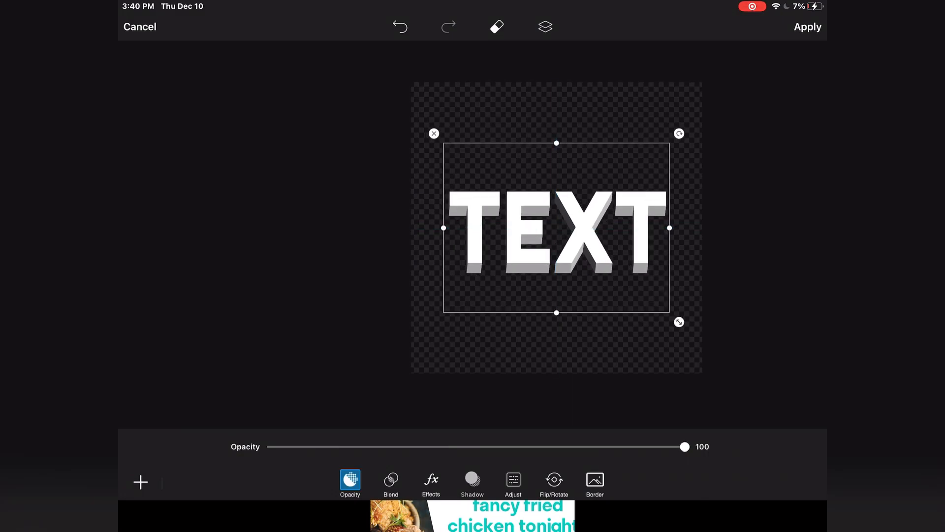
{"action": "left_click", "coordinate": [472, 483]}
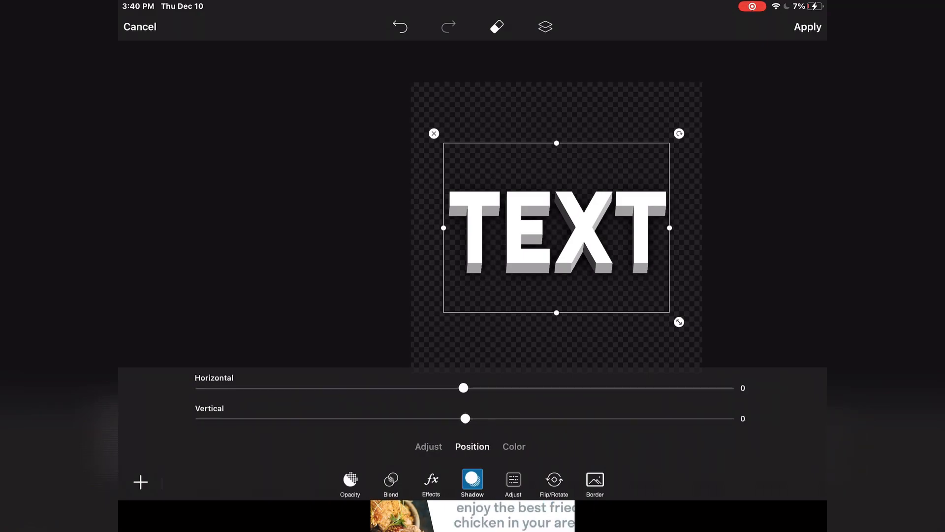
{"action": "left_click", "coordinate": [513, 447]}
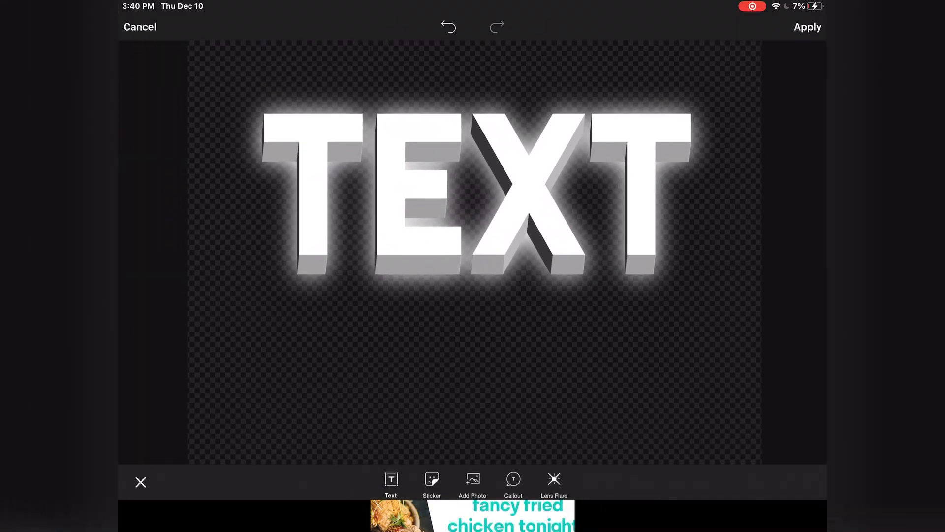
Apply Smart Blur to the TEXT with fade about two thirds and strength around 43
{"action": "left_click", "coordinate": [141, 482]}
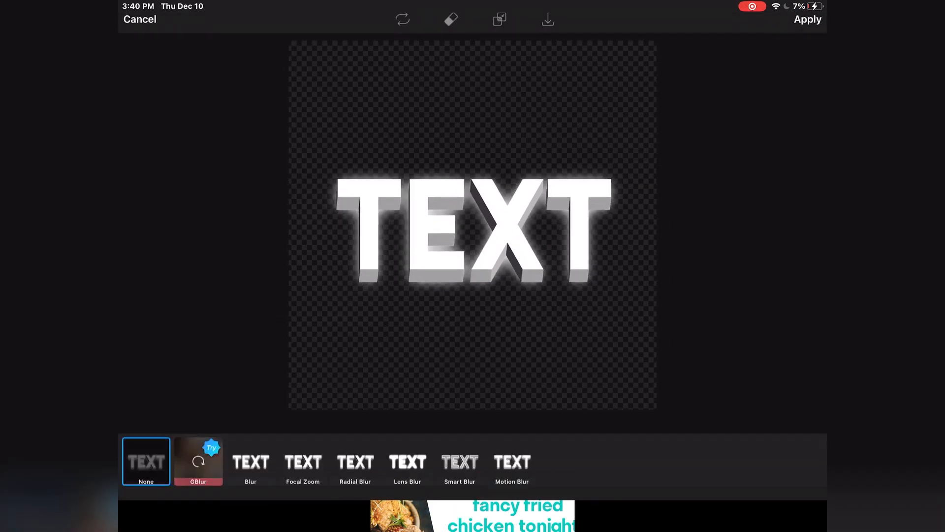
{"action": "left_click", "coordinate": [460, 437]}
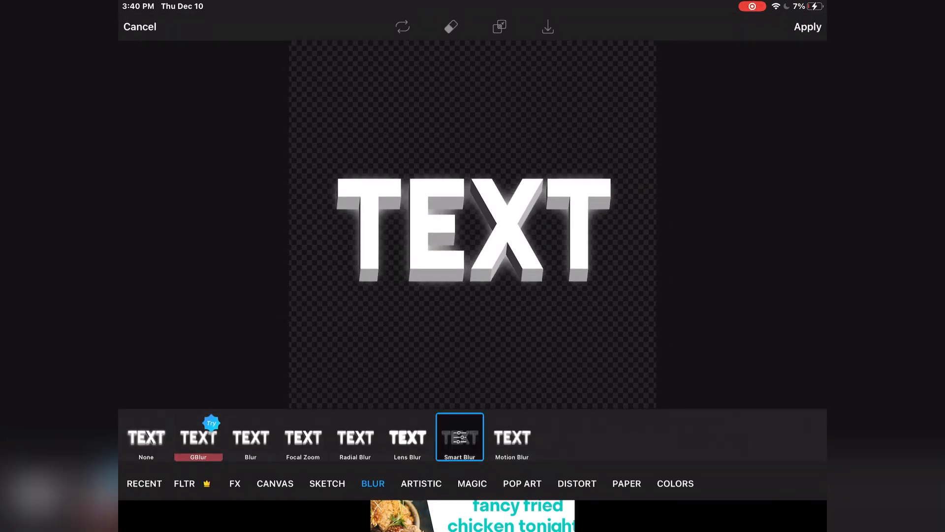
{"action": "left_click", "coordinate": [460, 436]}
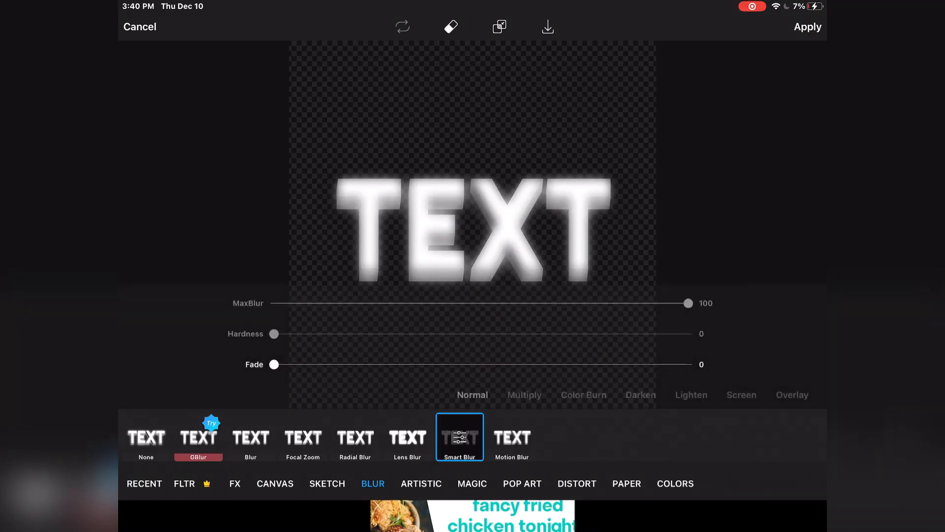
{"action": "left_click_drag", "start_coordinate": [275, 364], "coordinate": [558, 364]}
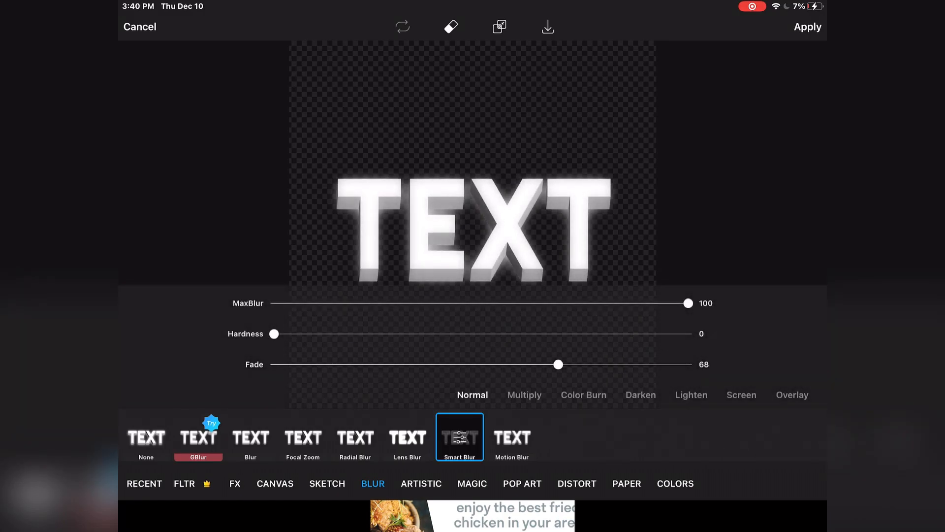
{"action": "left_click_drag", "start_coordinate": [687, 303], "coordinate": [495, 304]}
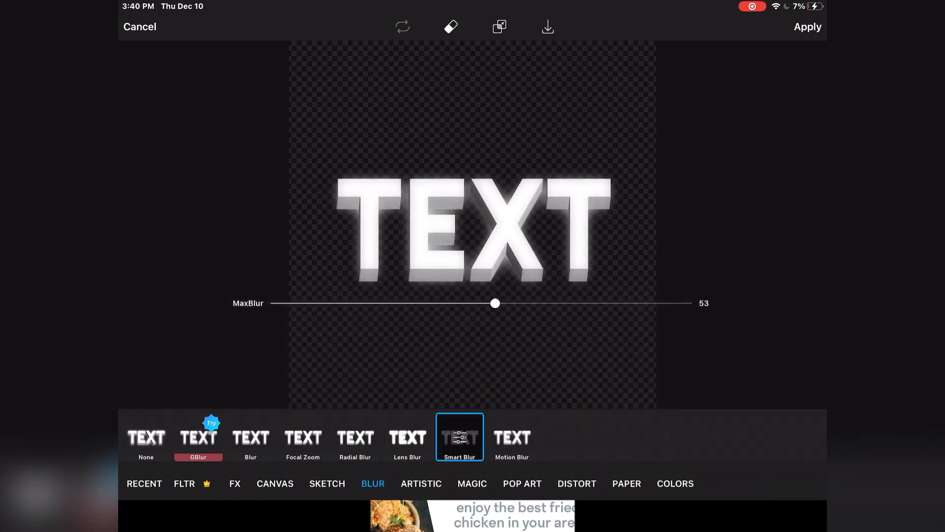
{"action": "left_click_drag", "start_coordinate": [495, 303], "coordinate": [688, 302]}
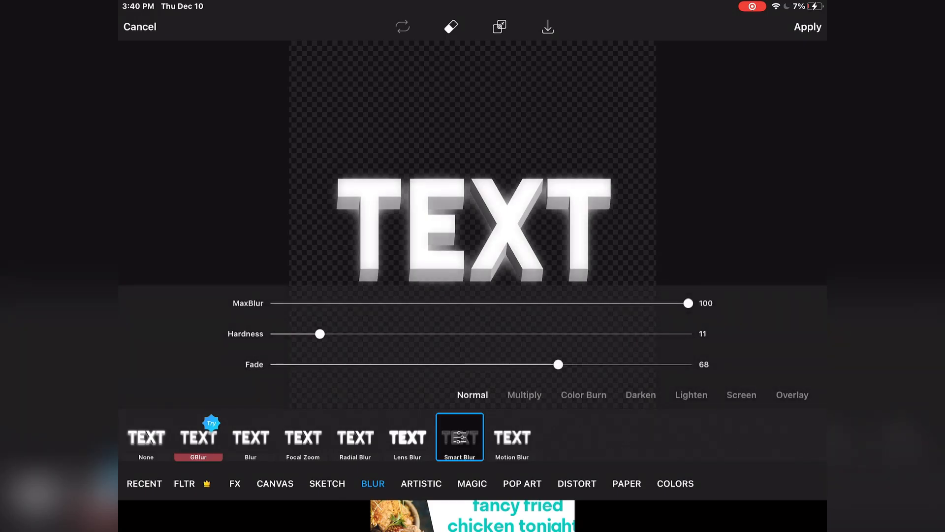
{"action": "left_click_drag", "start_coordinate": [687, 302], "coordinate": [456, 302]}
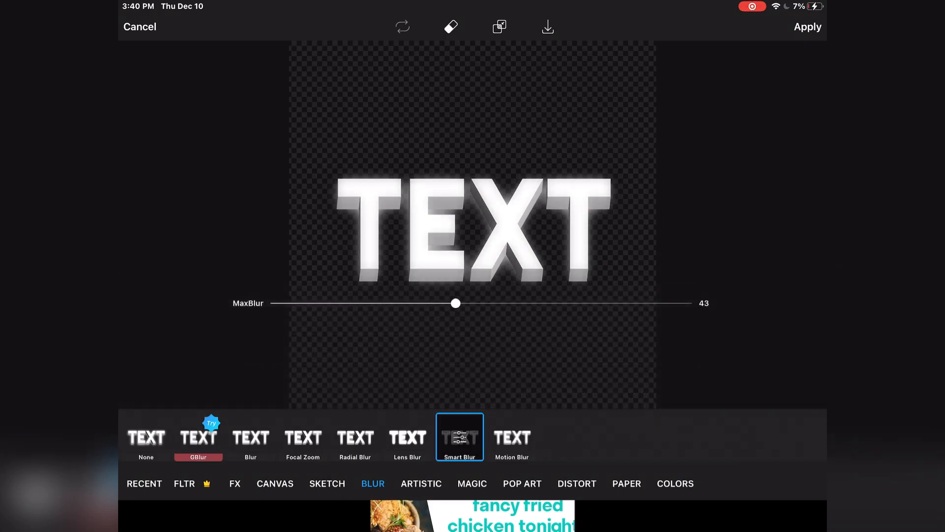
Compare Lens Blur against Smart Blur, then move on to the colour effects
{"action": "left_click", "coordinate": [407, 436]}
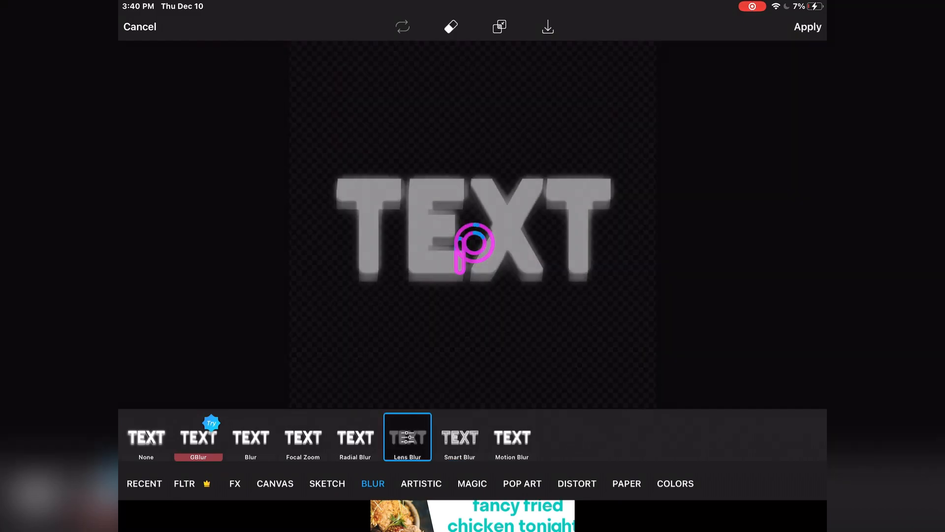
{"action": "left_click", "coordinate": [460, 438]}
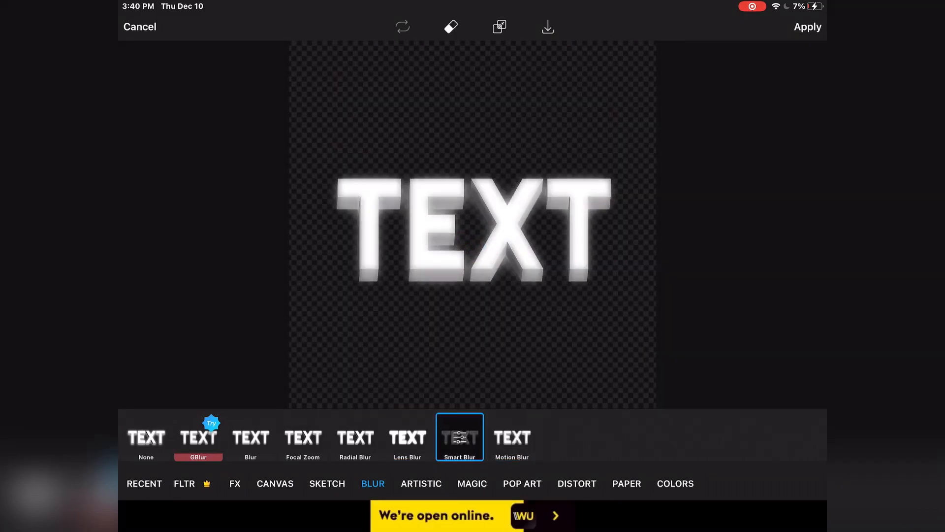
{"action": "left_click", "coordinate": [460, 437]}
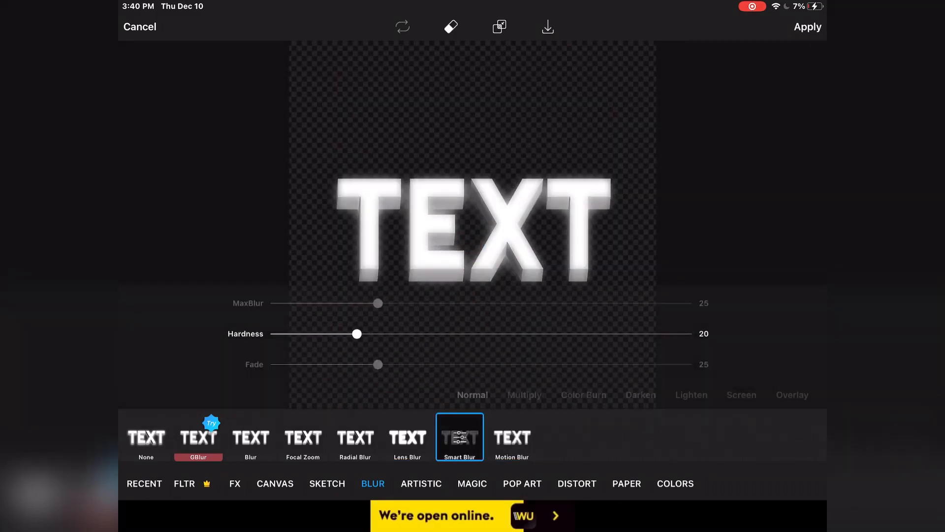
{"action": "left_click", "coordinate": [676, 482]}
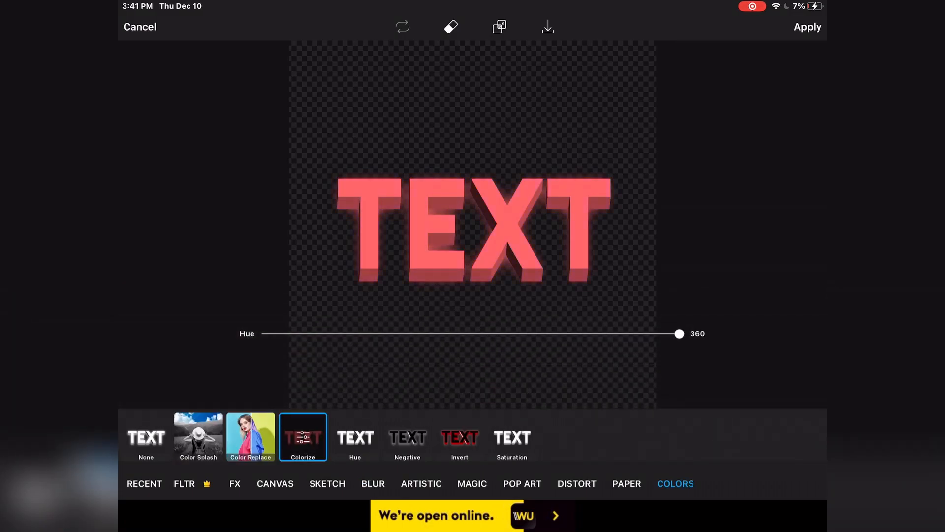
Try the Colorize tint from red to orange, then switch to the Hue effect
{"action": "left_click_drag", "start_coordinate": [678, 334], "coordinate": [267, 334]}
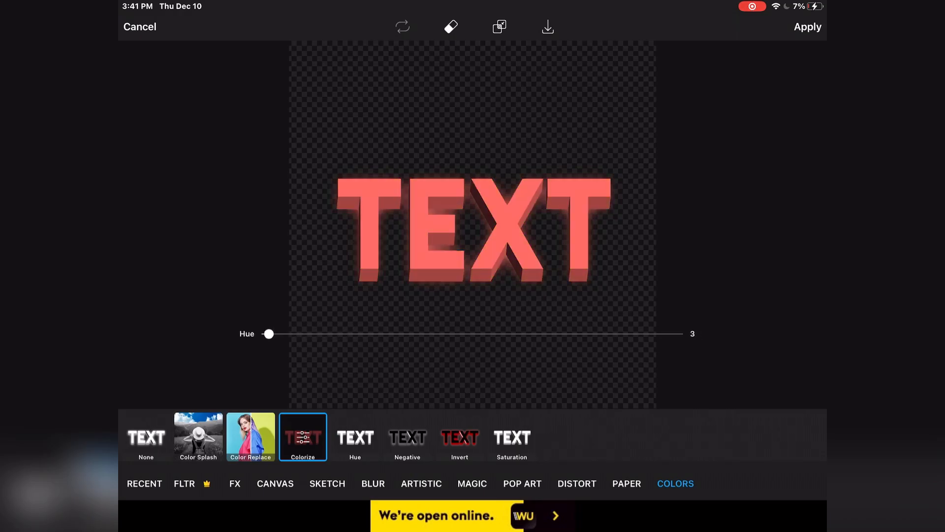
{"action": "left_click_drag", "start_coordinate": [268, 334], "coordinate": [304, 334]}
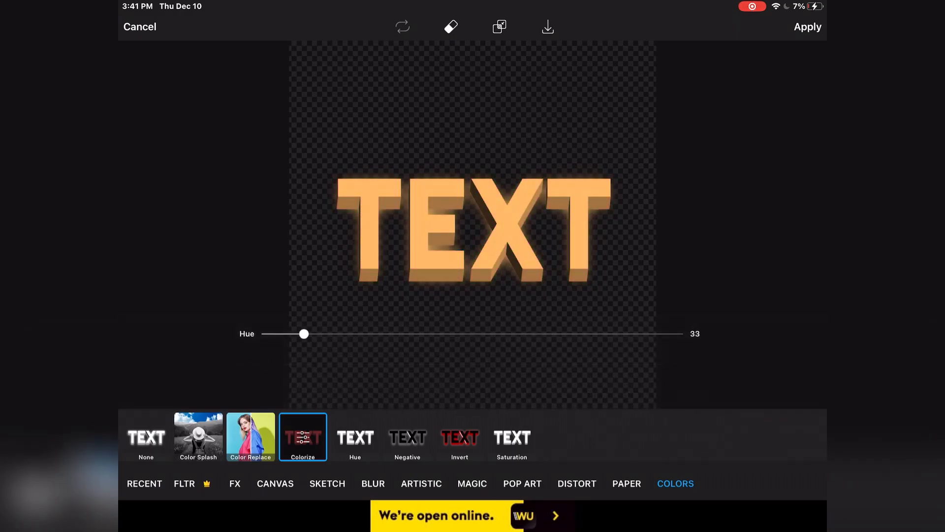
{"action": "left_click", "coordinate": [806, 27]}
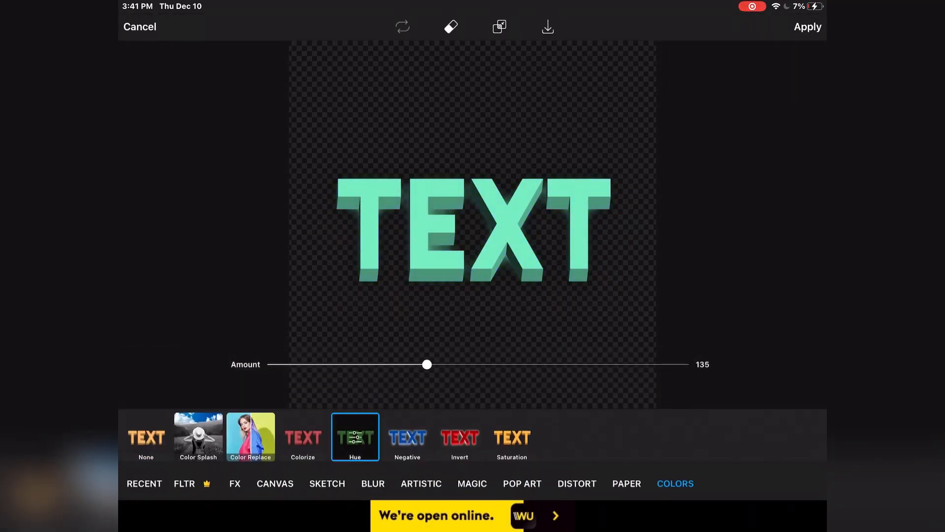
Shift the Hue to light sky blue, set Saturation to 100 and apply the colour
{"action": "left_click_drag", "start_coordinate": [426, 364], "coordinate": [531, 364]}
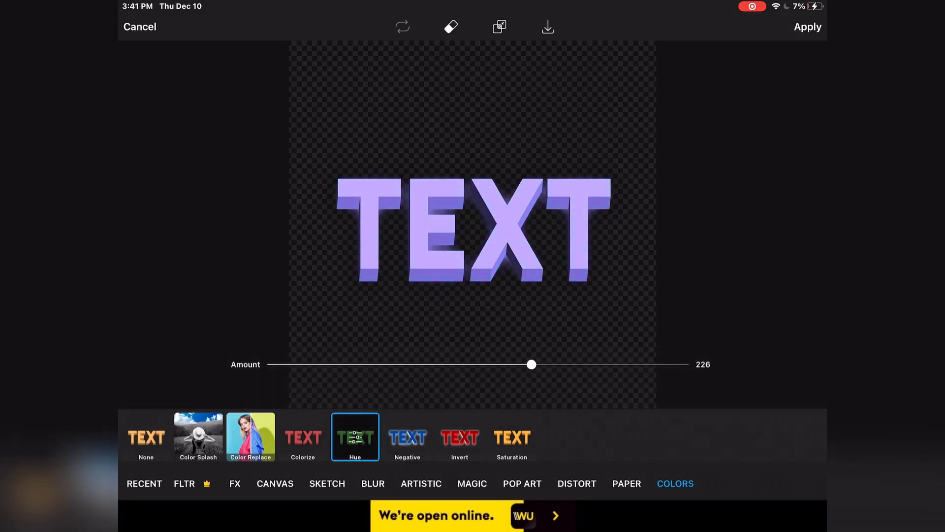
{"action": "left_click_drag", "start_coordinate": [531, 364], "coordinate": [474, 365]}
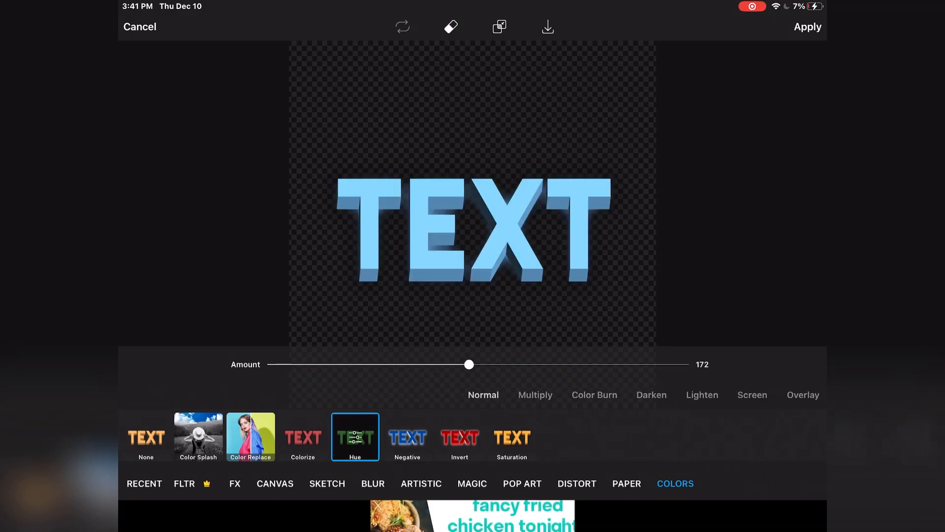
{"action": "left_click", "coordinate": [146, 436]}
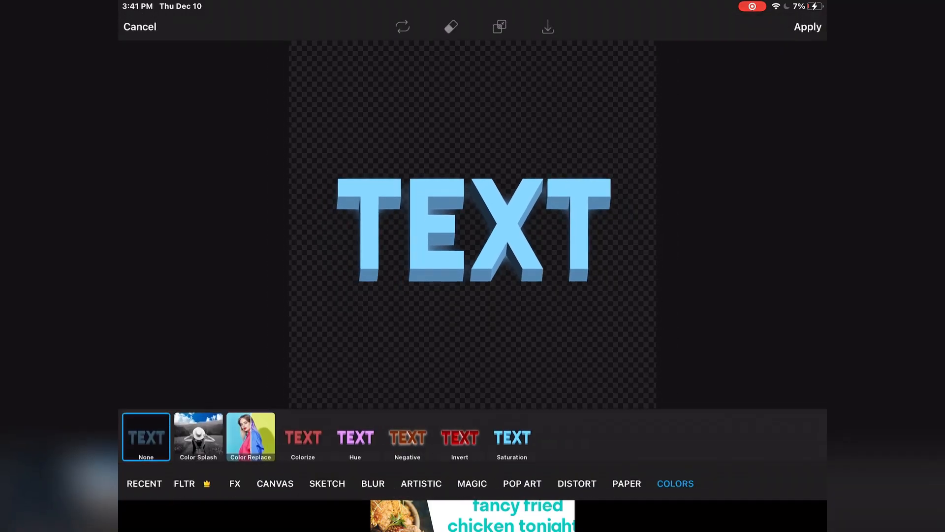
{"action": "left_click", "coordinate": [512, 436]}
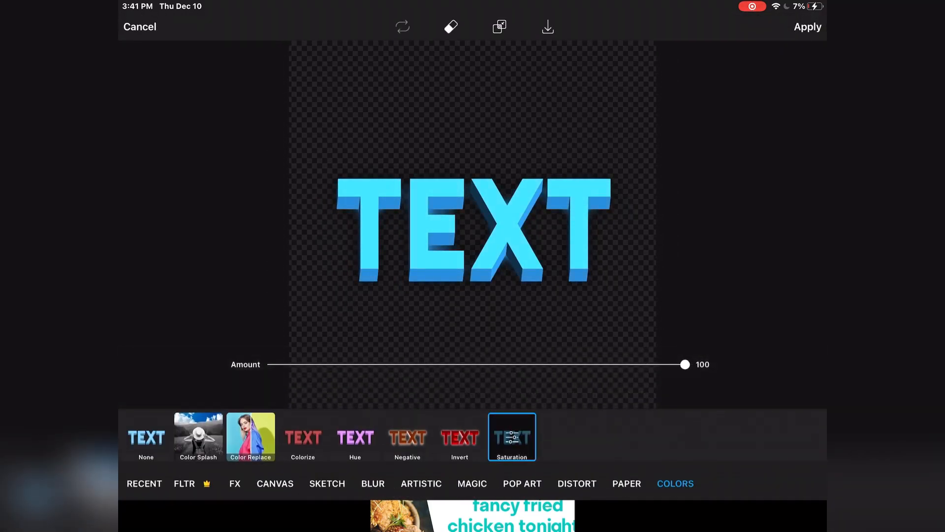
{"action": "left_click", "coordinate": [808, 27]}
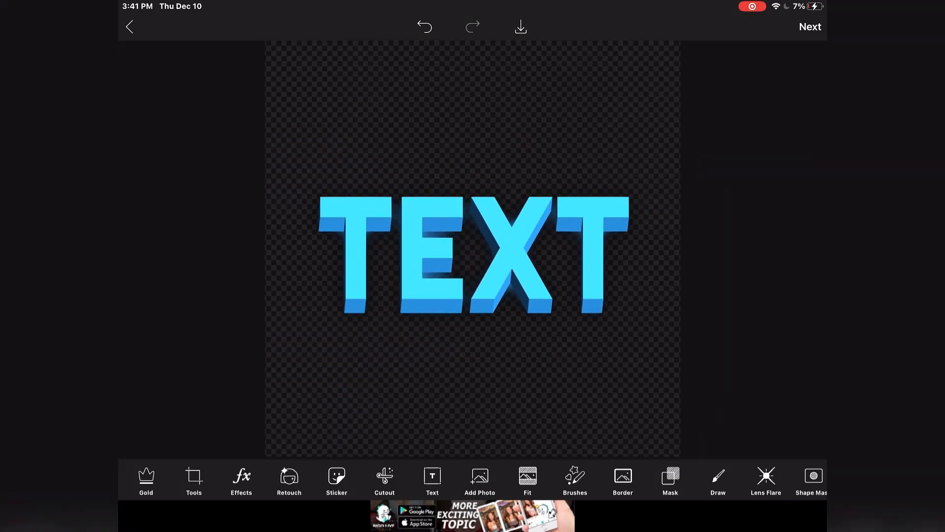
Preview Smart Blur on the blue TEXT, trying strength about 30-39, hardness 16 and no fade
{"action": "left_click", "coordinate": [240, 480]}
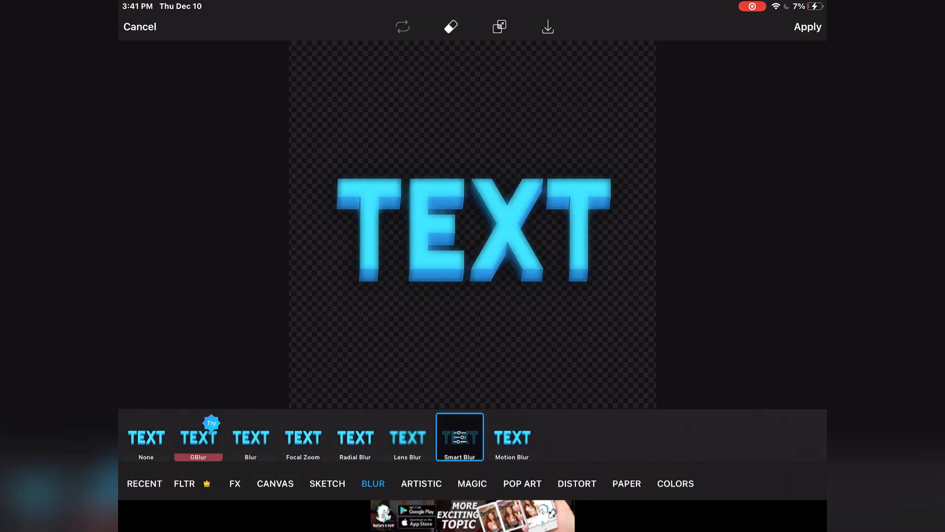
{"action": "left_click", "coordinate": [460, 436]}
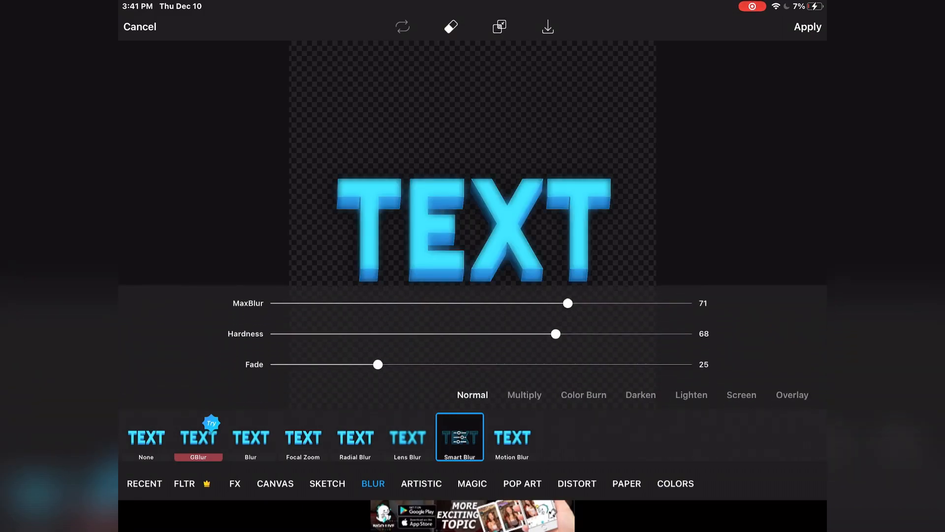
{"action": "left_click_drag", "start_coordinate": [567, 302], "coordinate": [626, 302]}
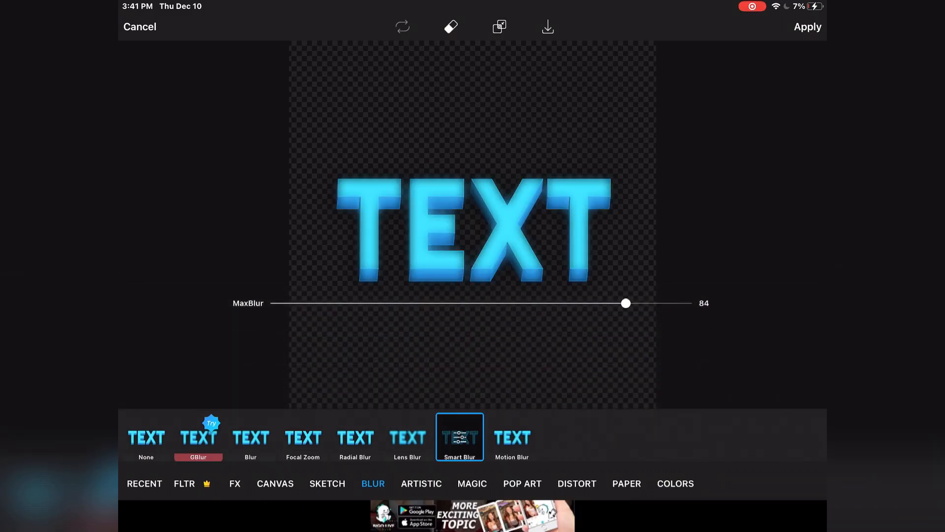
{"action": "left_click_drag", "start_coordinate": [626, 303], "coordinate": [438, 304]}
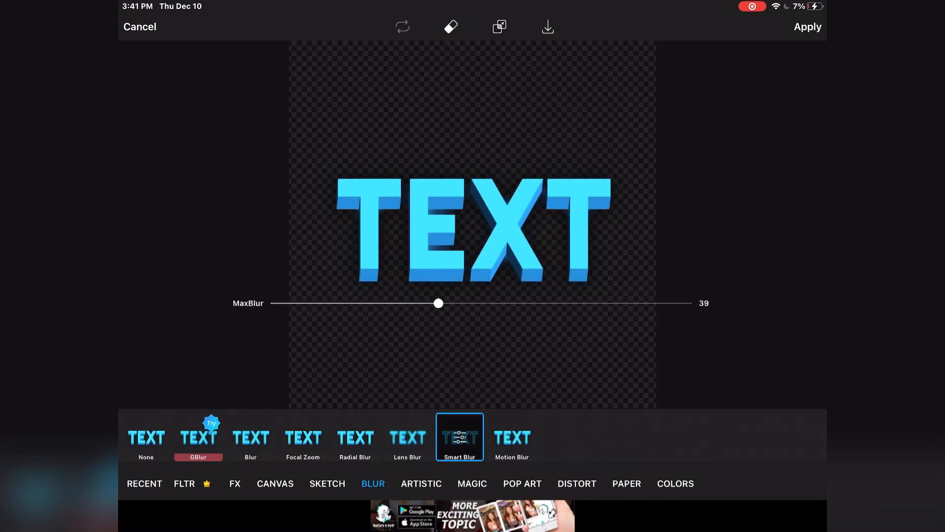
{"action": "left_click_drag", "start_coordinate": [439, 302], "coordinate": [296, 302]}
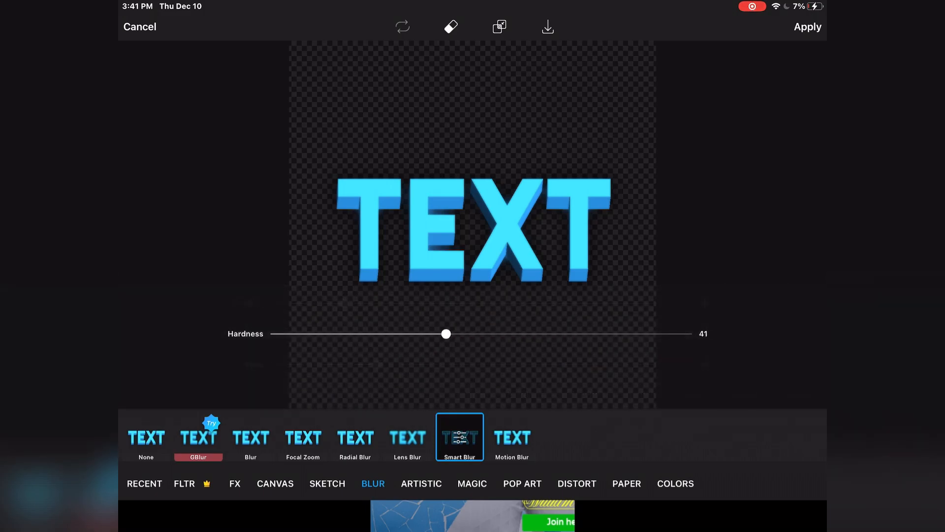
{"action": "left_click_drag", "start_coordinate": [447, 334], "coordinate": [455, 334]}
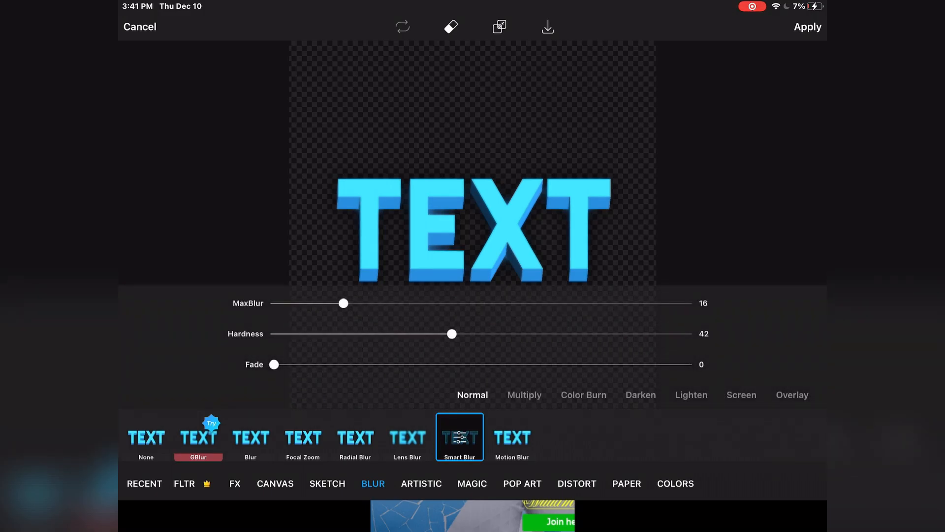
{"action": "left_click_drag", "start_coordinate": [453, 334], "coordinate": [662, 334]}
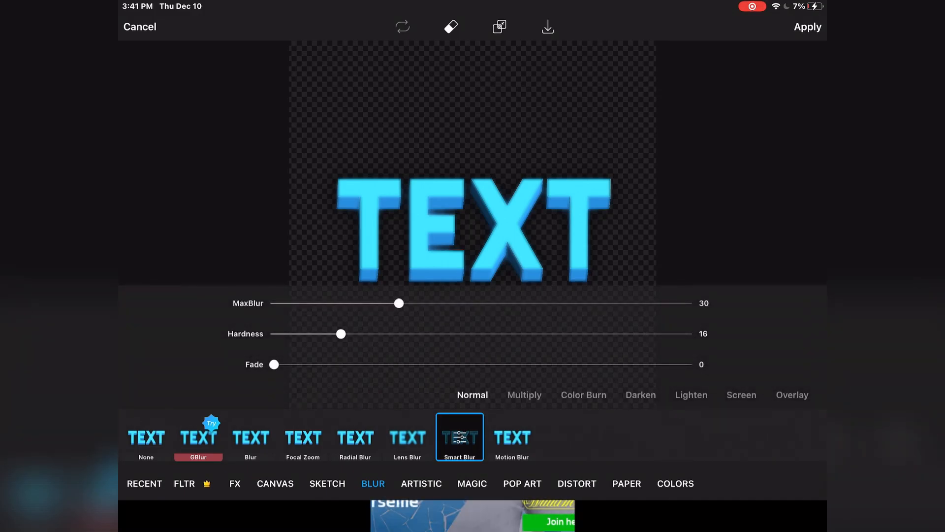
Push hardness to maximum and strength near 31, then discard the blur with None
{"action": "left_click_drag", "start_coordinate": [342, 334], "coordinate": [689, 334]}
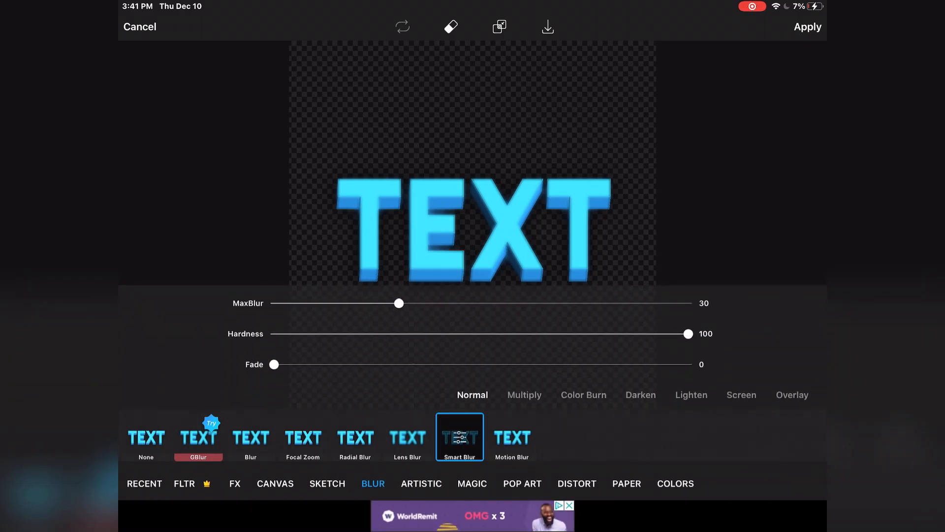
{"action": "left_click_drag", "start_coordinate": [399, 304], "coordinate": [405, 303]}
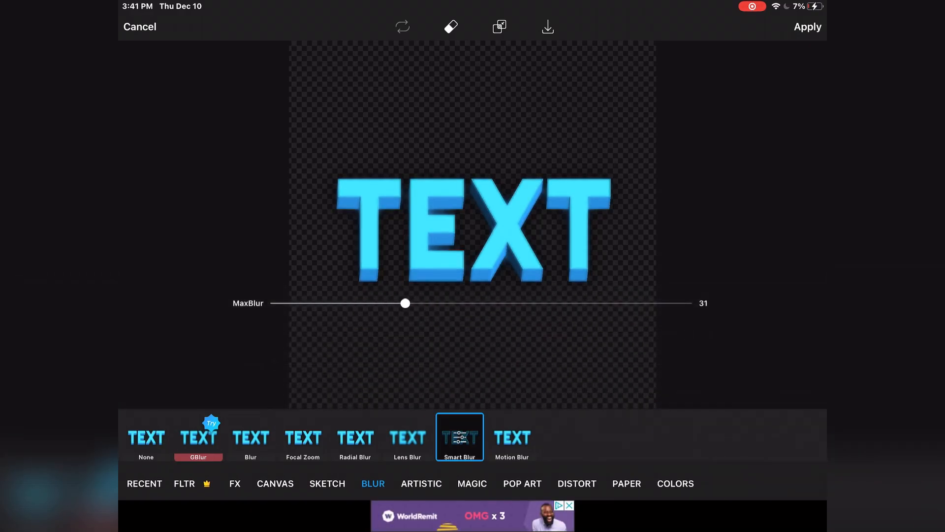
{"action": "left_click_drag", "start_coordinate": [405, 304], "coordinate": [549, 304]}
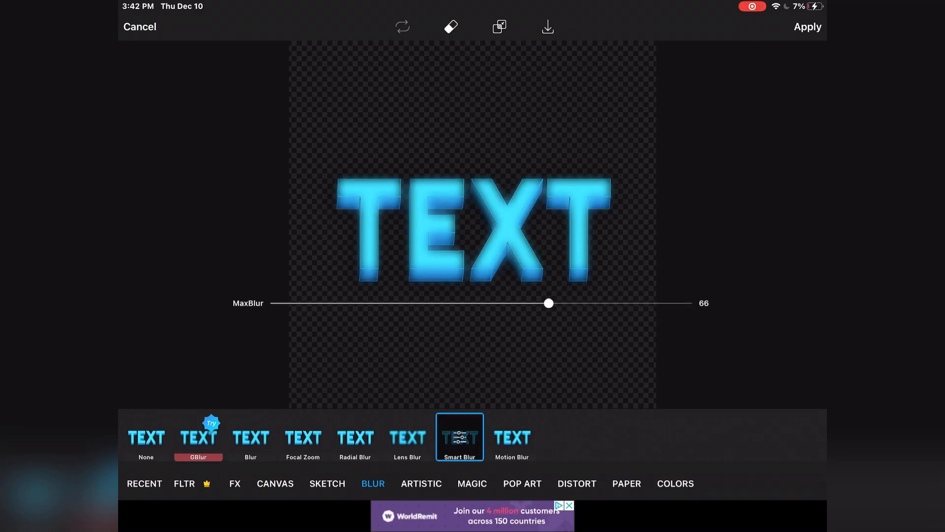
{"action": "left_click_drag", "start_coordinate": [549, 303], "coordinate": [406, 303]}
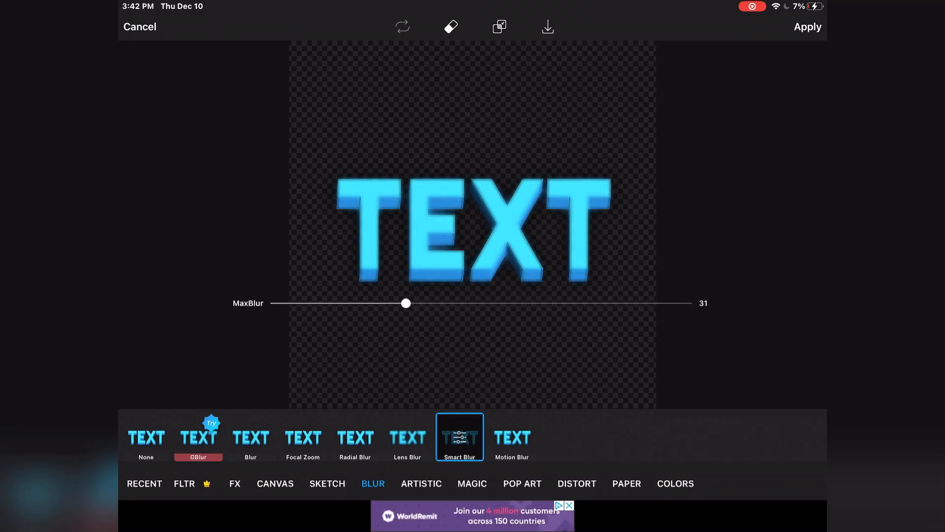
{"action": "left_click_drag", "start_coordinate": [405, 302], "coordinate": [374, 302]}
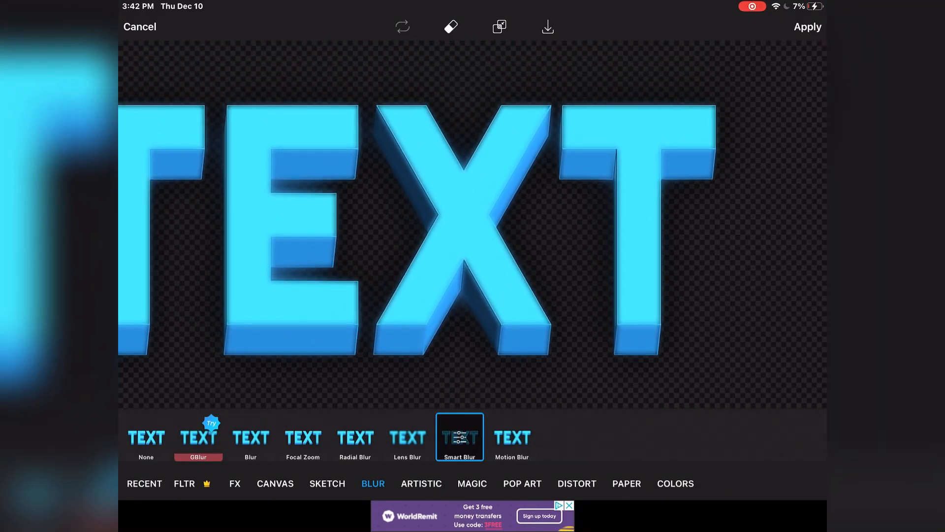
{"action": "left_click", "coordinate": [460, 436]}
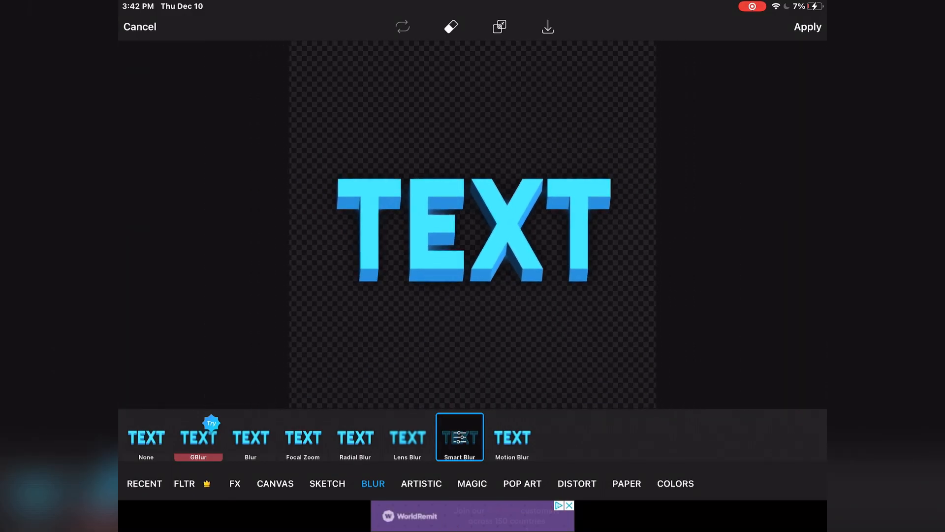
{"action": "left_click", "coordinate": [146, 436]}
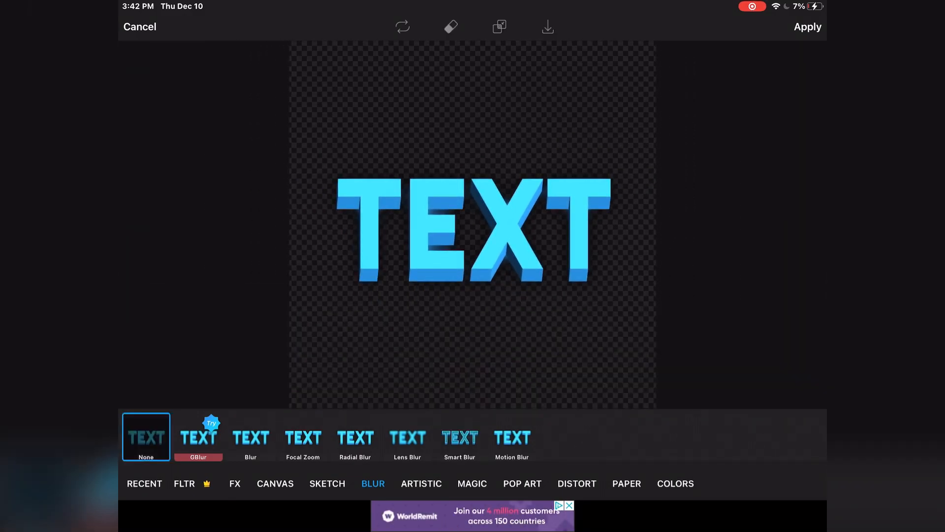
Preview the HDR and Film2 FX effects, then move to the Artistic category
{"action": "left_click", "coordinate": [235, 482]}
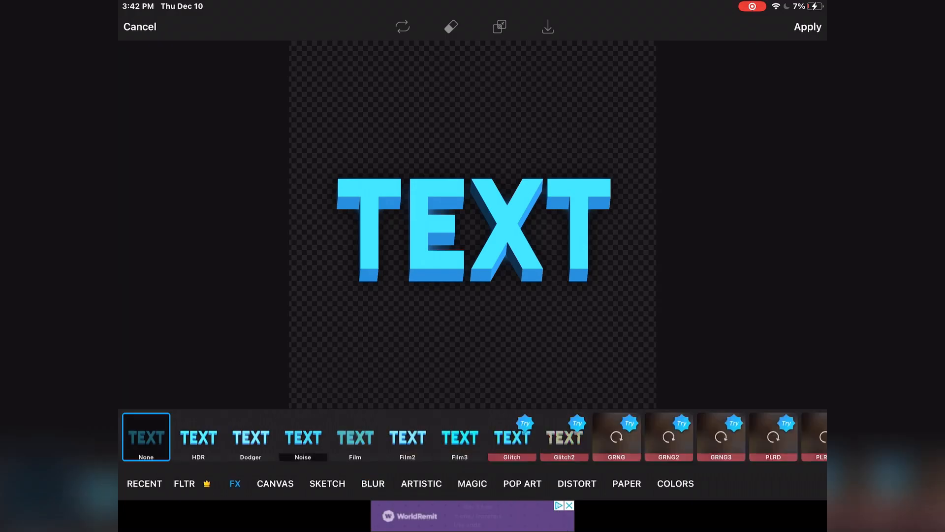
{"action": "left_click", "coordinate": [198, 436]}
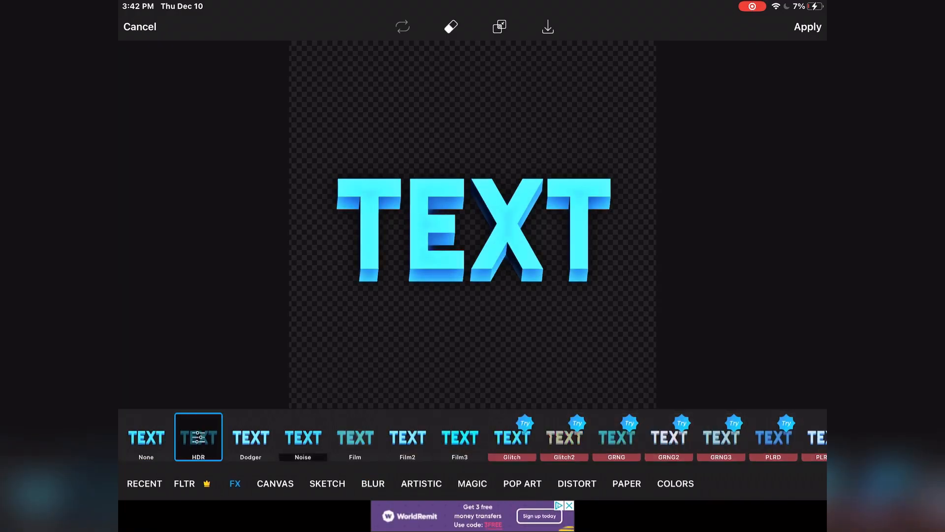
{"action": "left_click", "coordinate": [406, 436]}
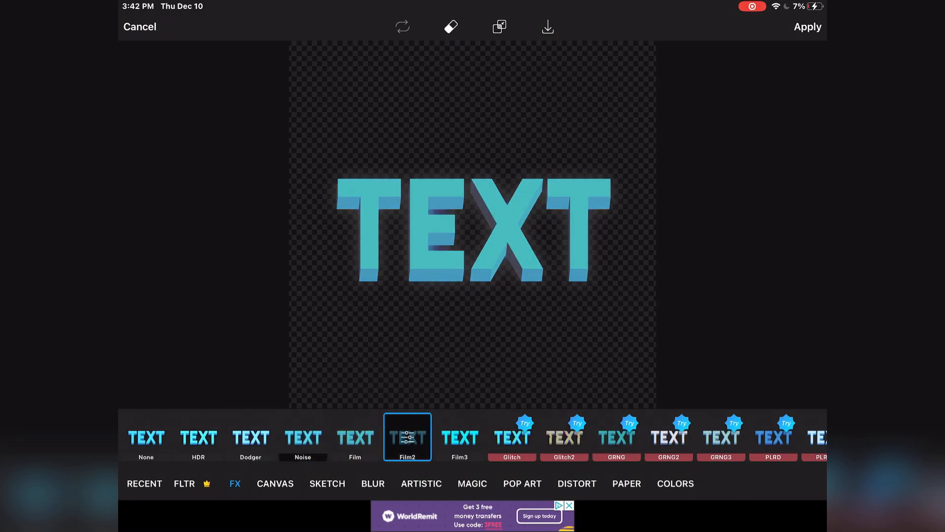
{"action": "left_click", "coordinate": [421, 483]}
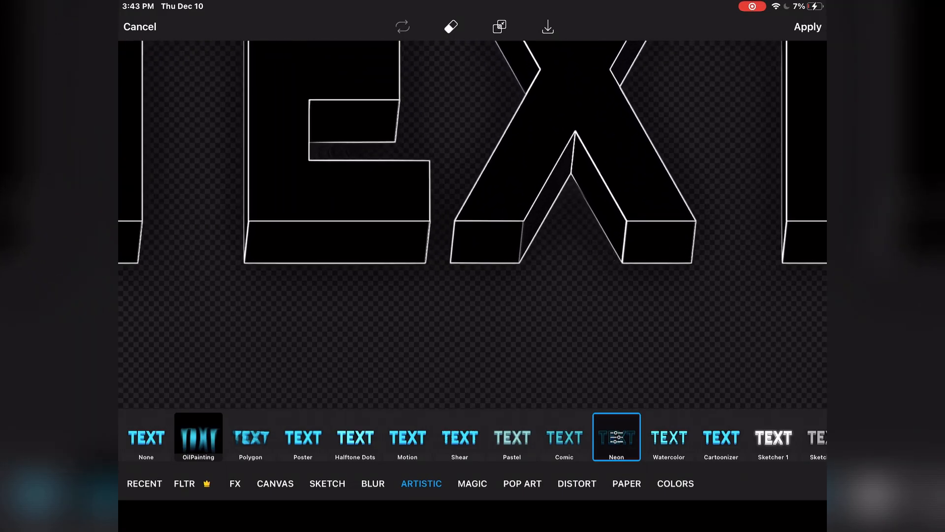
Preview Watercolor, Cartoonizer and Halftone Dots with point size and contrast raised to maximum
{"action": "left_click", "coordinate": [669, 436]}
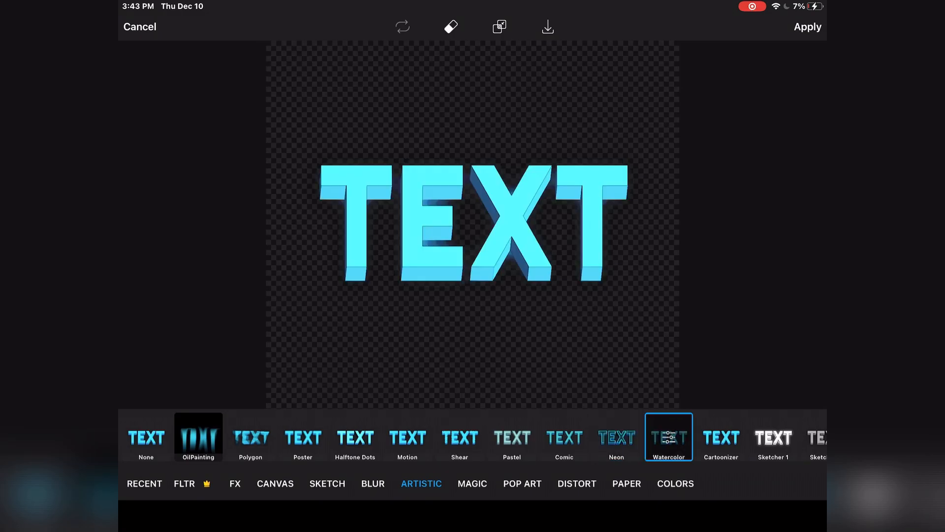
{"action": "left_click", "coordinate": [721, 436]}
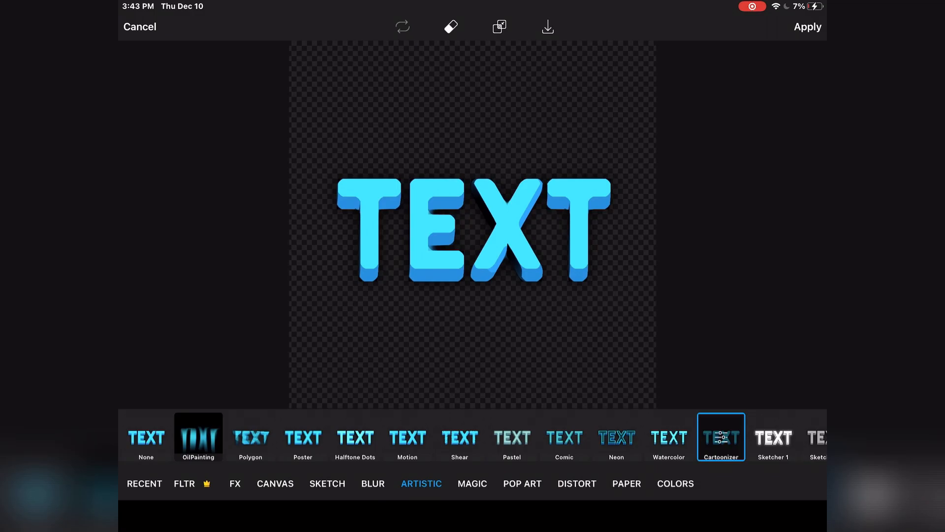
{"action": "left_click", "coordinate": [354, 436]}
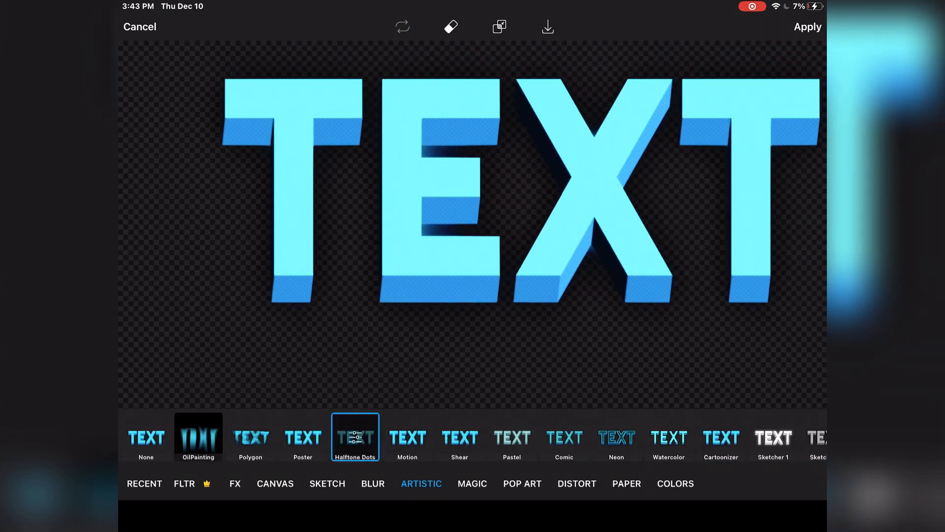
{"action": "left_click", "coordinate": [355, 436]}
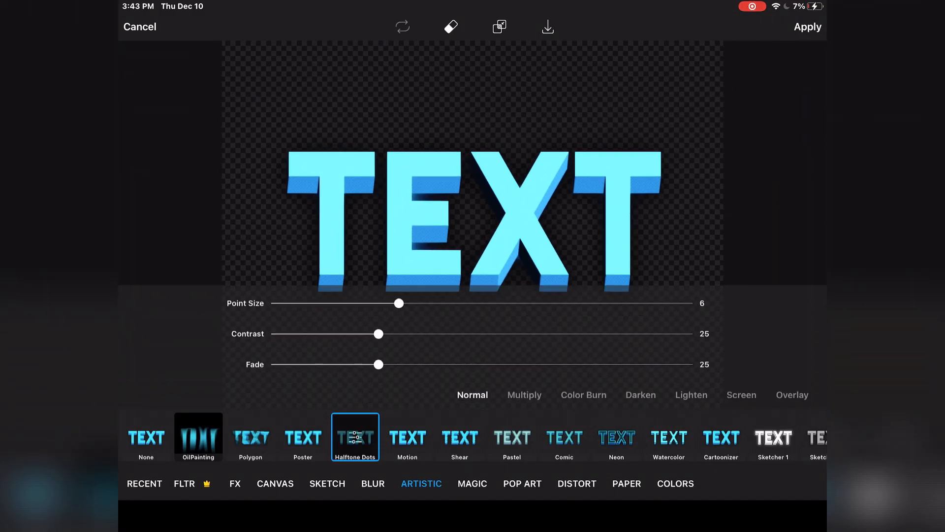
{"action": "left_click_drag", "start_coordinate": [399, 303], "coordinate": [274, 302]}
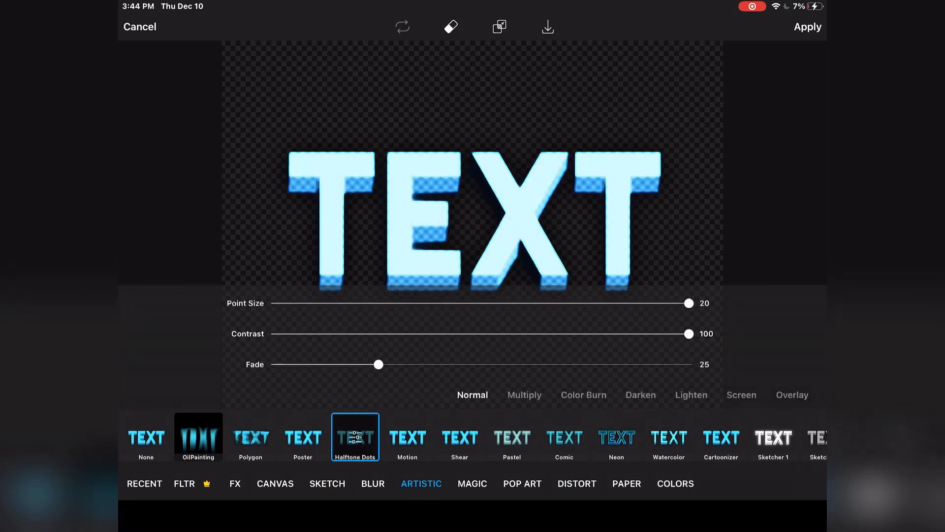
Cycle through Poster, Motion, Comic, Cartoonizer, Sketcher 1, Fattal 1 and end on OilPainting
{"action": "left_click", "coordinate": [302, 437]}
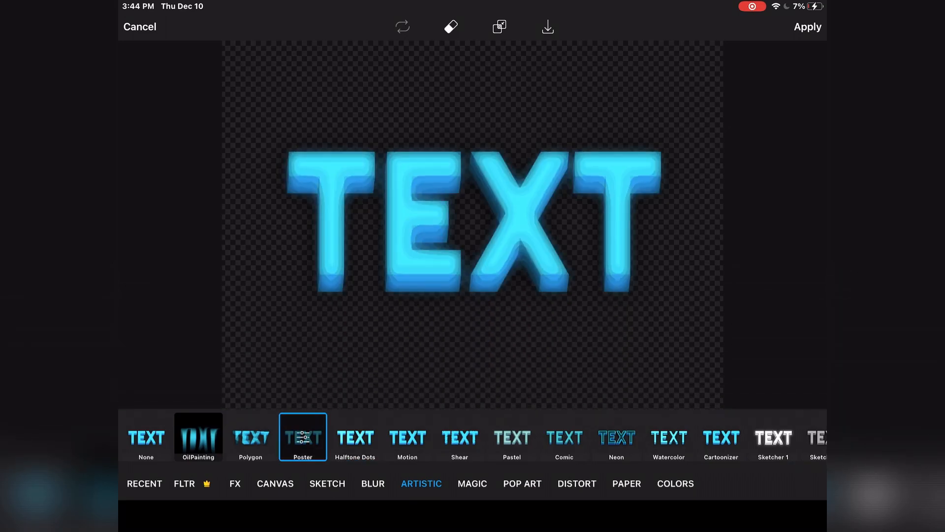
{"action": "left_click", "coordinate": [407, 436]}
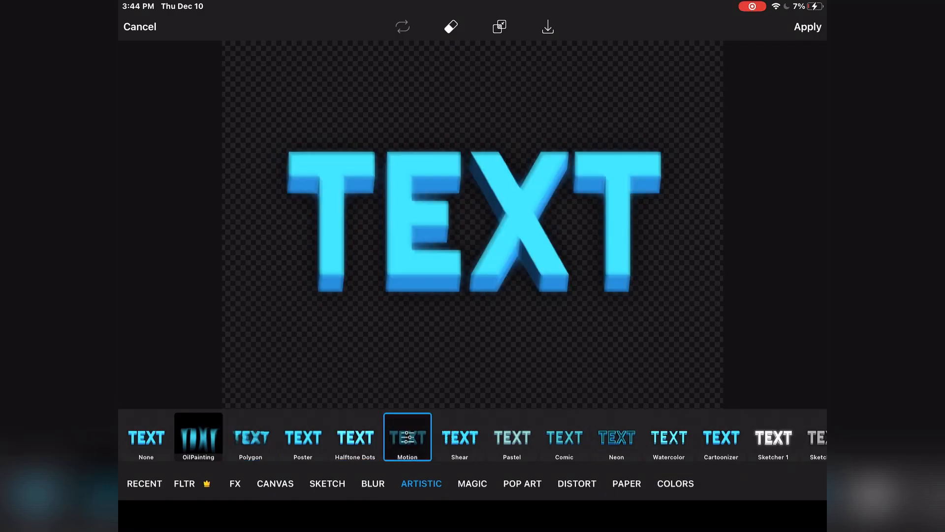
{"action": "left_click", "coordinate": [563, 437]}
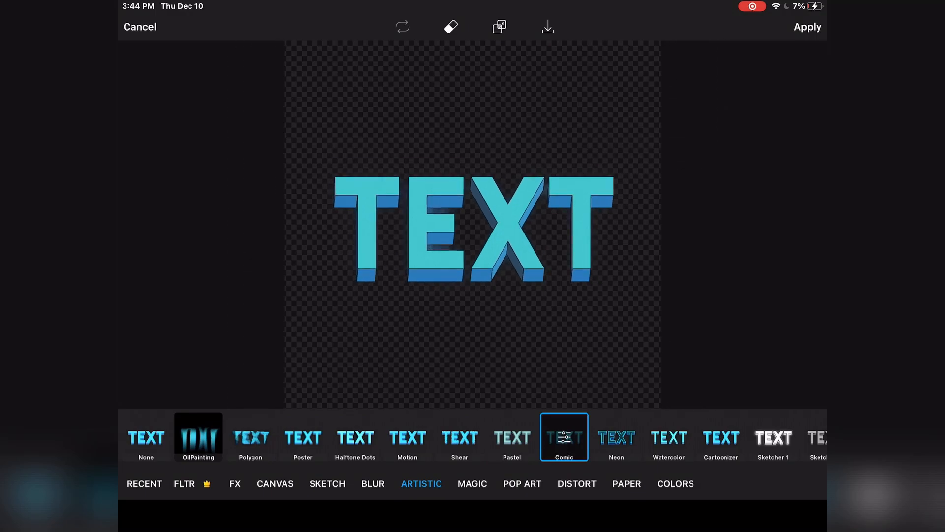
{"action": "left_click", "coordinate": [721, 436]}
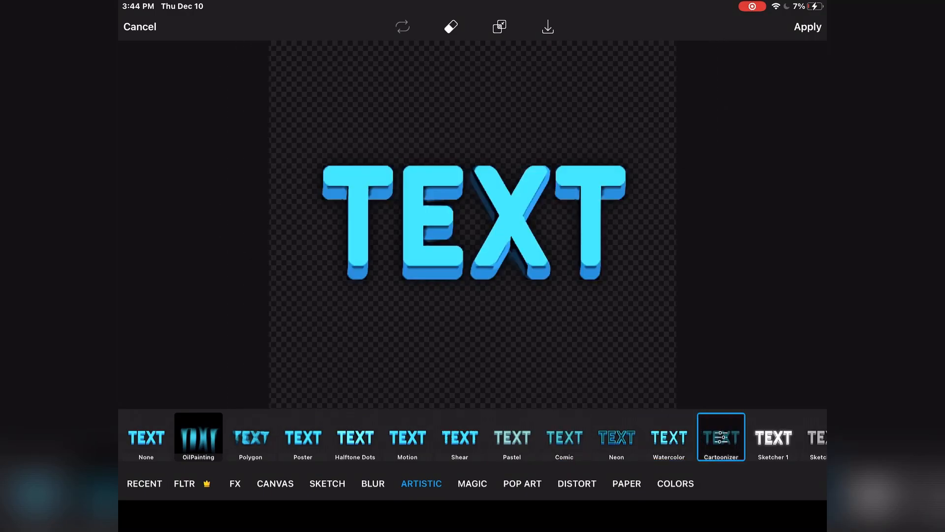
{"action": "left_click", "coordinate": [747, 437]}
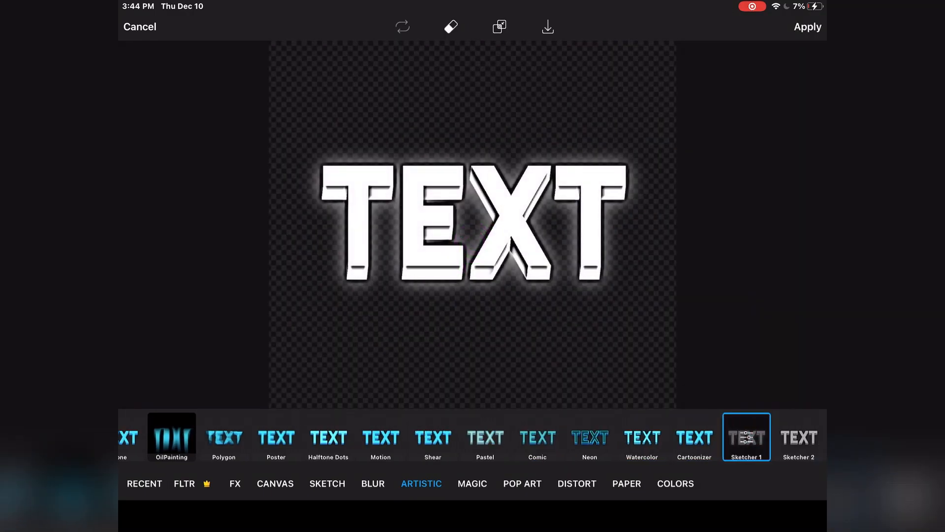
{"action": "left_click", "coordinate": [695, 437]}
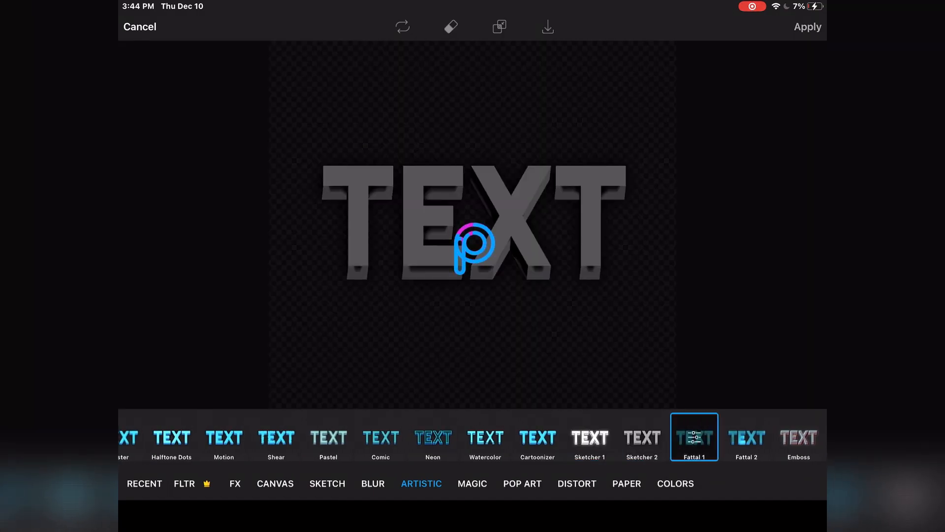
{"action": "left_click", "coordinate": [747, 437]}
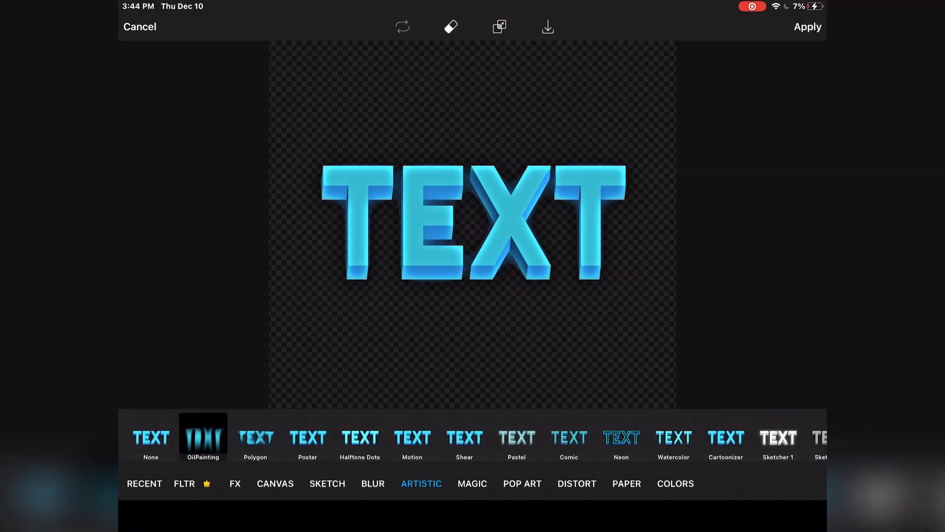
Preview the Undead, Feast and Galaxy magic effects, leaving Galaxy's teal tint, then go to Canvas
{"action": "left_click", "coordinate": [471, 482]}
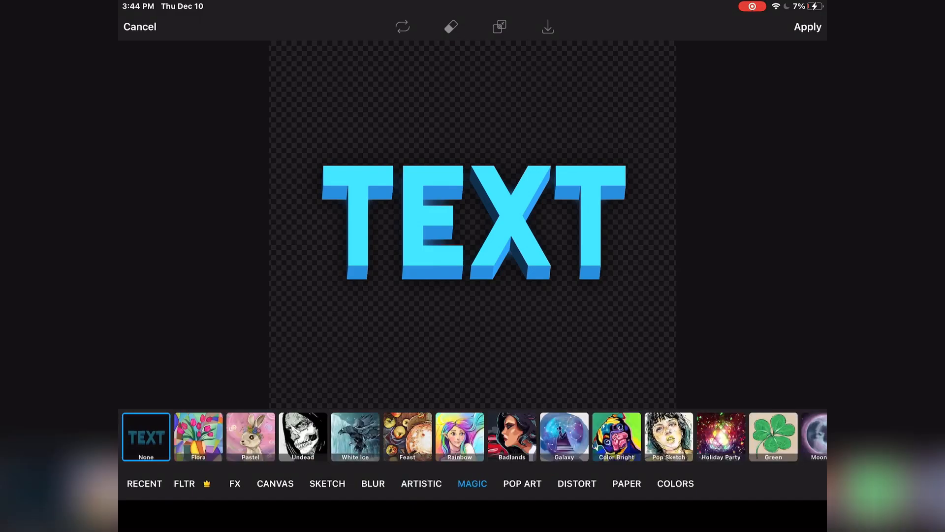
{"action": "left_click", "coordinate": [303, 437]}
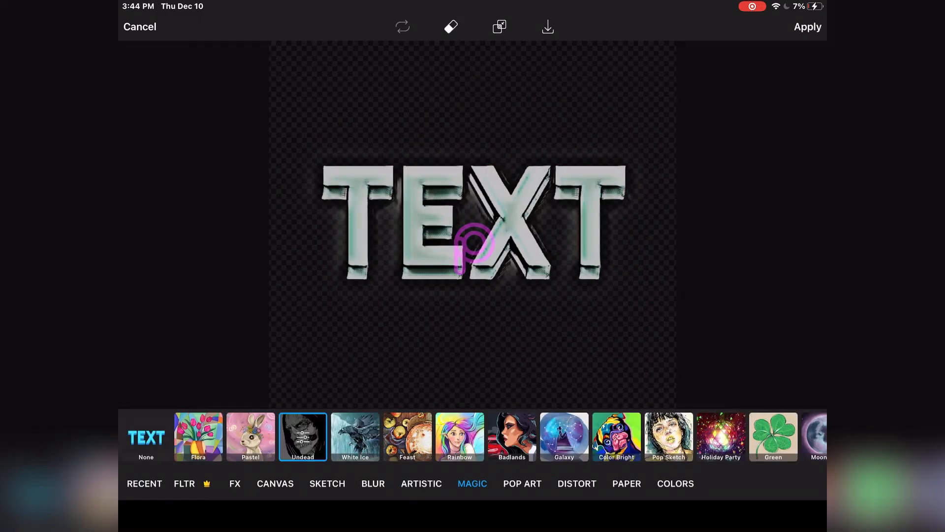
{"action": "left_click", "coordinate": [407, 436]}
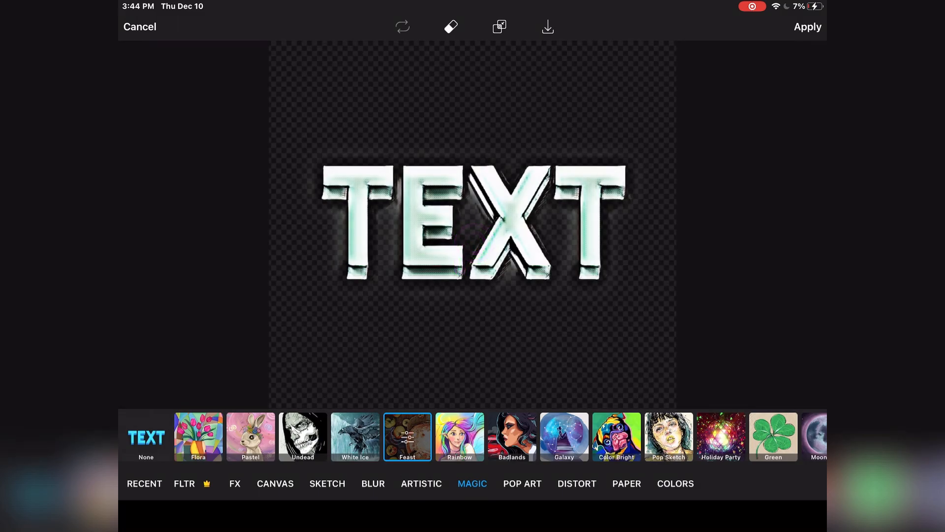
{"action": "left_click", "coordinate": [563, 436]}
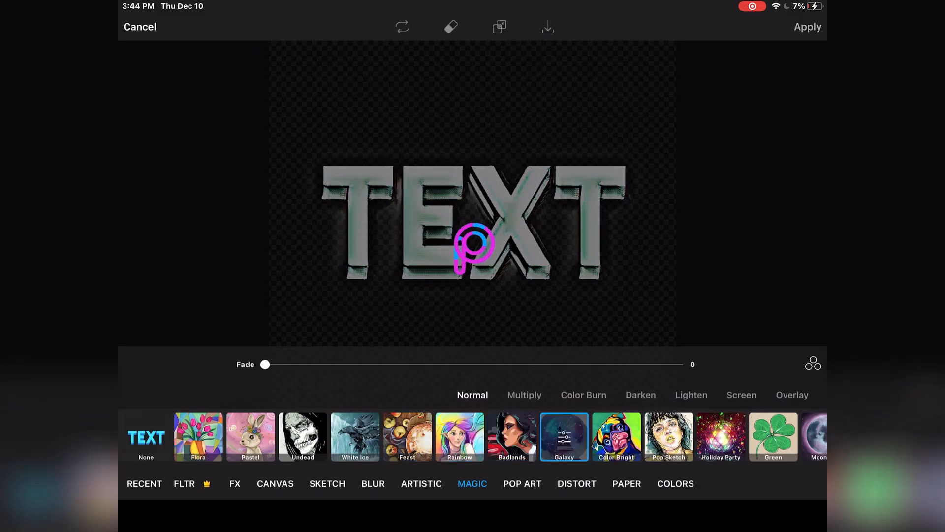
{"action": "left_click", "coordinate": [563, 436]}
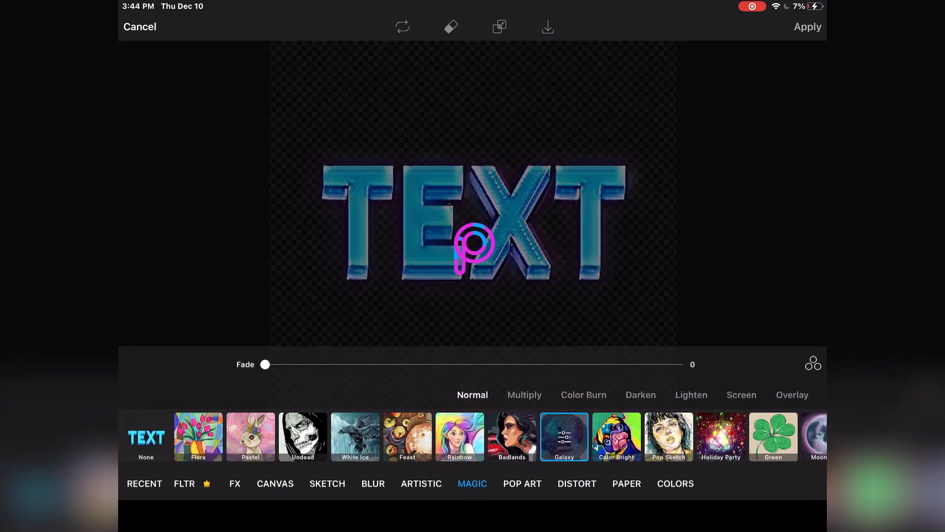
{"action": "left_click", "coordinate": [275, 483]}
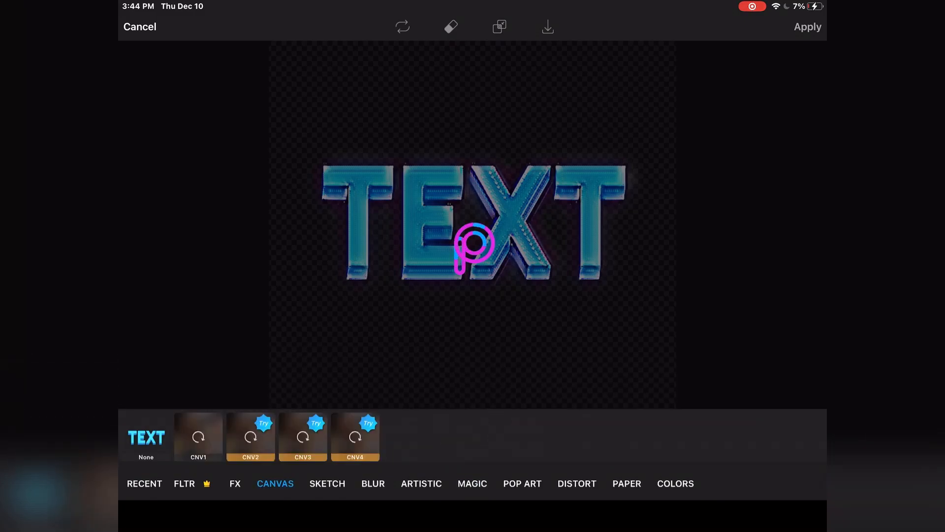
Preview the plain Blur, Lens Blur and Focal Zoom effects on the blue TEXT
{"action": "left_click", "coordinate": [373, 482]}
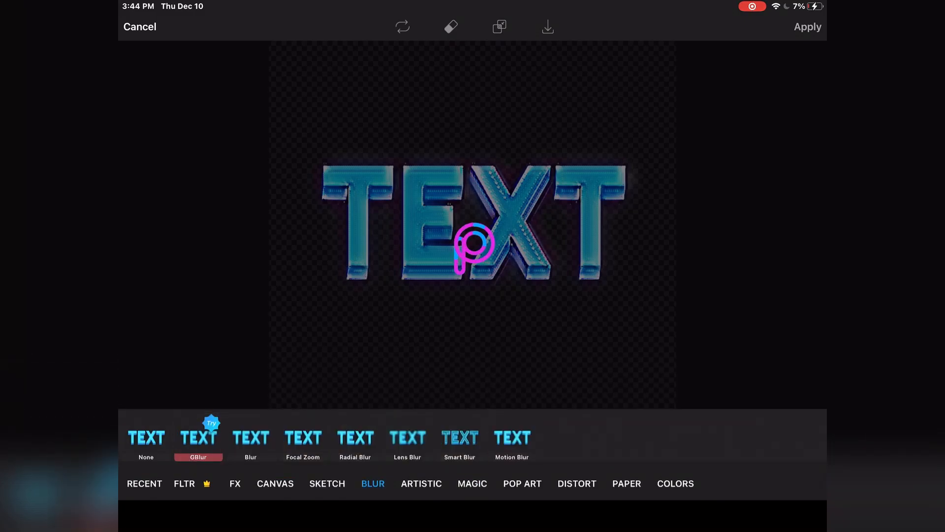
{"action": "left_click", "coordinate": [250, 436]}
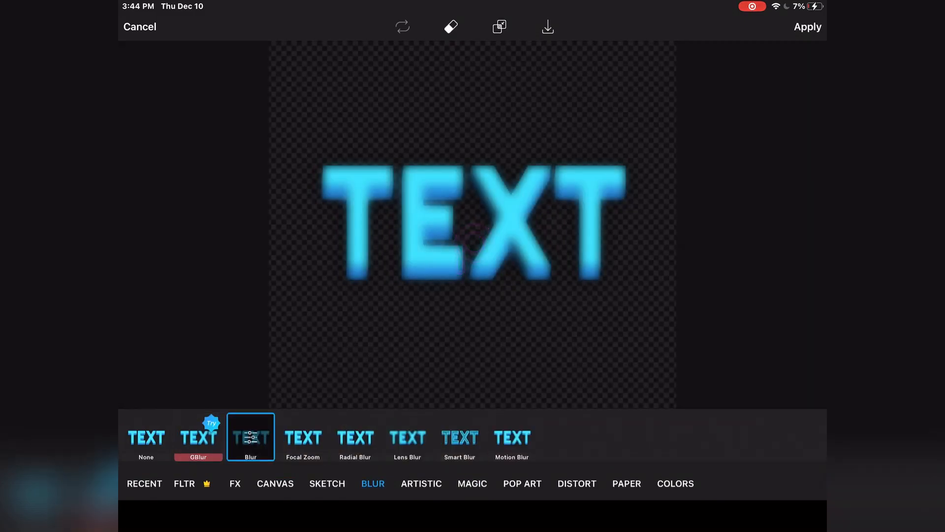
{"action": "left_click", "coordinate": [408, 437]}
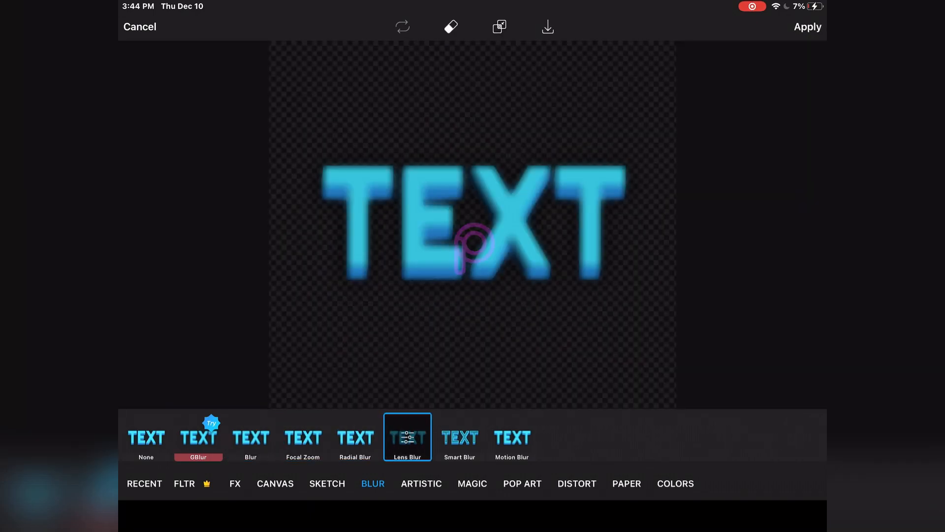
{"action": "left_click", "coordinate": [302, 436]}
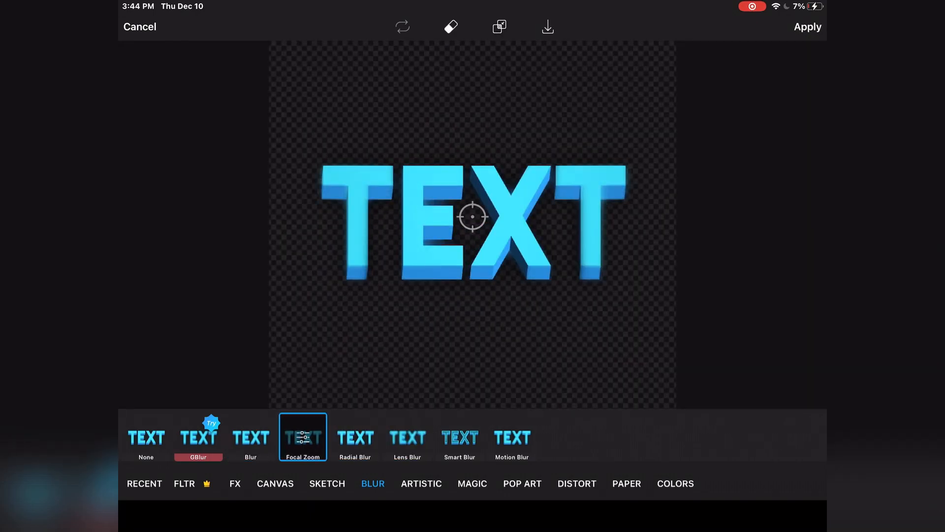
Try Spotted pop art with fade 27, then Off Grid with its hue and fade adjusted
{"action": "left_click", "coordinate": [522, 482]}
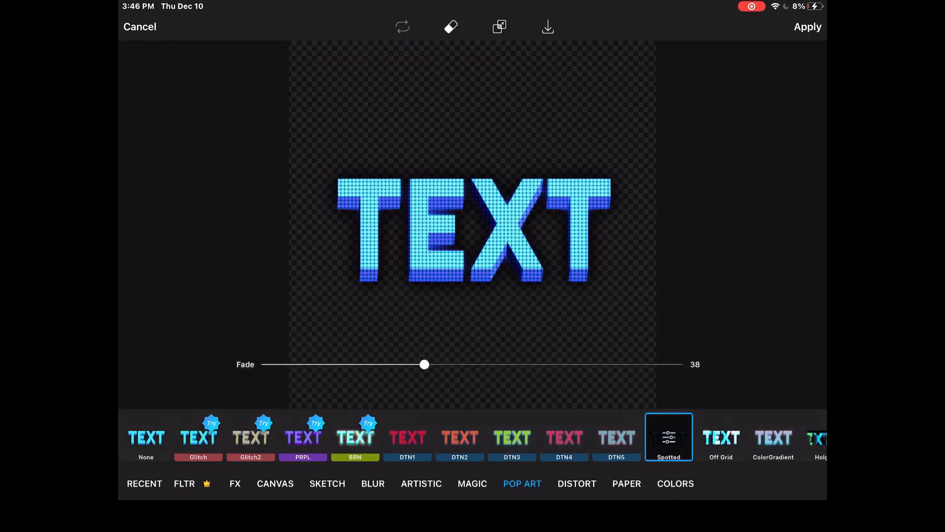
{"action": "left_click_drag", "start_coordinate": [424, 364], "coordinate": [378, 364]}
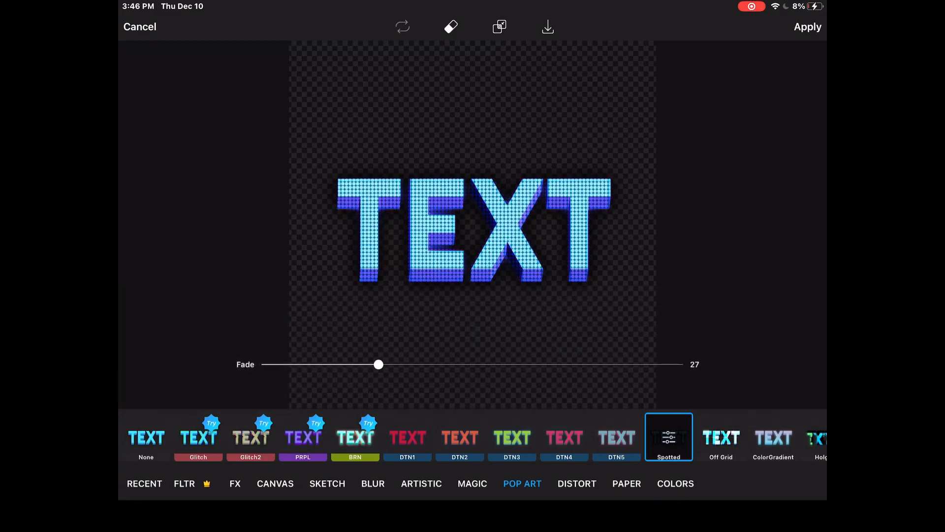
{"action": "left_click", "coordinate": [668, 437]}
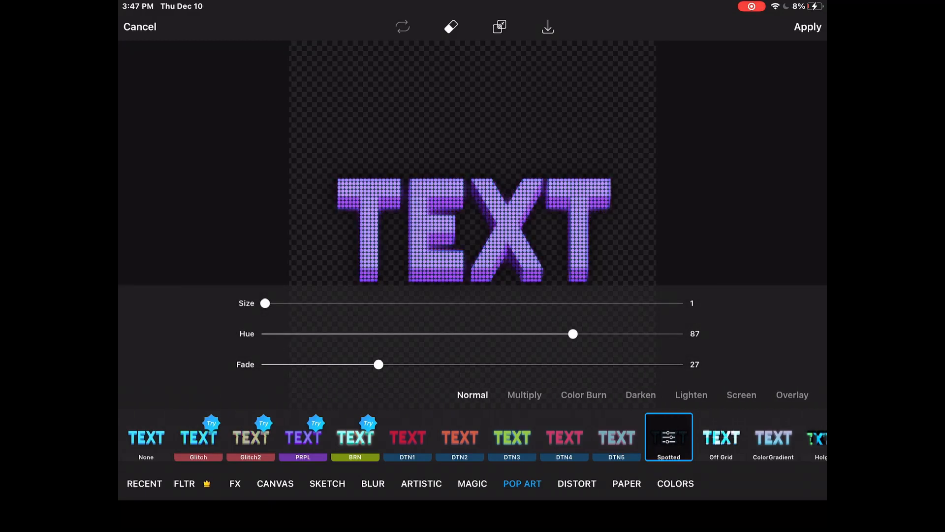
{"action": "left_click", "coordinate": [721, 436]}
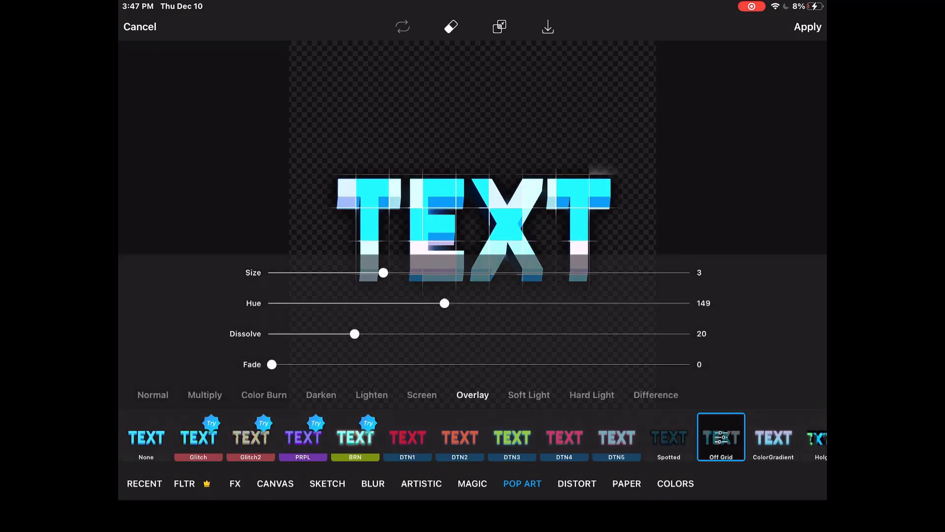
{"action": "left_click_drag", "start_coordinate": [444, 302], "coordinate": [687, 302]}
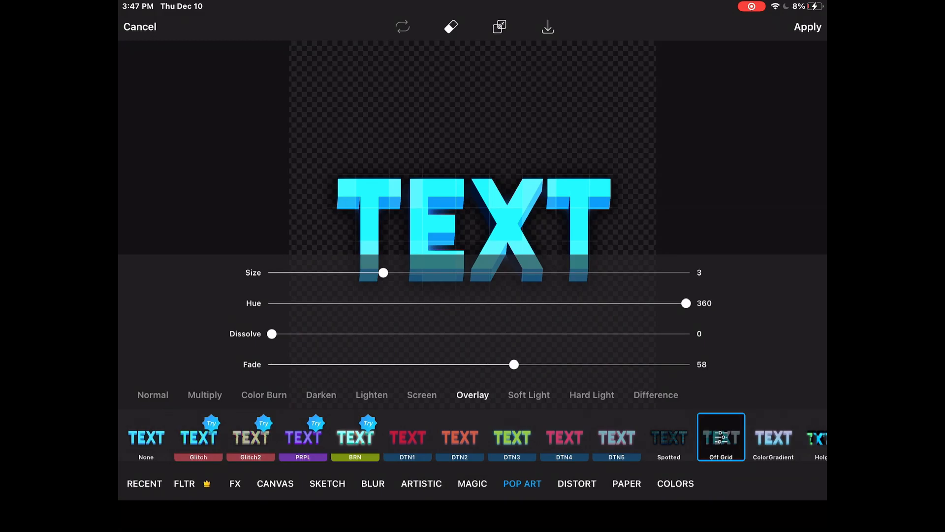
Start a ColorGradient preset on the TEXT, recolour it purple and raise Saturation to 100
{"action": "left_click", "coordinate": [774, 436]}
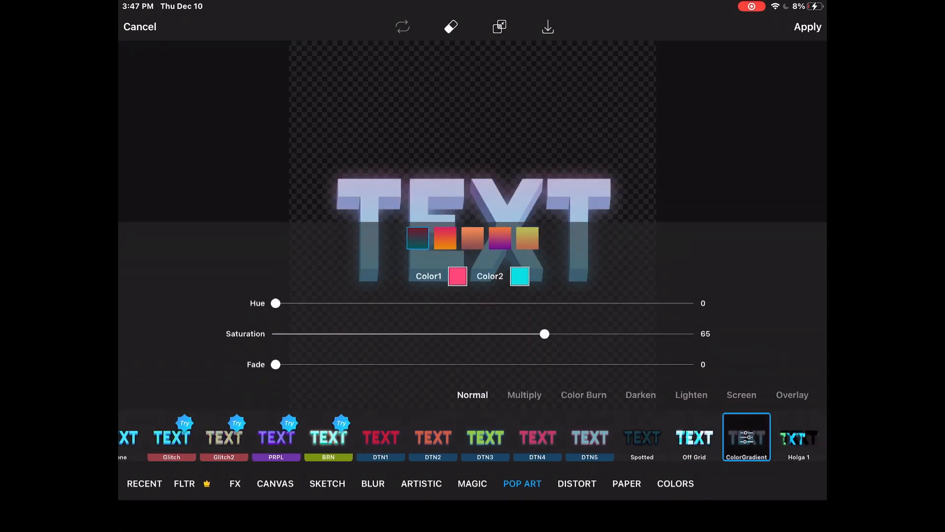
{"action": "left_click", "coordinate": [527, 237]}
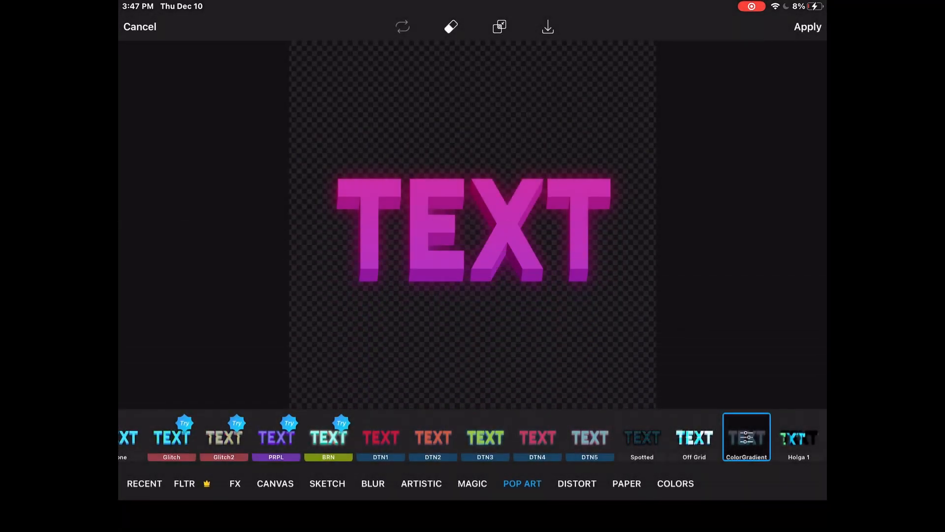
{"action": "left_click", "coordinate": [746, 436]}
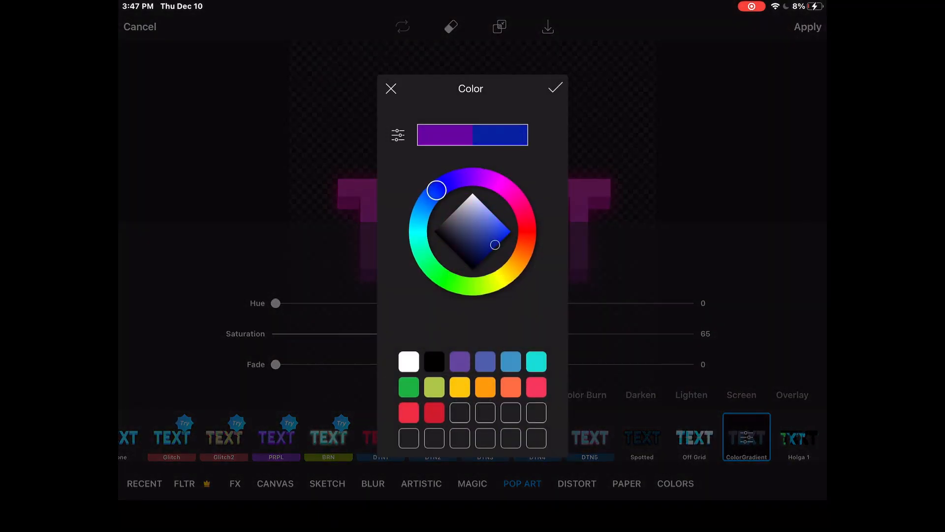
{"action": "left_click_drag", "start_coordinate": [495, 245], "coordinate": [505, 235]}
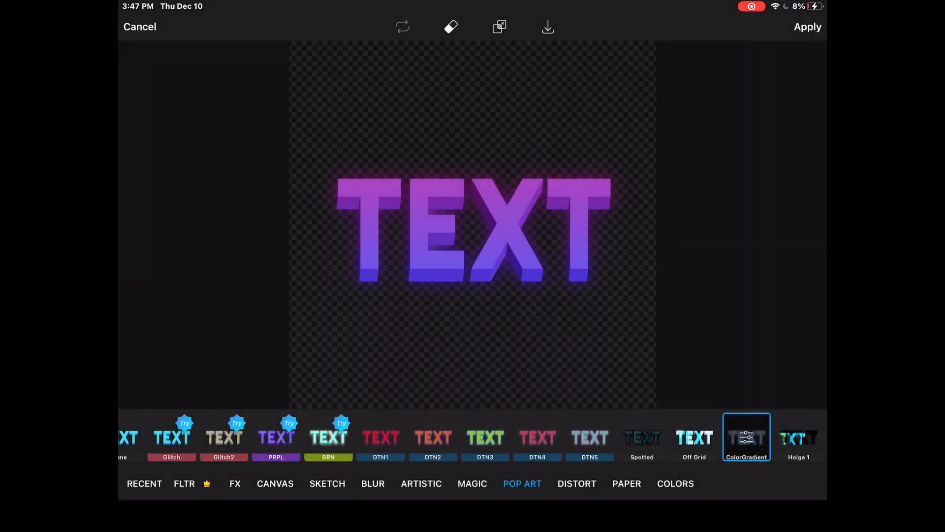
{"action": "left_click", "coordinate": [746, 436]}
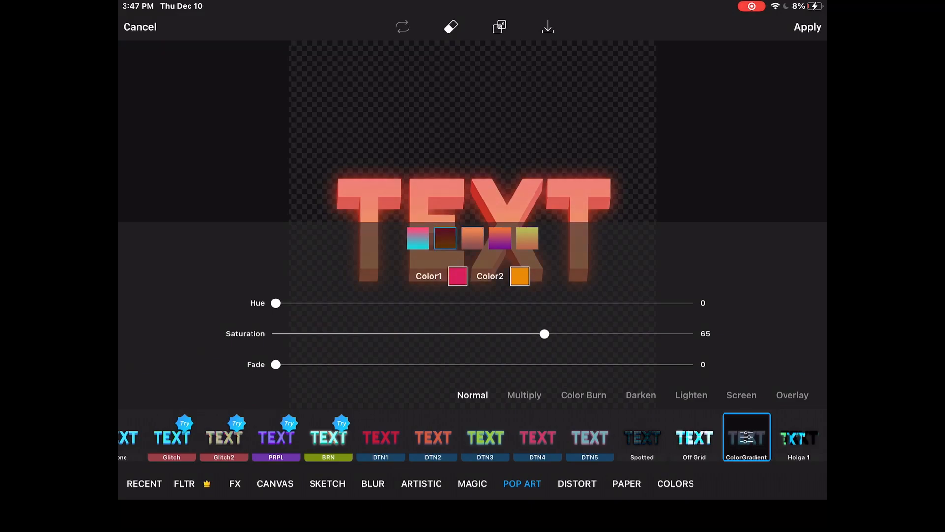
{"action": "left_click_drag", "start_coordinate": [544, 334], "coordinate": [610, 334]}
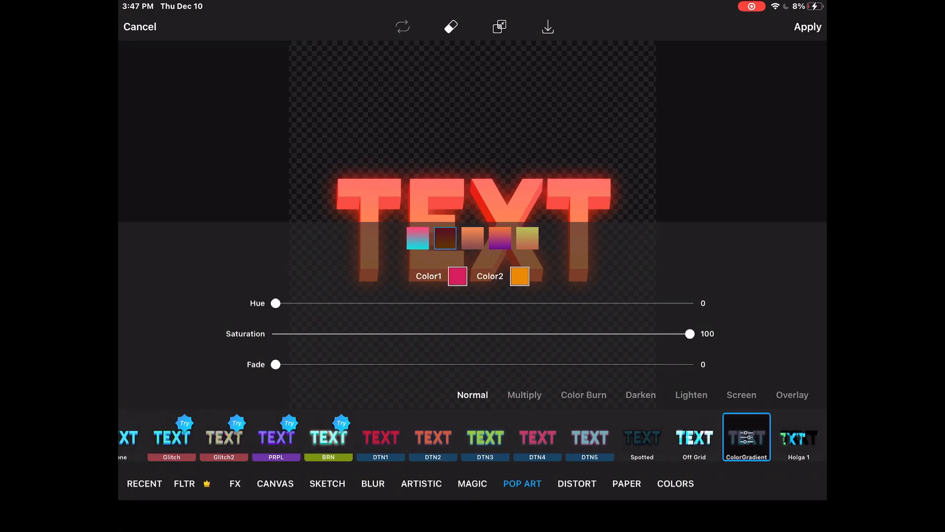
Trial the gradient hue through pink, green and teal, settling on purple-pink around 317
{"action": "left_click_drag", "start_coordinate": [275, 303], "coordinate": [591, 303]}
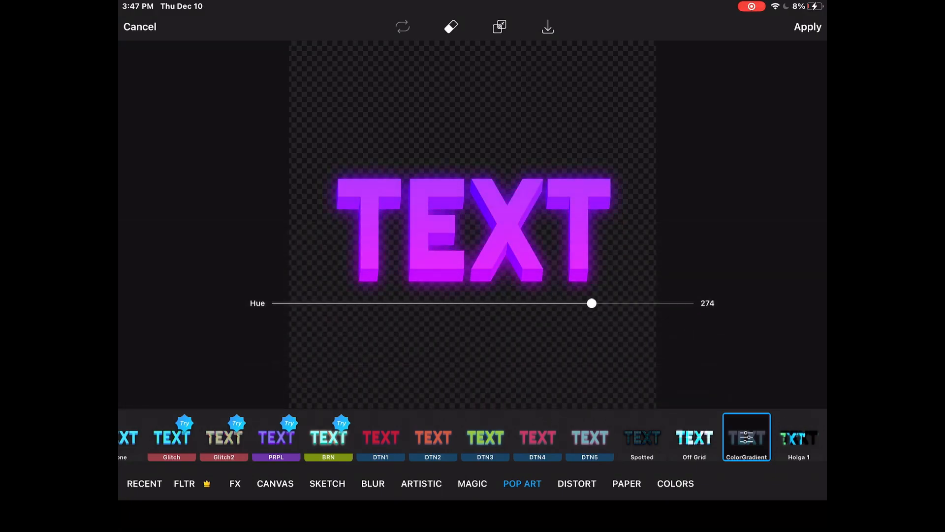
{"action": "left_click_drag", "start_coordinate": [592, 302], "coordinate": [639, 303]}
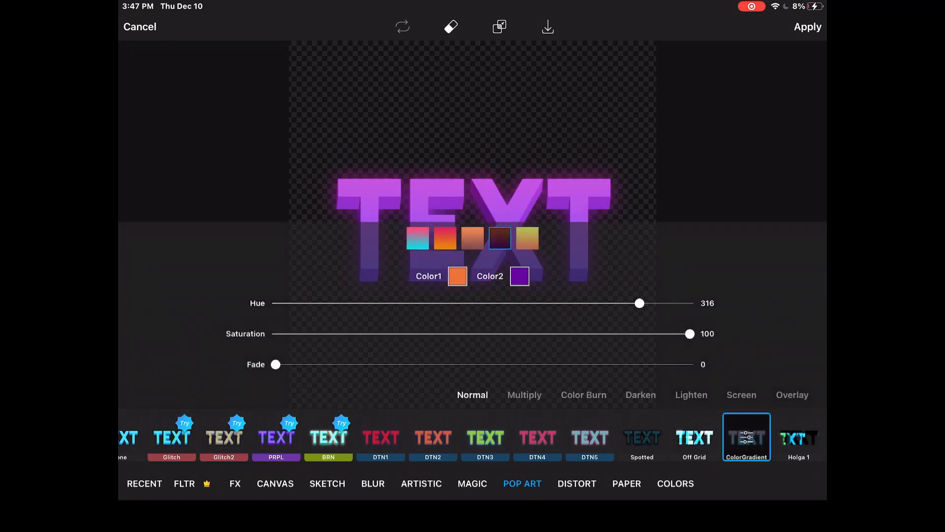
{"action": "left_click_drag", "start_coordinate": [640, 304], "coordinate": [689, 304]}
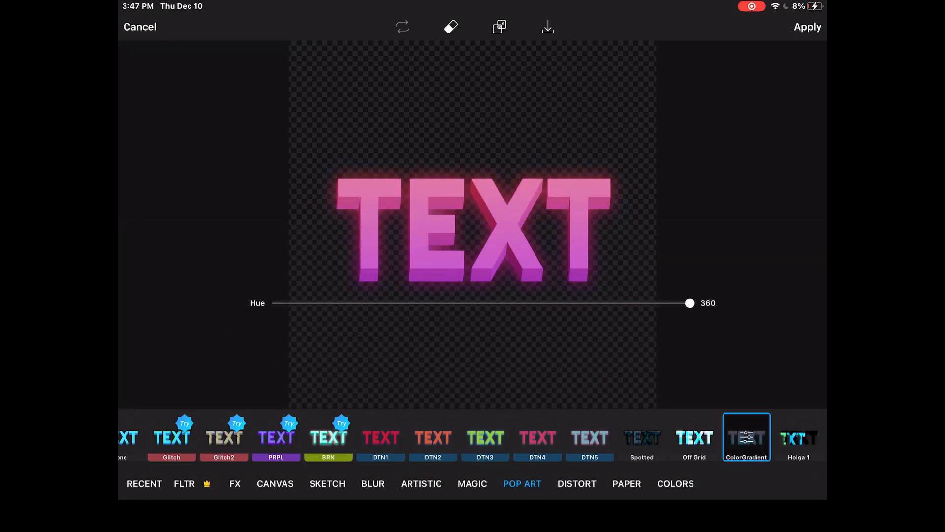
{"action": "left_click_drag", "start_coordinate": [690, 303], "coordinate": [399, 303]}
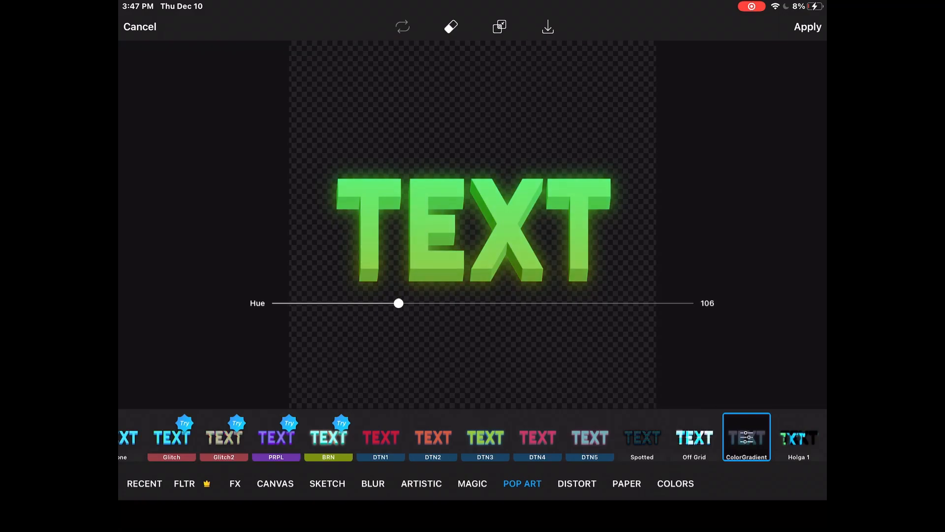
{"action": "left_click_drag", "start_coordinate": [399, 303], "coordinate": [500, 303]}
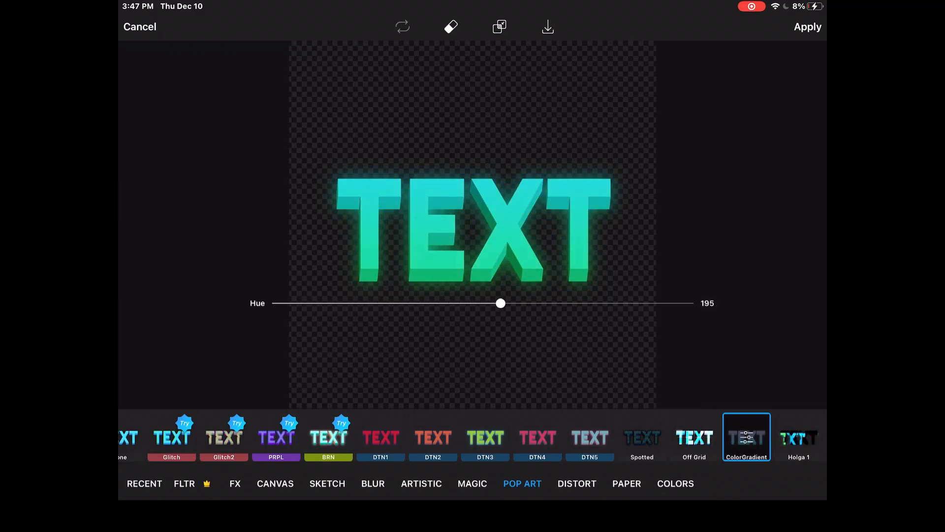
{"action": "left_click_drag", "start_coordinate": [501, 302], "coordinate": [479, 302]}
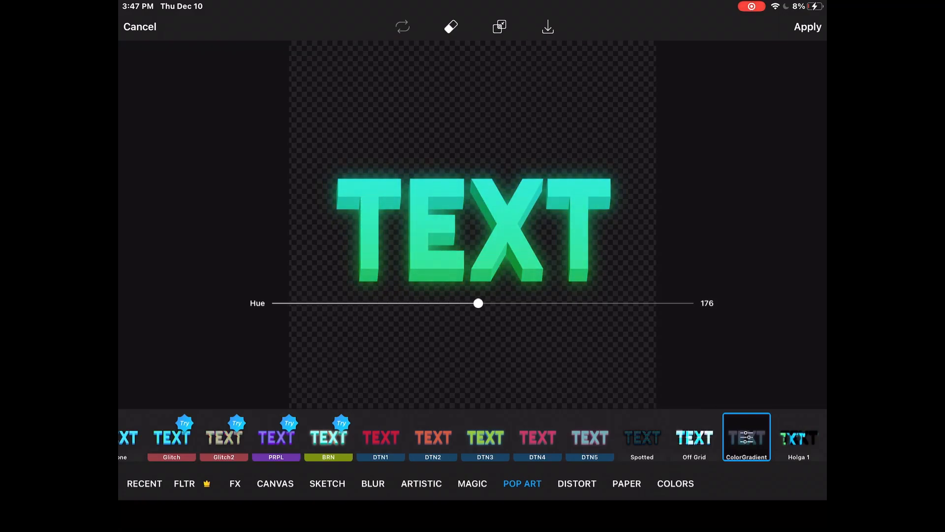
{"action": "left_click_drag", "start_coordinate": [478, 302], "coordinate": [452, 302]}
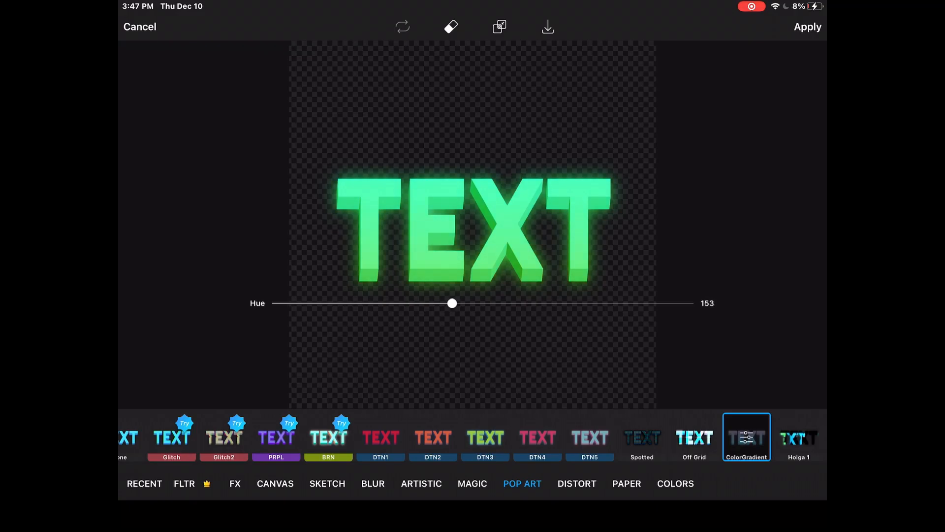
{"action": "left_click_drag", "start_coordinate": [452, 303], "coordinate": [444, 304]}
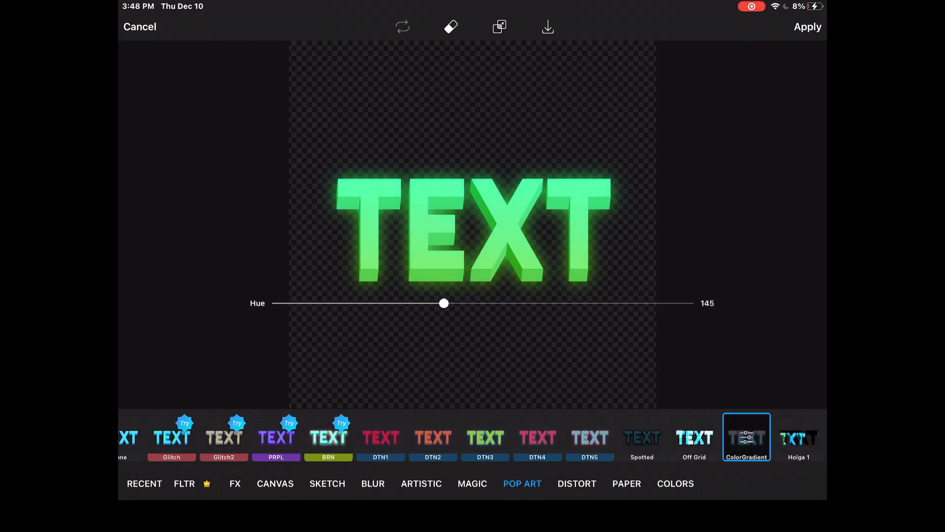
{"action": "left_click_drag", "start_coordinate": [444, 303], "coordinate": [648, 304]}
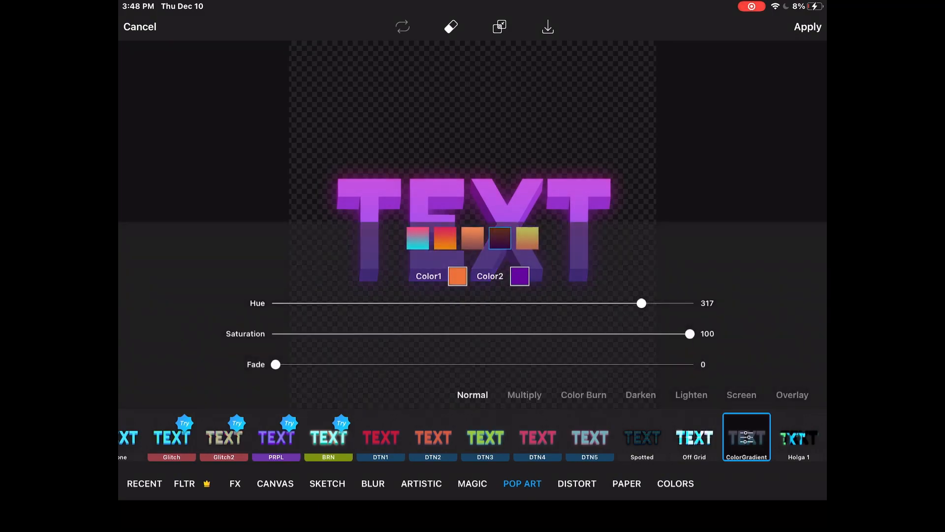
Apply the gradient, then add a COLORS Saturation effect at amount 84
{"action": "left_click", "coordinate": [807, 27]}
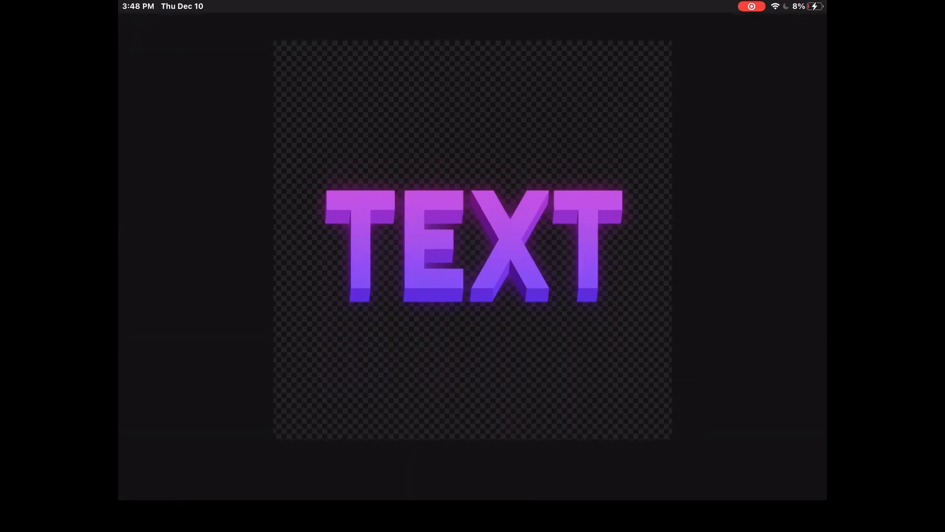
{"action": "left_click", "coordinate": [522, 483]}
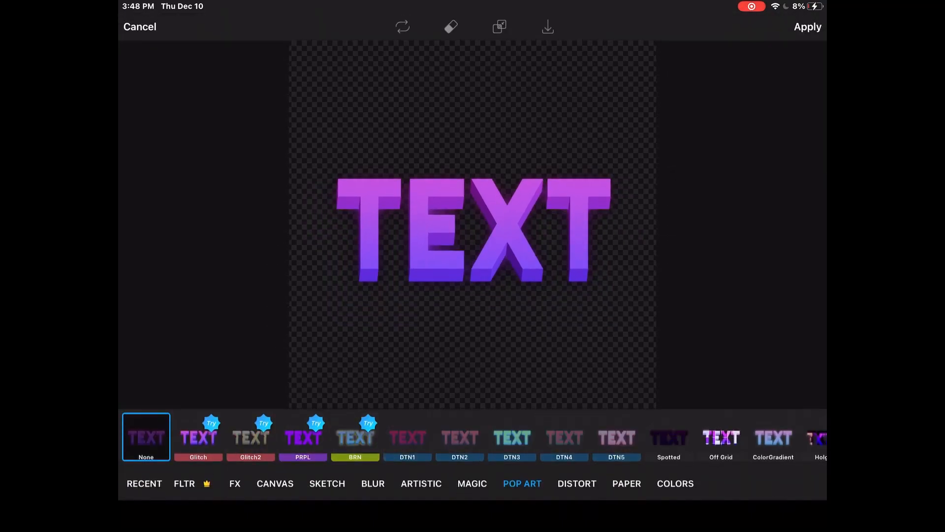
{"action": "left_click", "coordinate": [675, 483]}
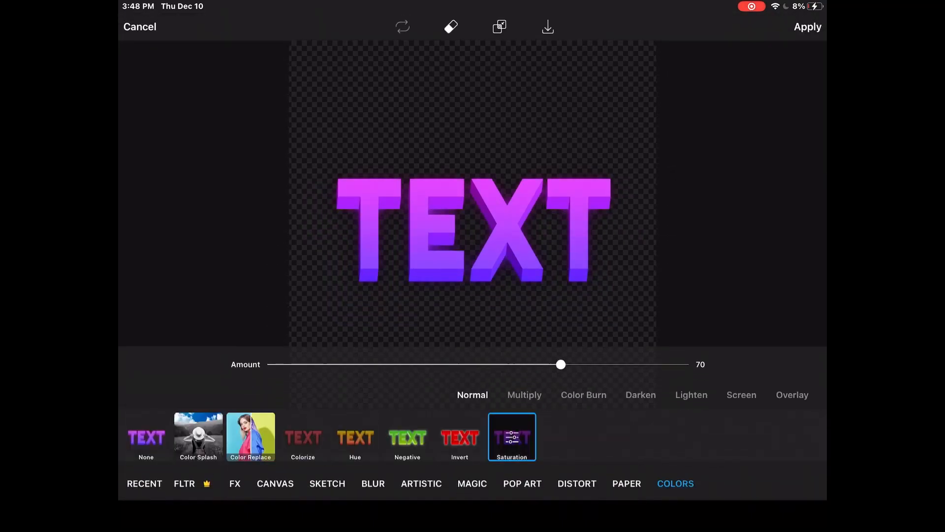
{"action": "left_click_drag", "start_coordinate": [560, 364], "coordinate": [623, 364]}
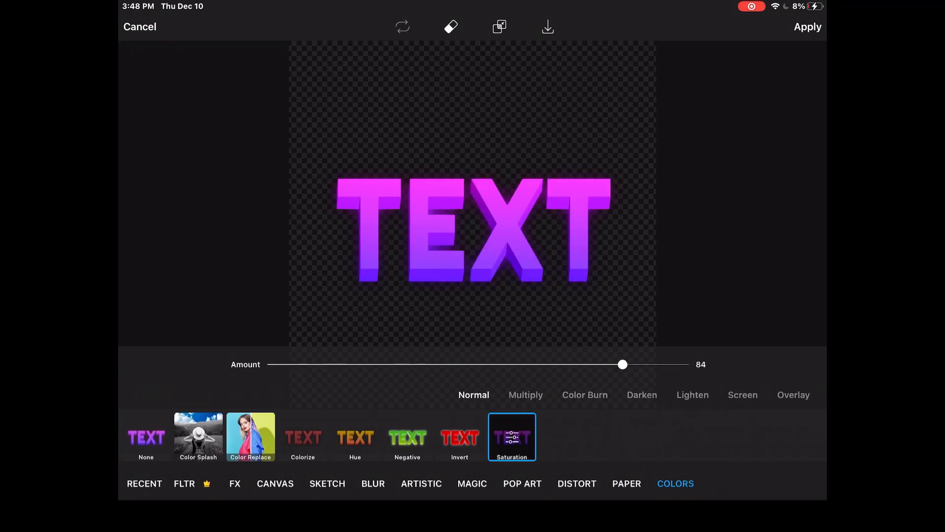
Apply the saturation boost and dismiss the share screen back to the editor
{"action": "left_click", "coordinate": [807, 26]}
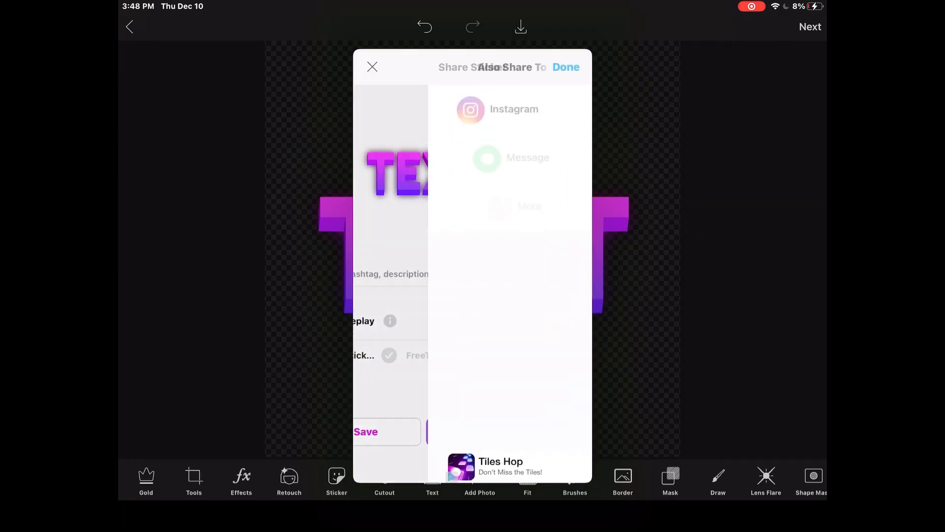
{"action": "left_click", "coordinate": [372, 67]}
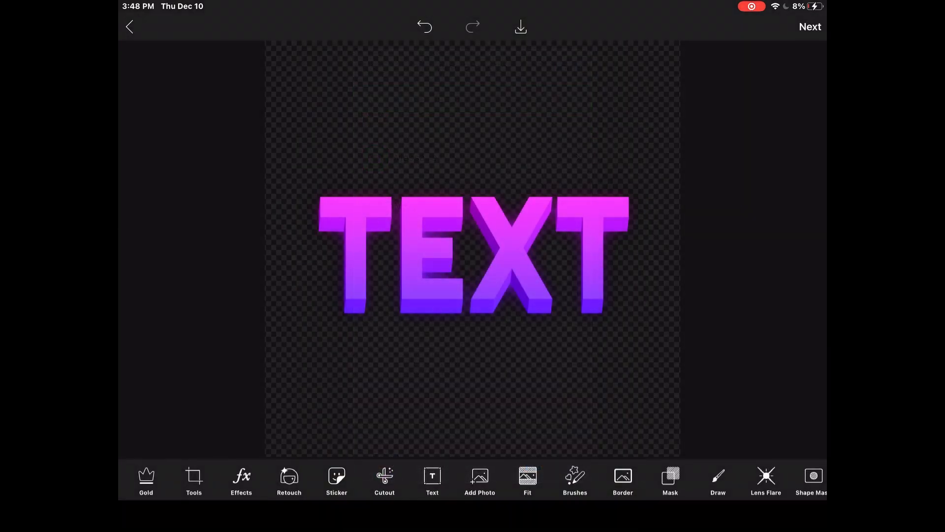